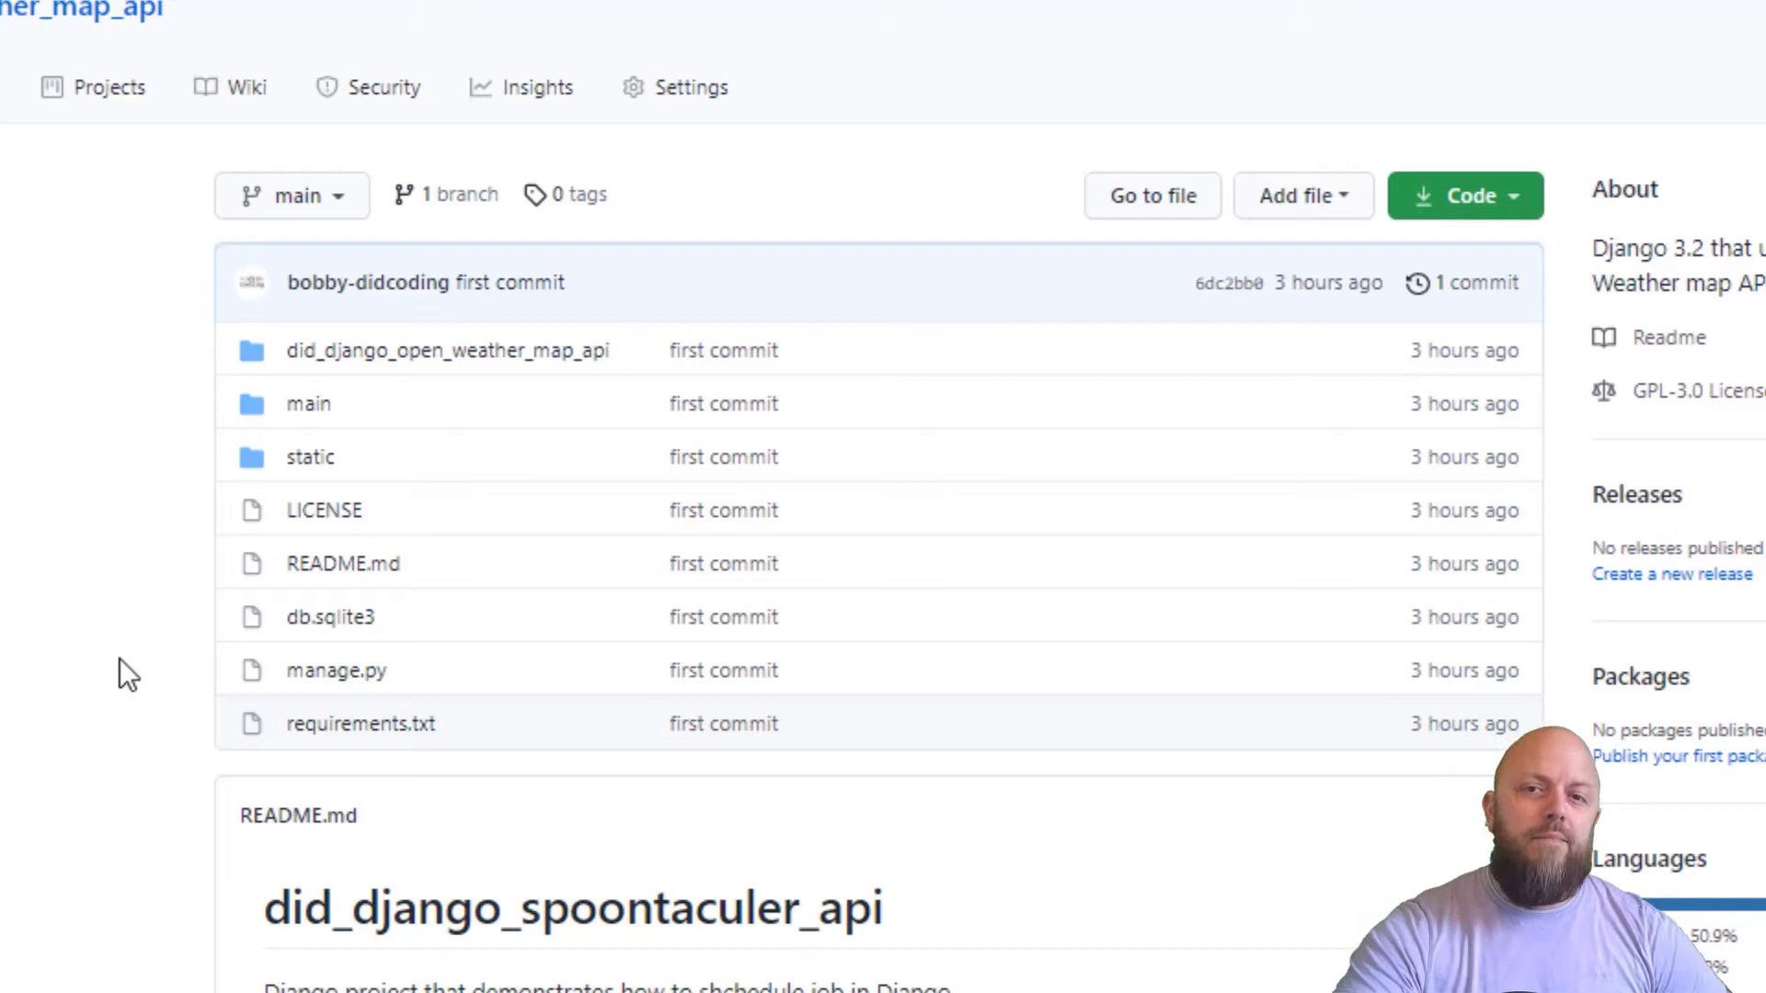
mouse_move(33, 552)
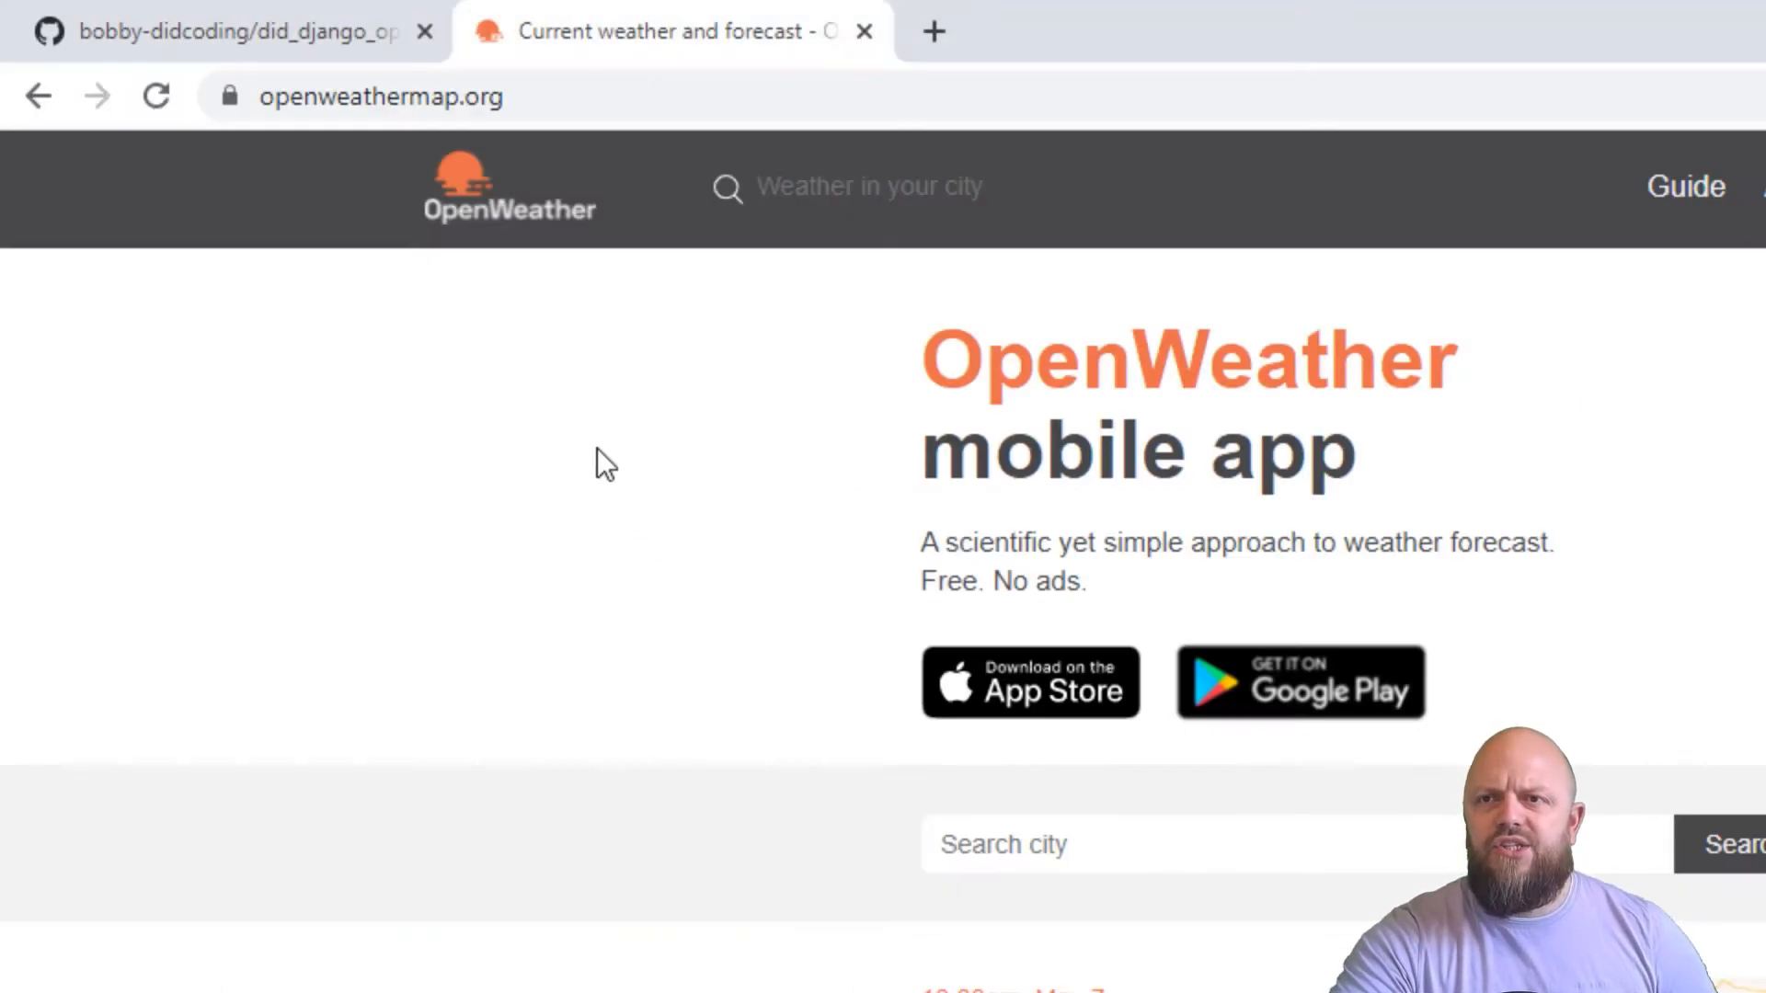
mouse_move(410, 196)
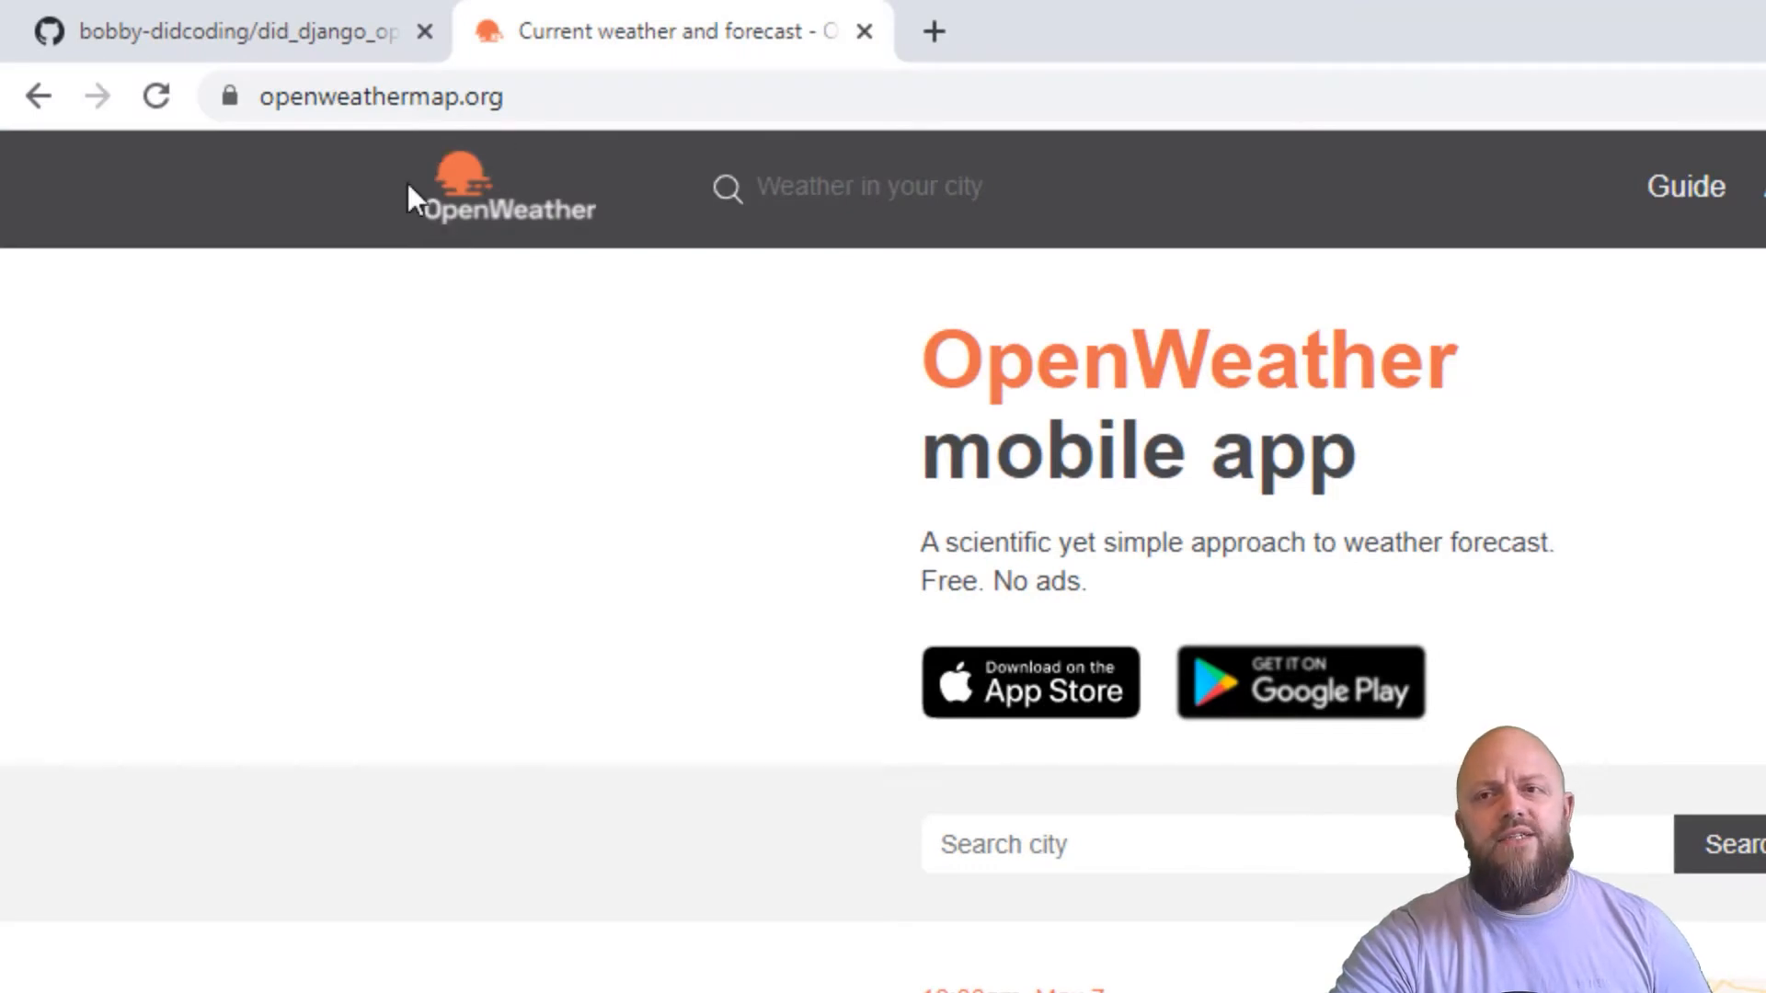
mouse_move(1713, 244)
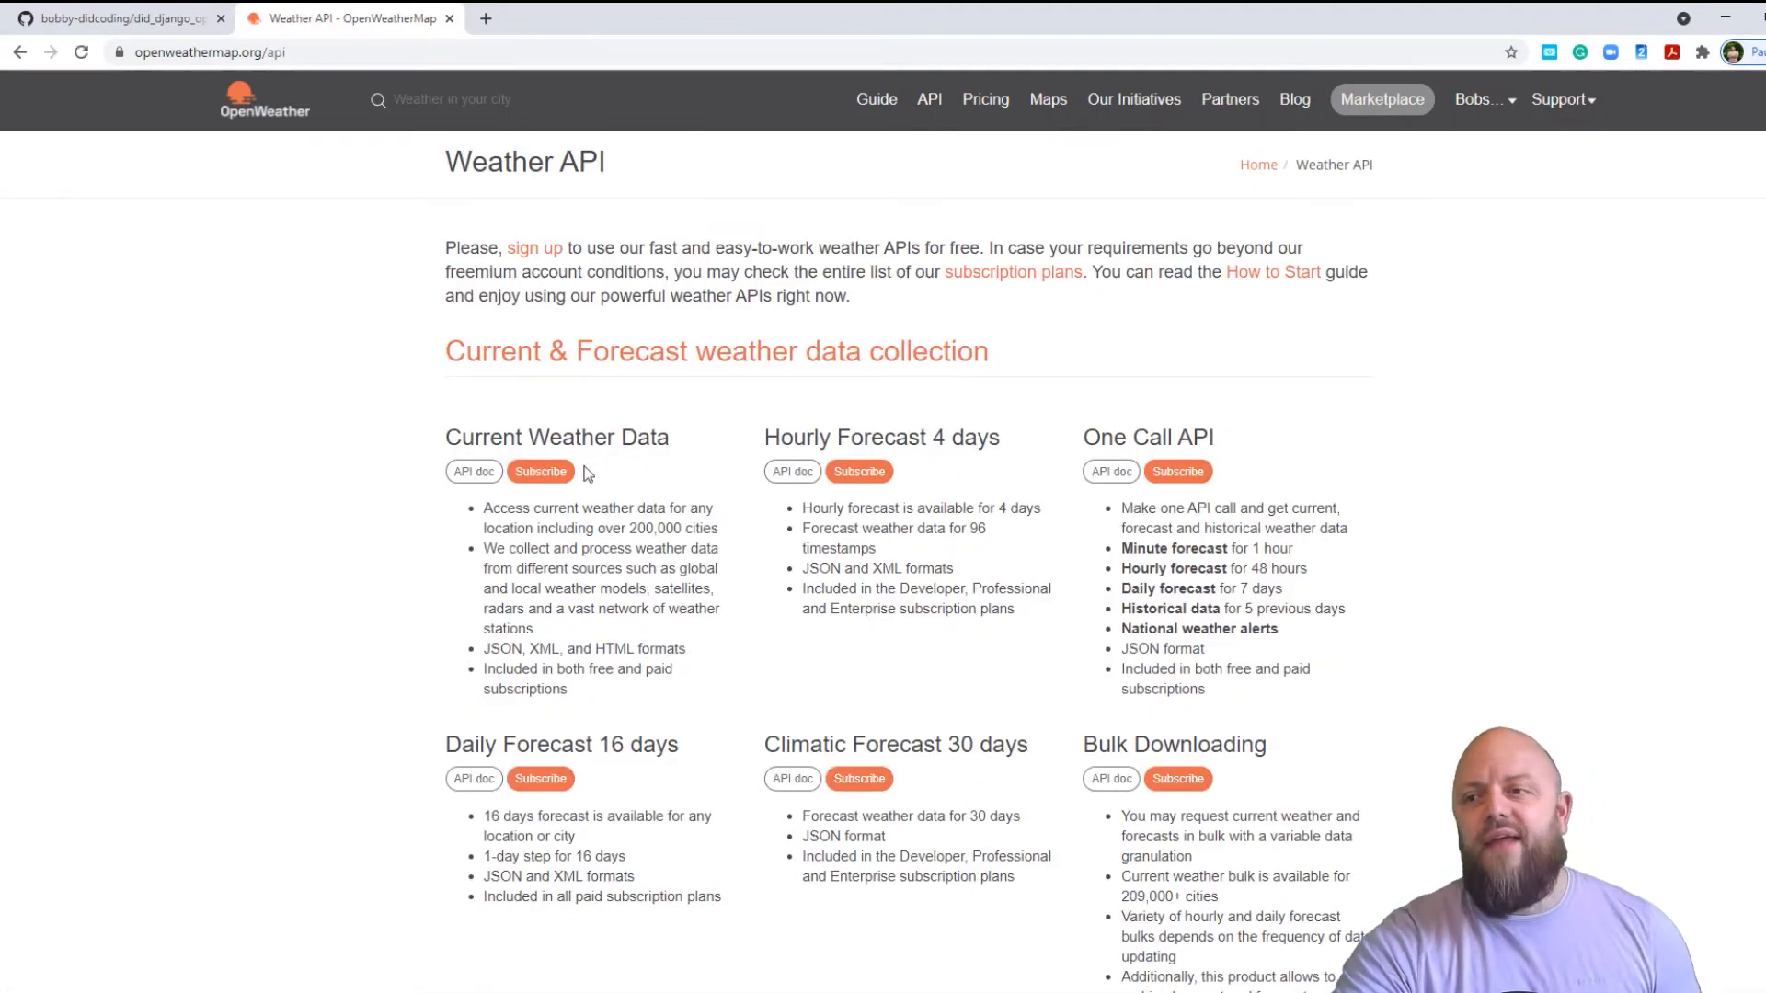
Scroll through the One Call API call format and its parameters section
scroll("down", 3)
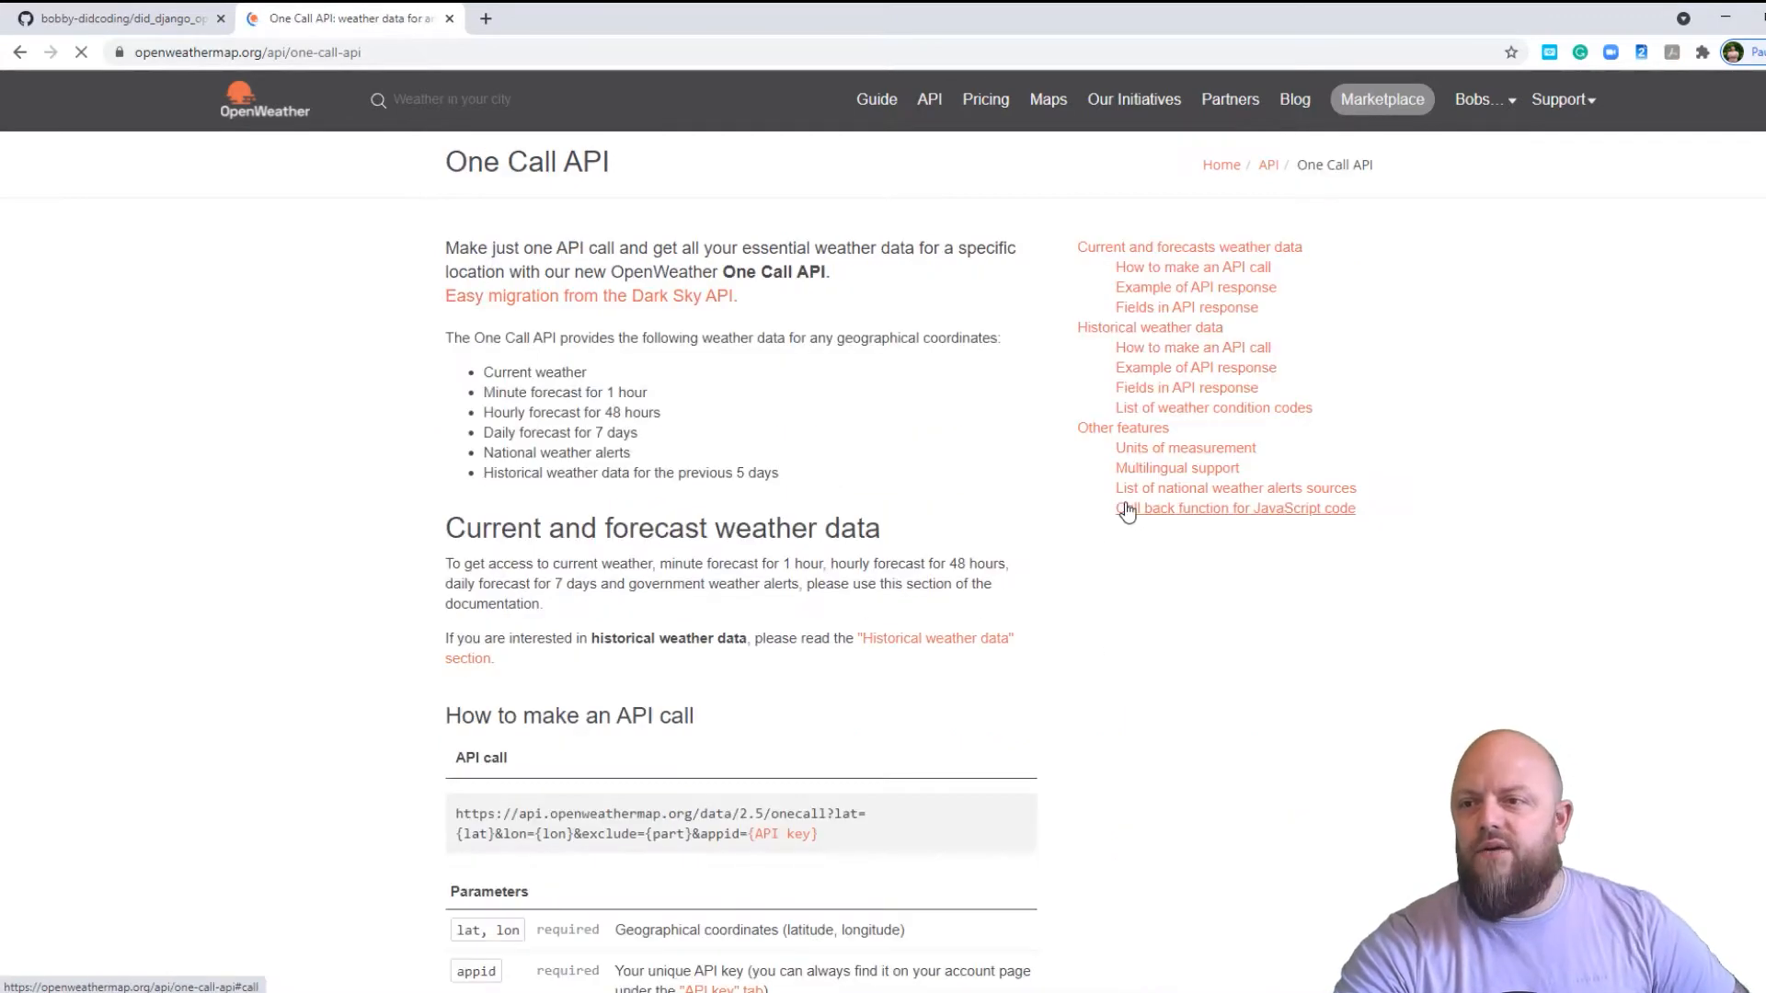
scroll("down", 3)
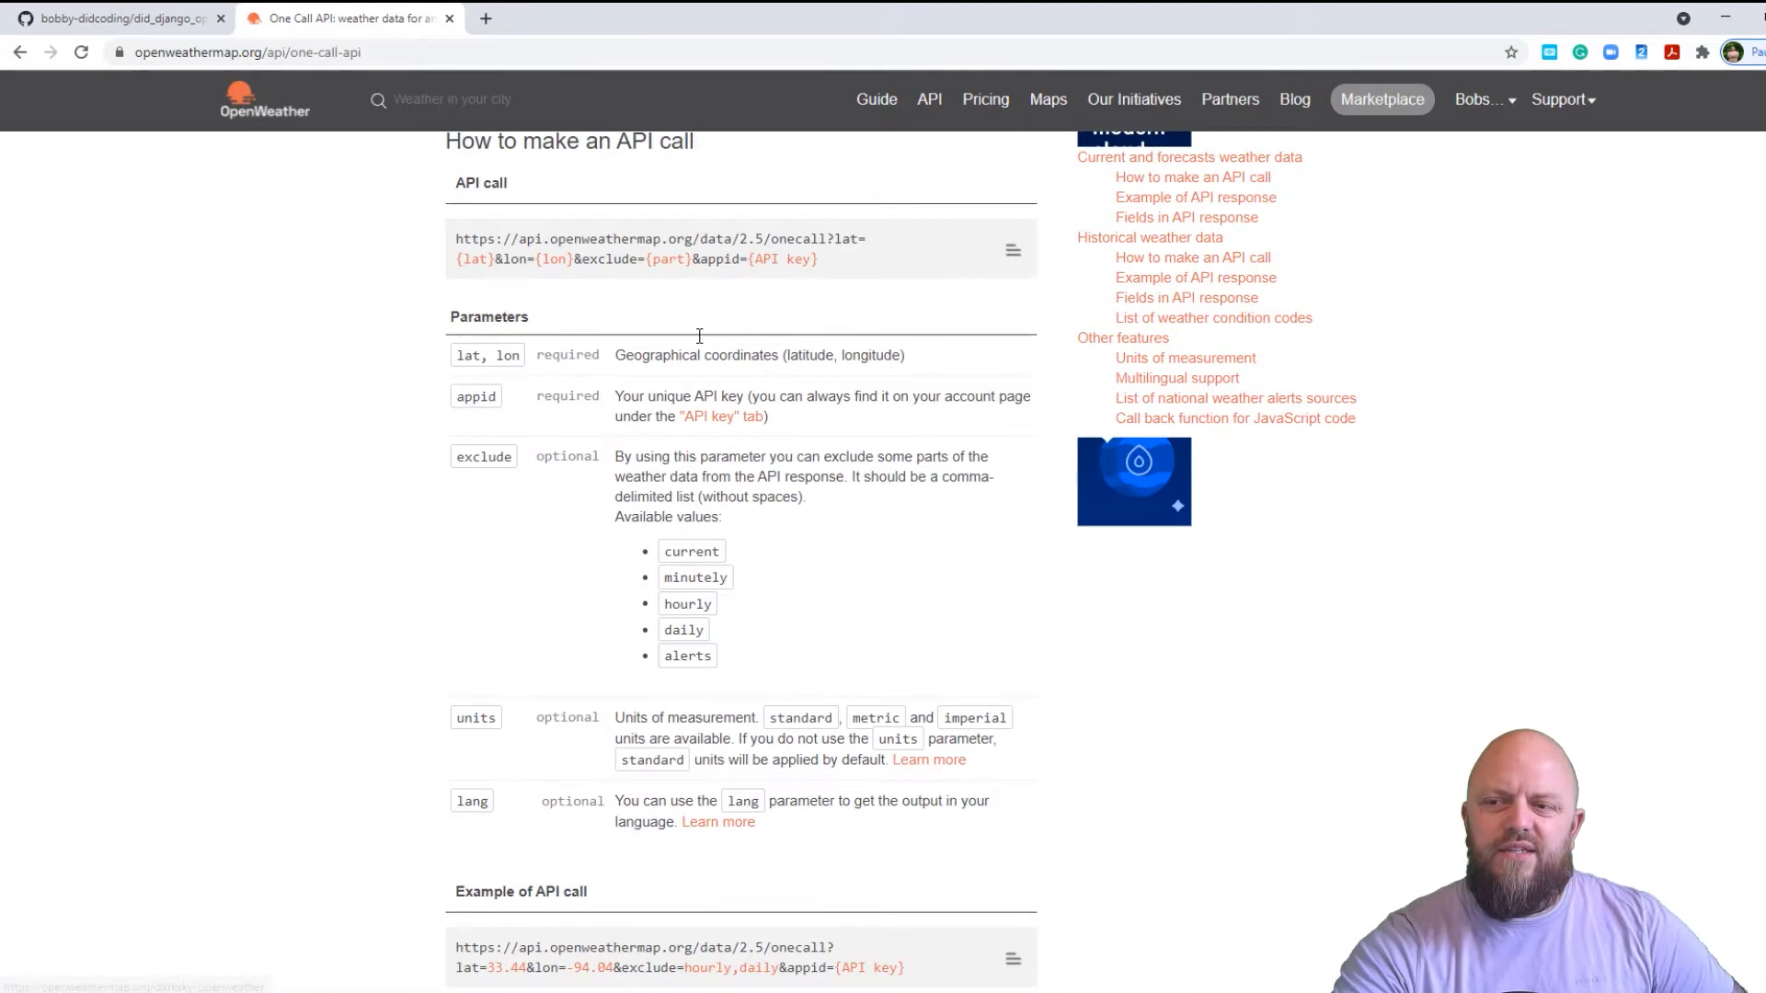
scroll("up", 3)
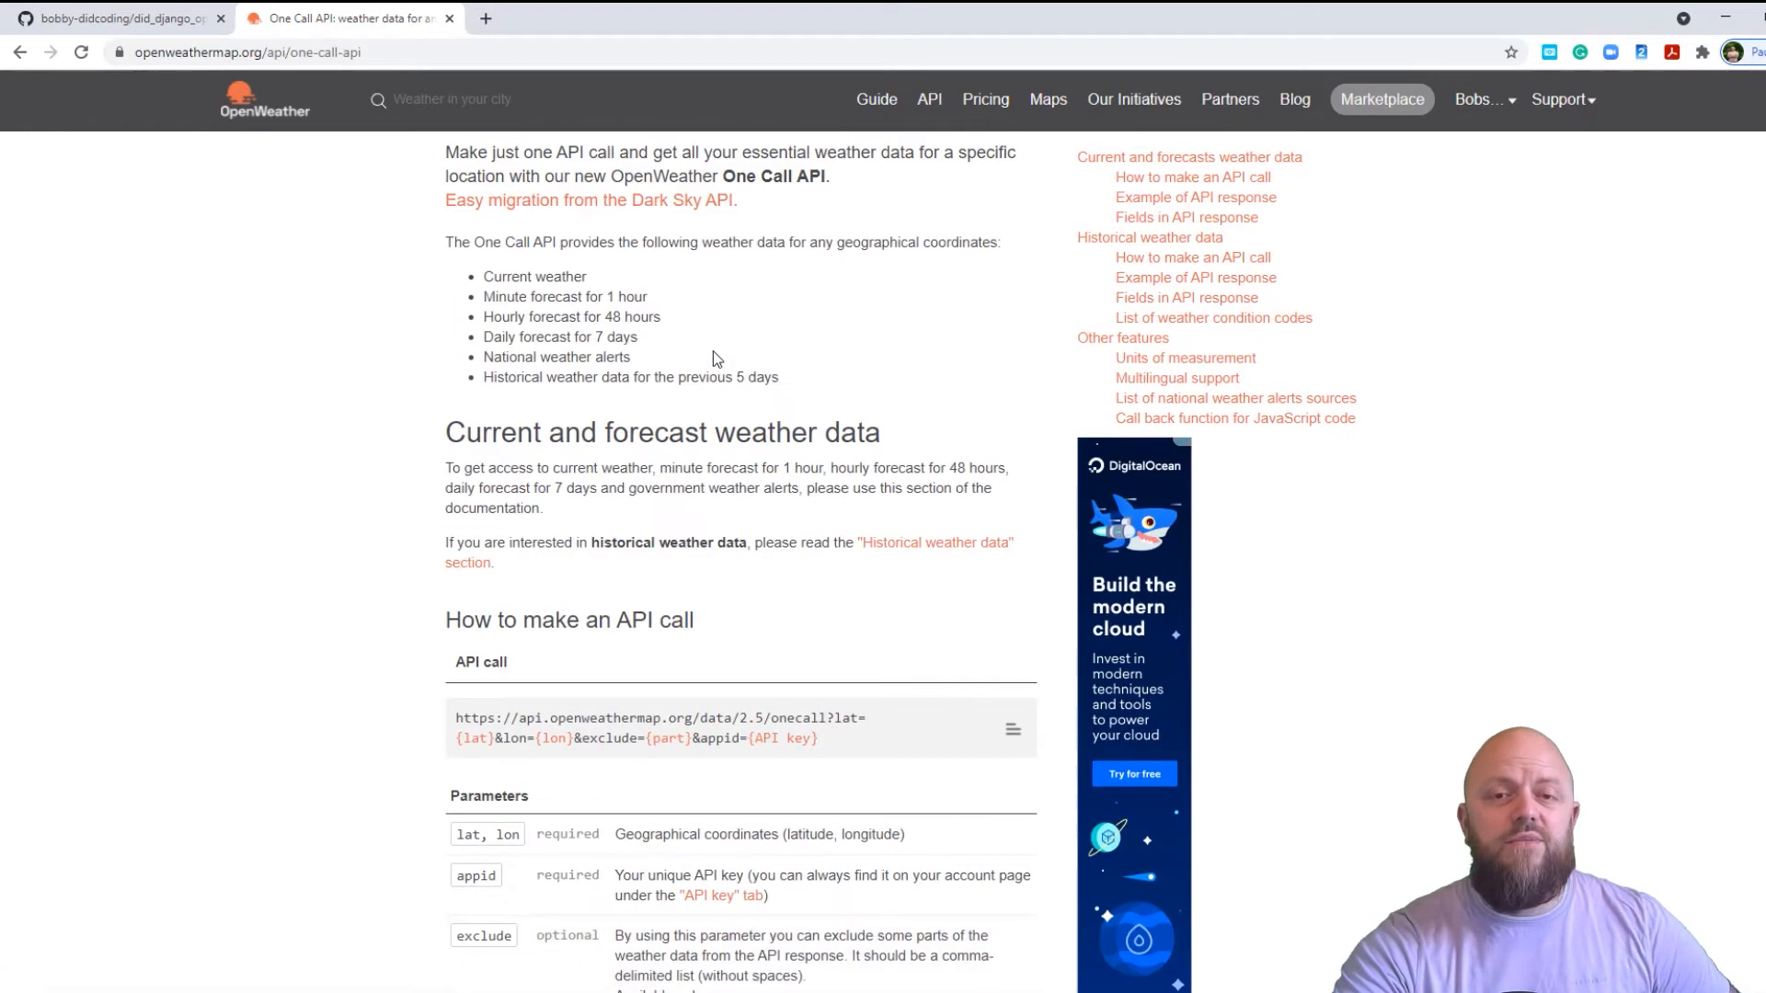
mouse_move(726, 355)
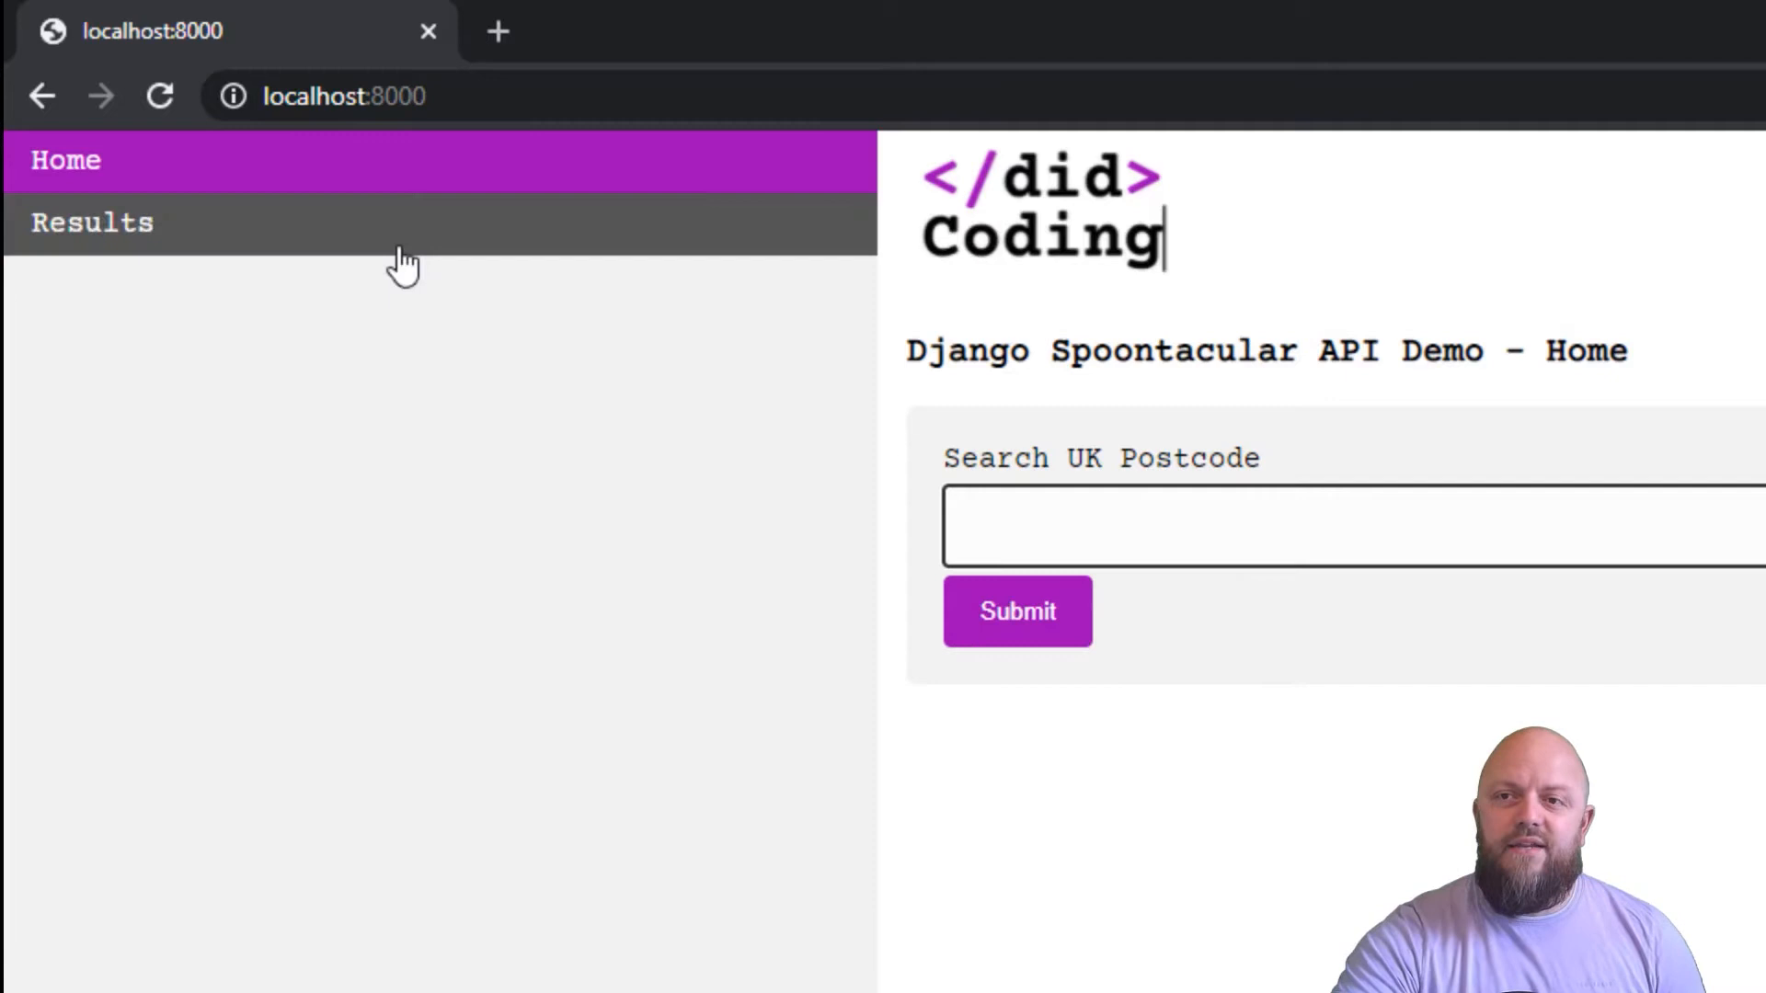
mouse_move(949, 585)
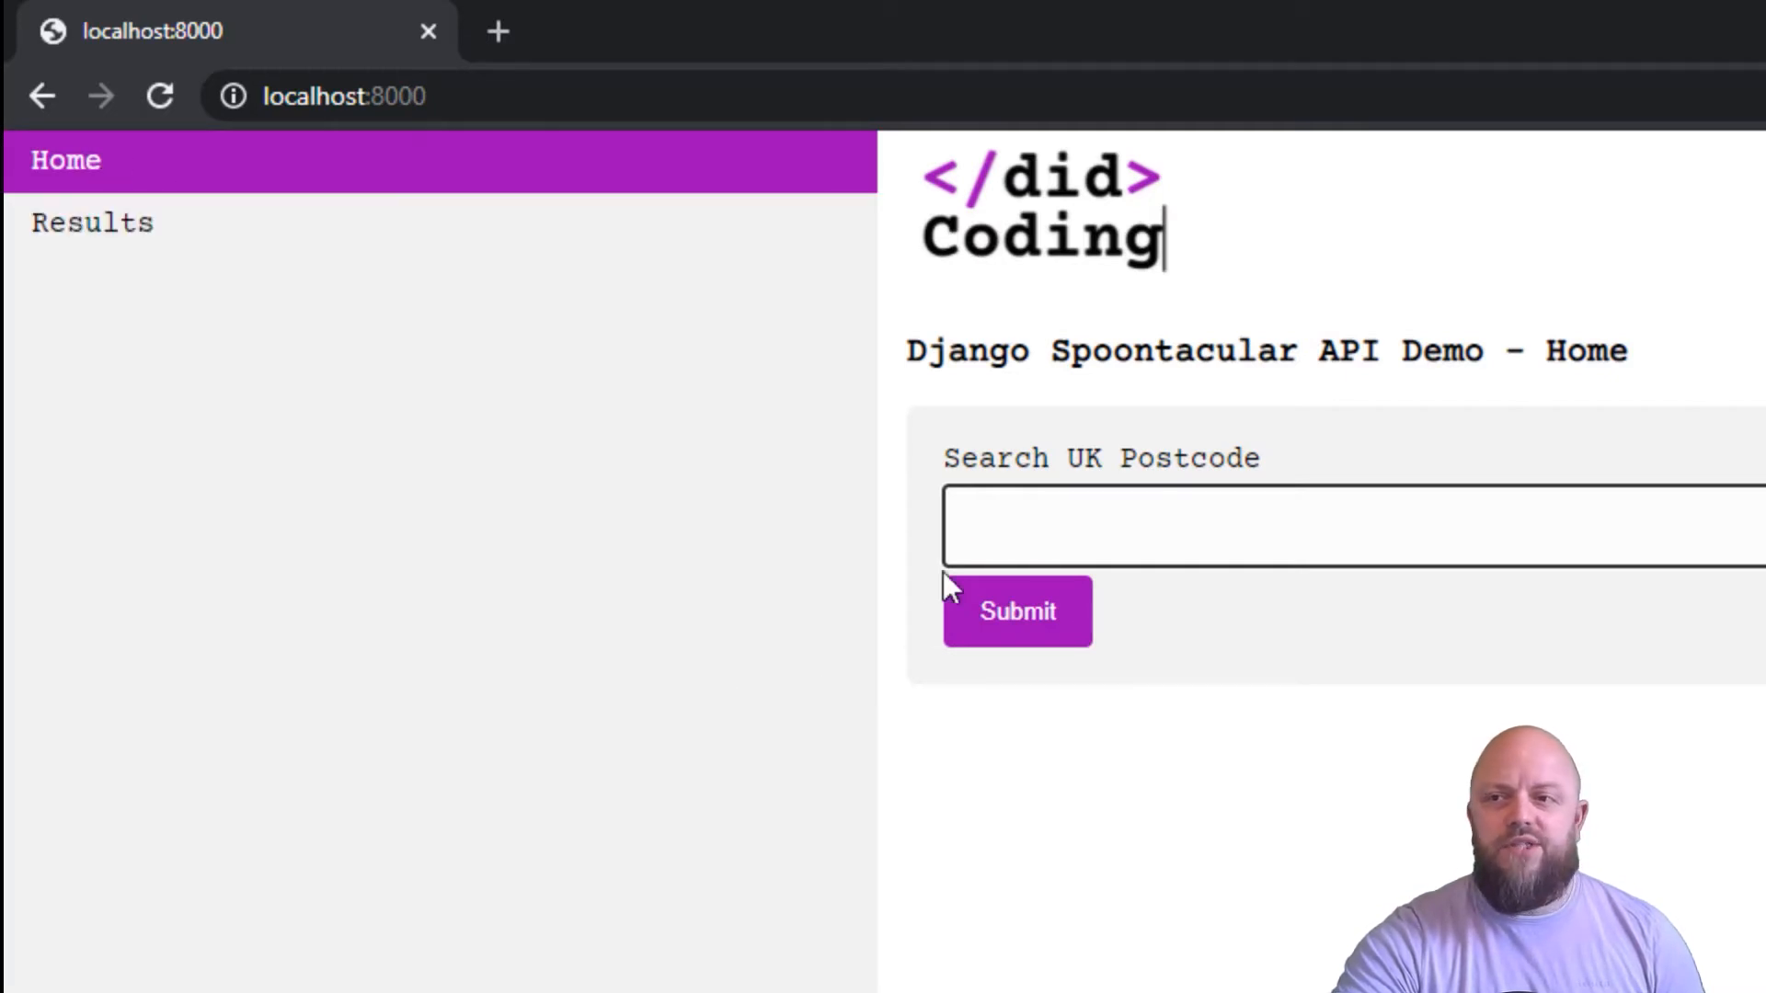
Enter postcode CB6 2NH in the Search UK Postcode field and submit it
left_click(1238, 526)
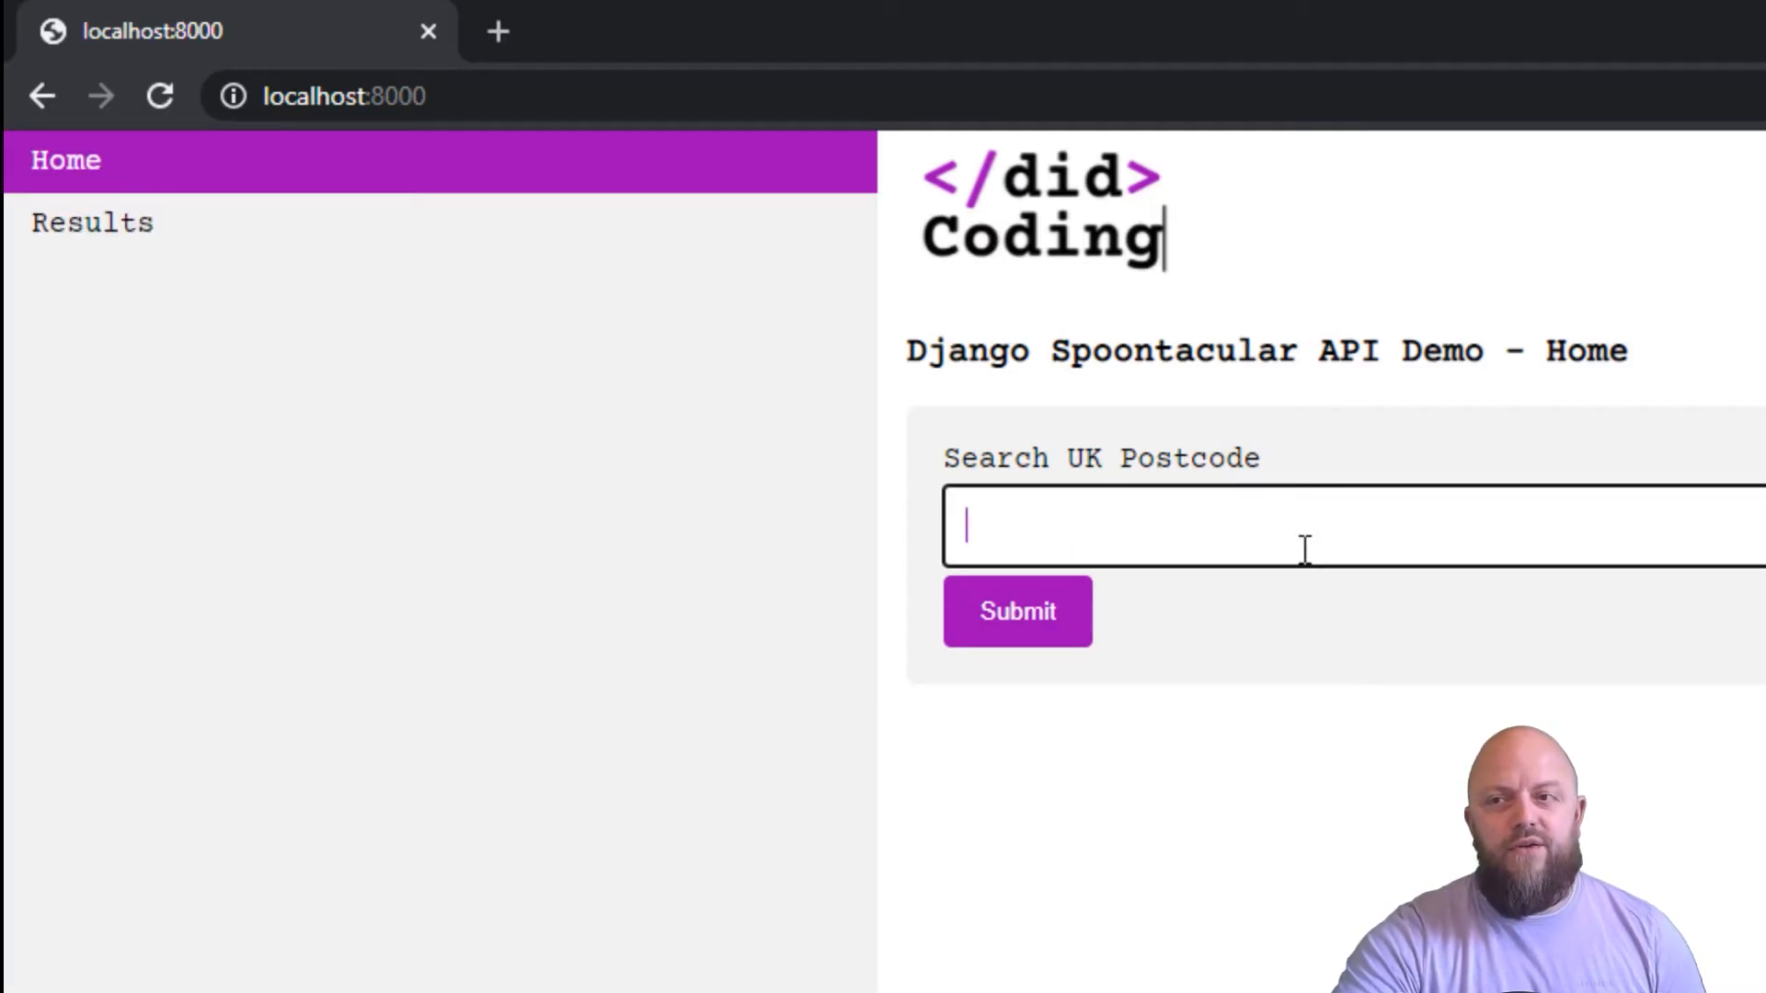
mouse_move(1081, 625)
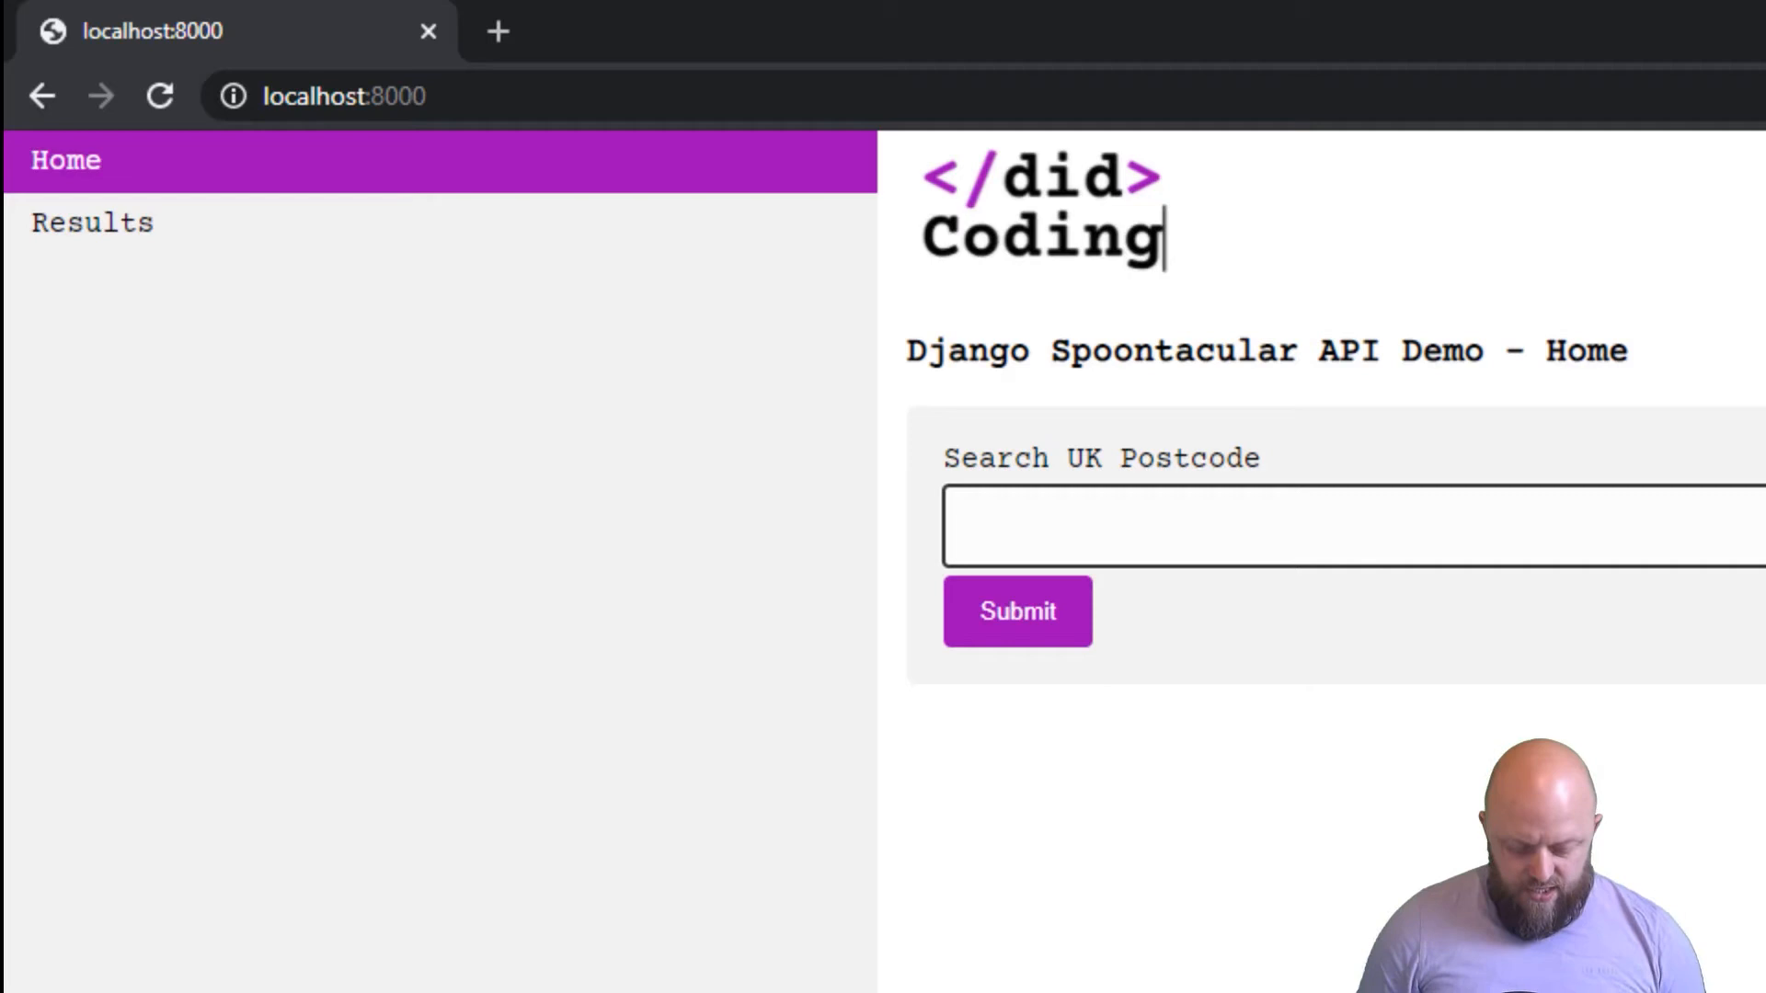
type("CB6 2")
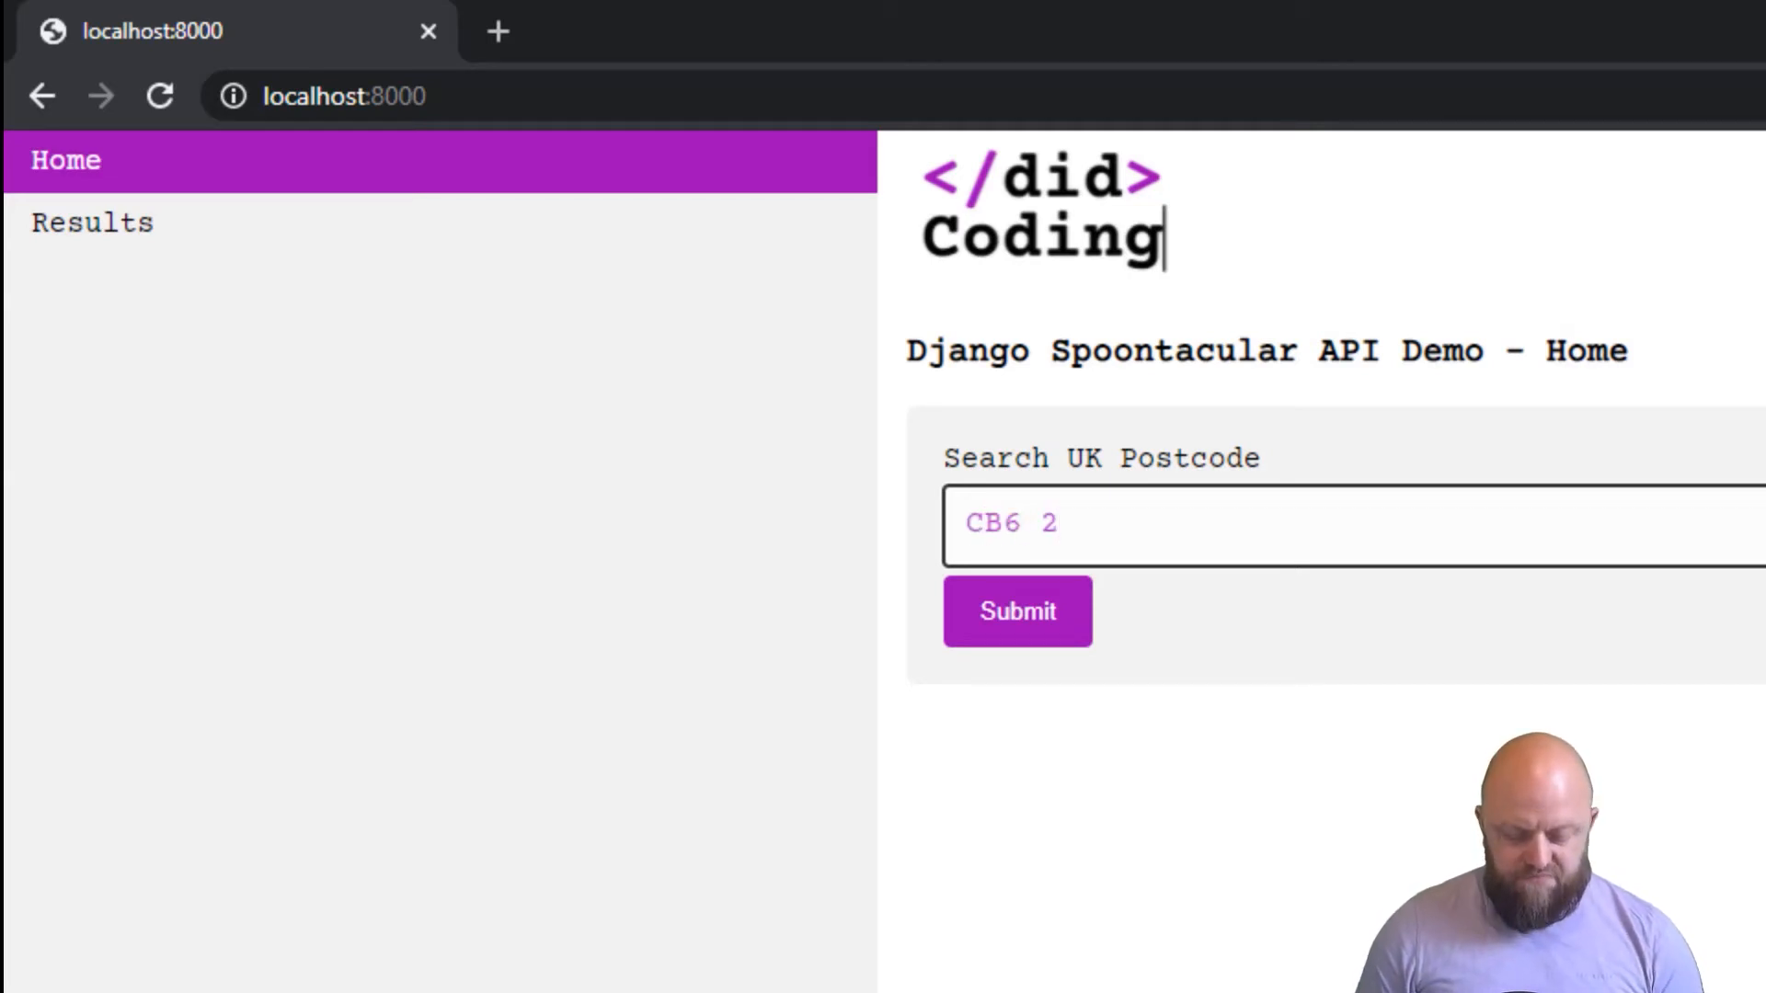
type("NH")
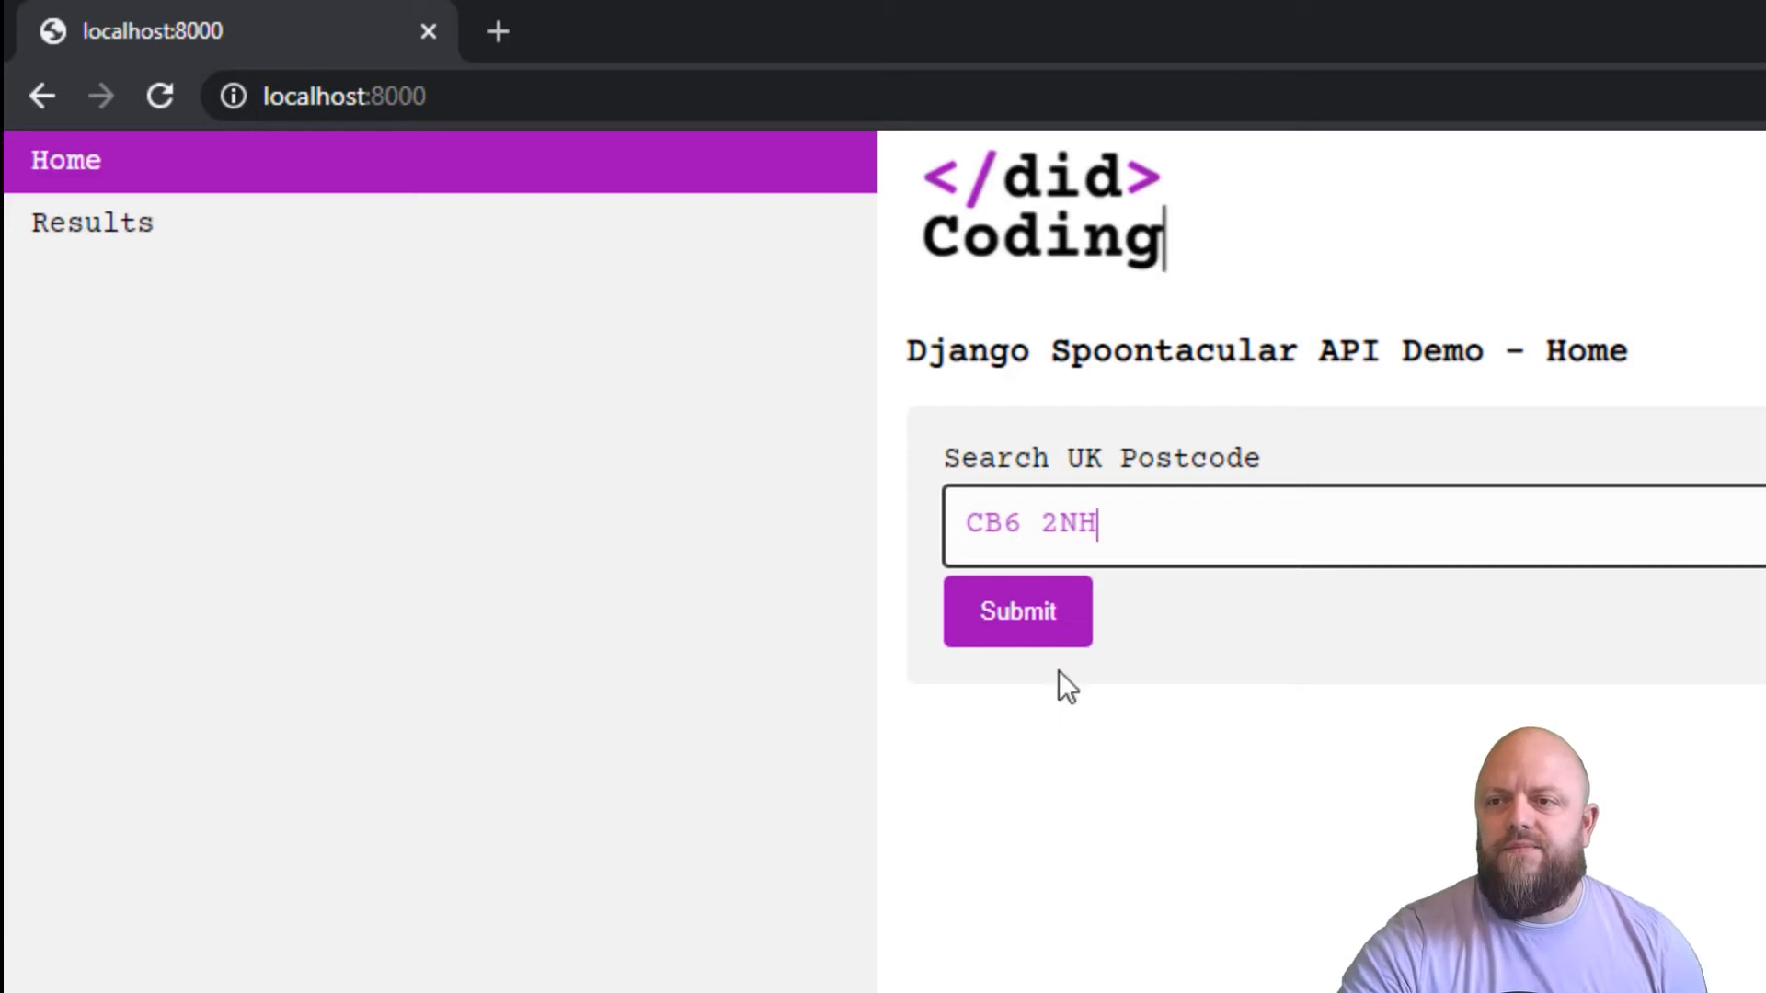
left_click(1016, 611)
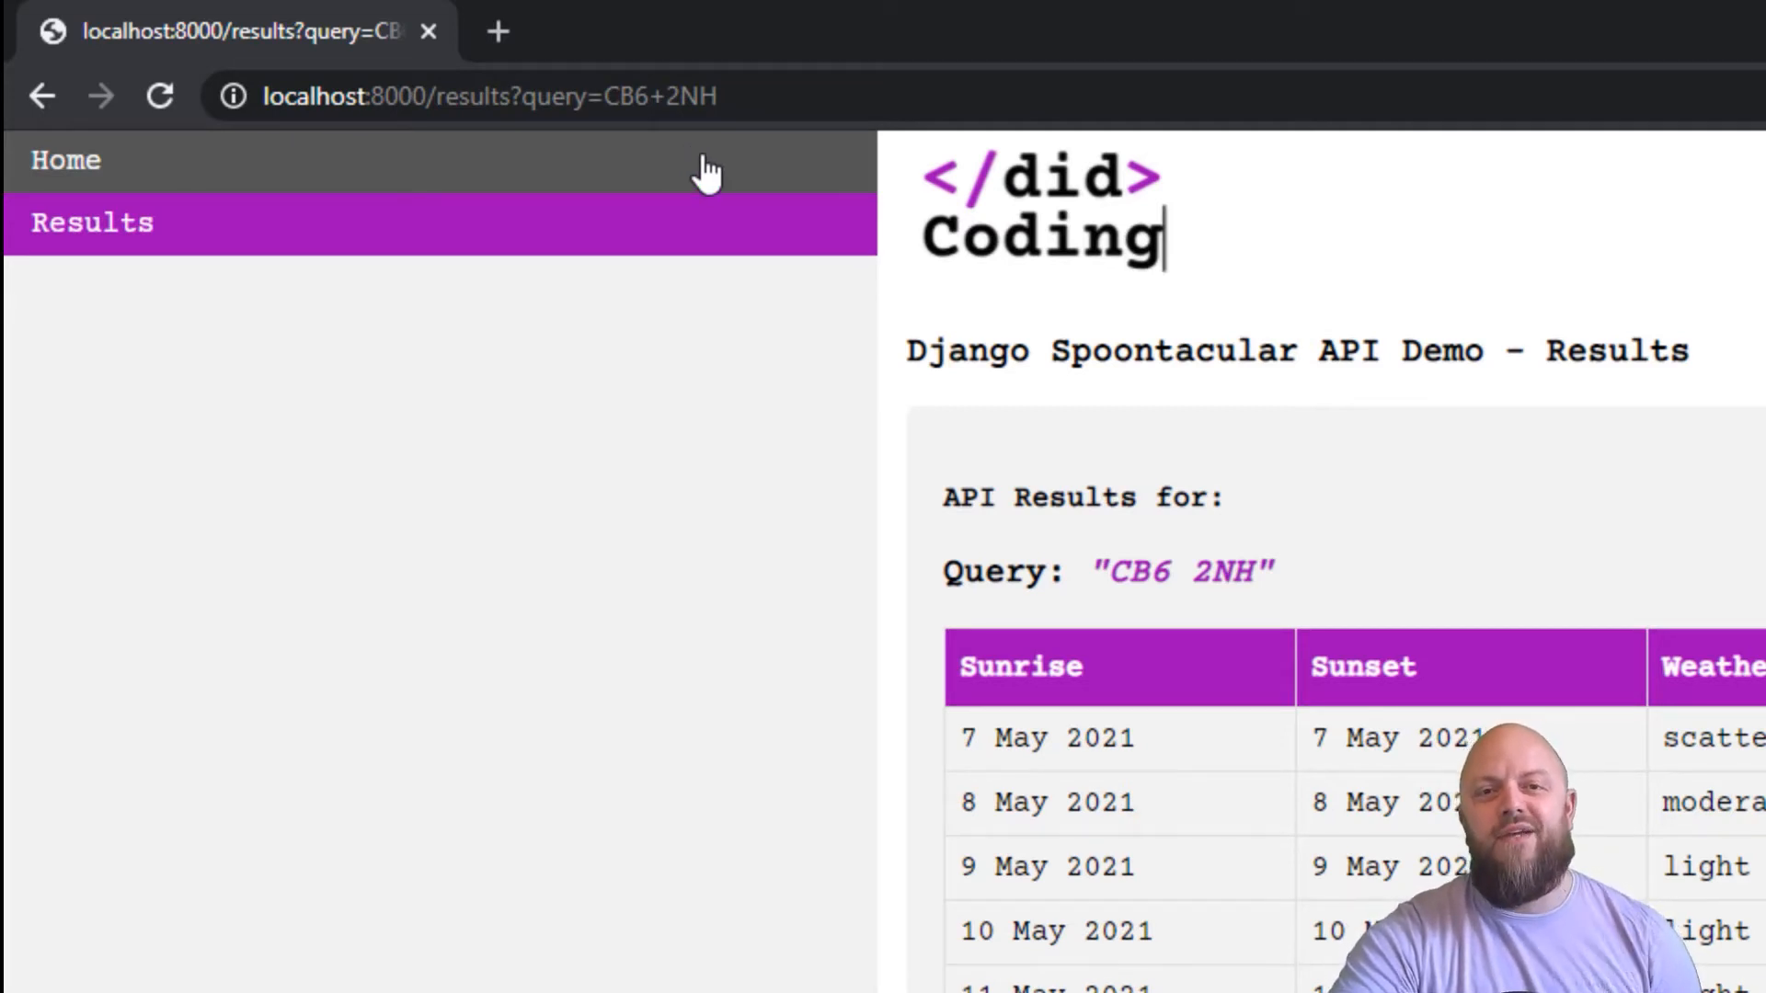
Scroll down the CB6 2NH forecast results before switching to the project in Sublime Text
scroll("down", 3)
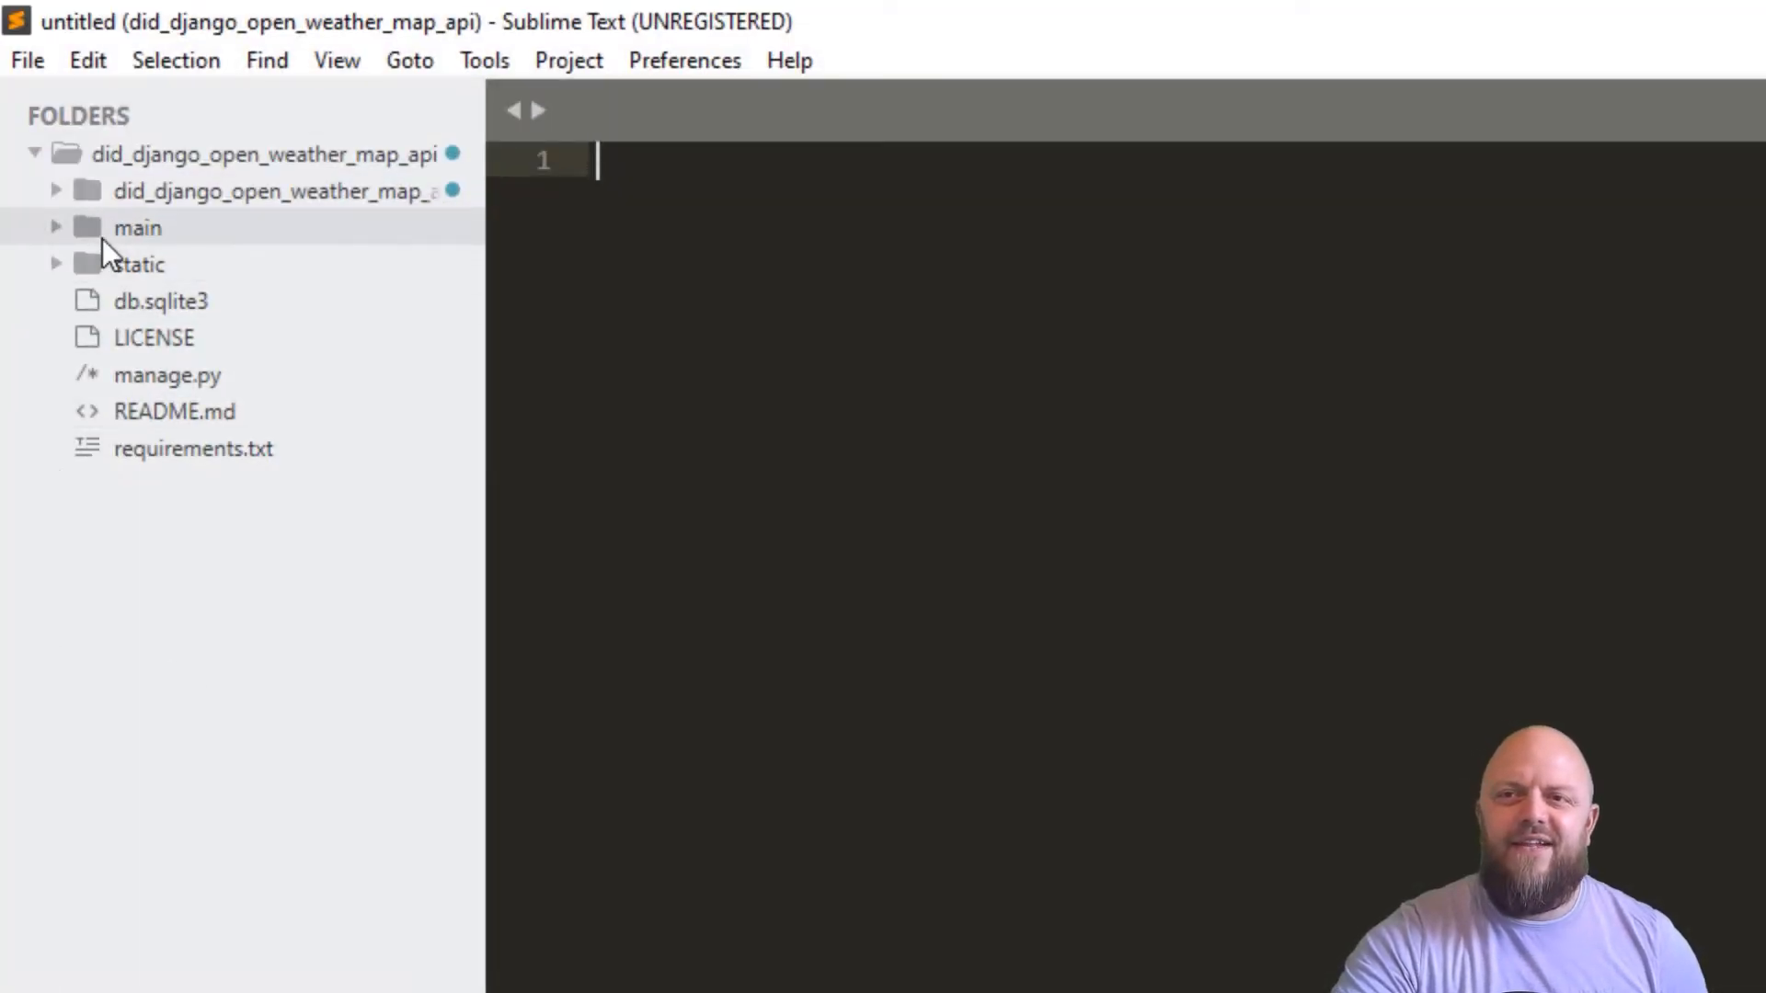
Remove .date() from the unix filter in did_tags.py and save the file
left_click(136, 226)
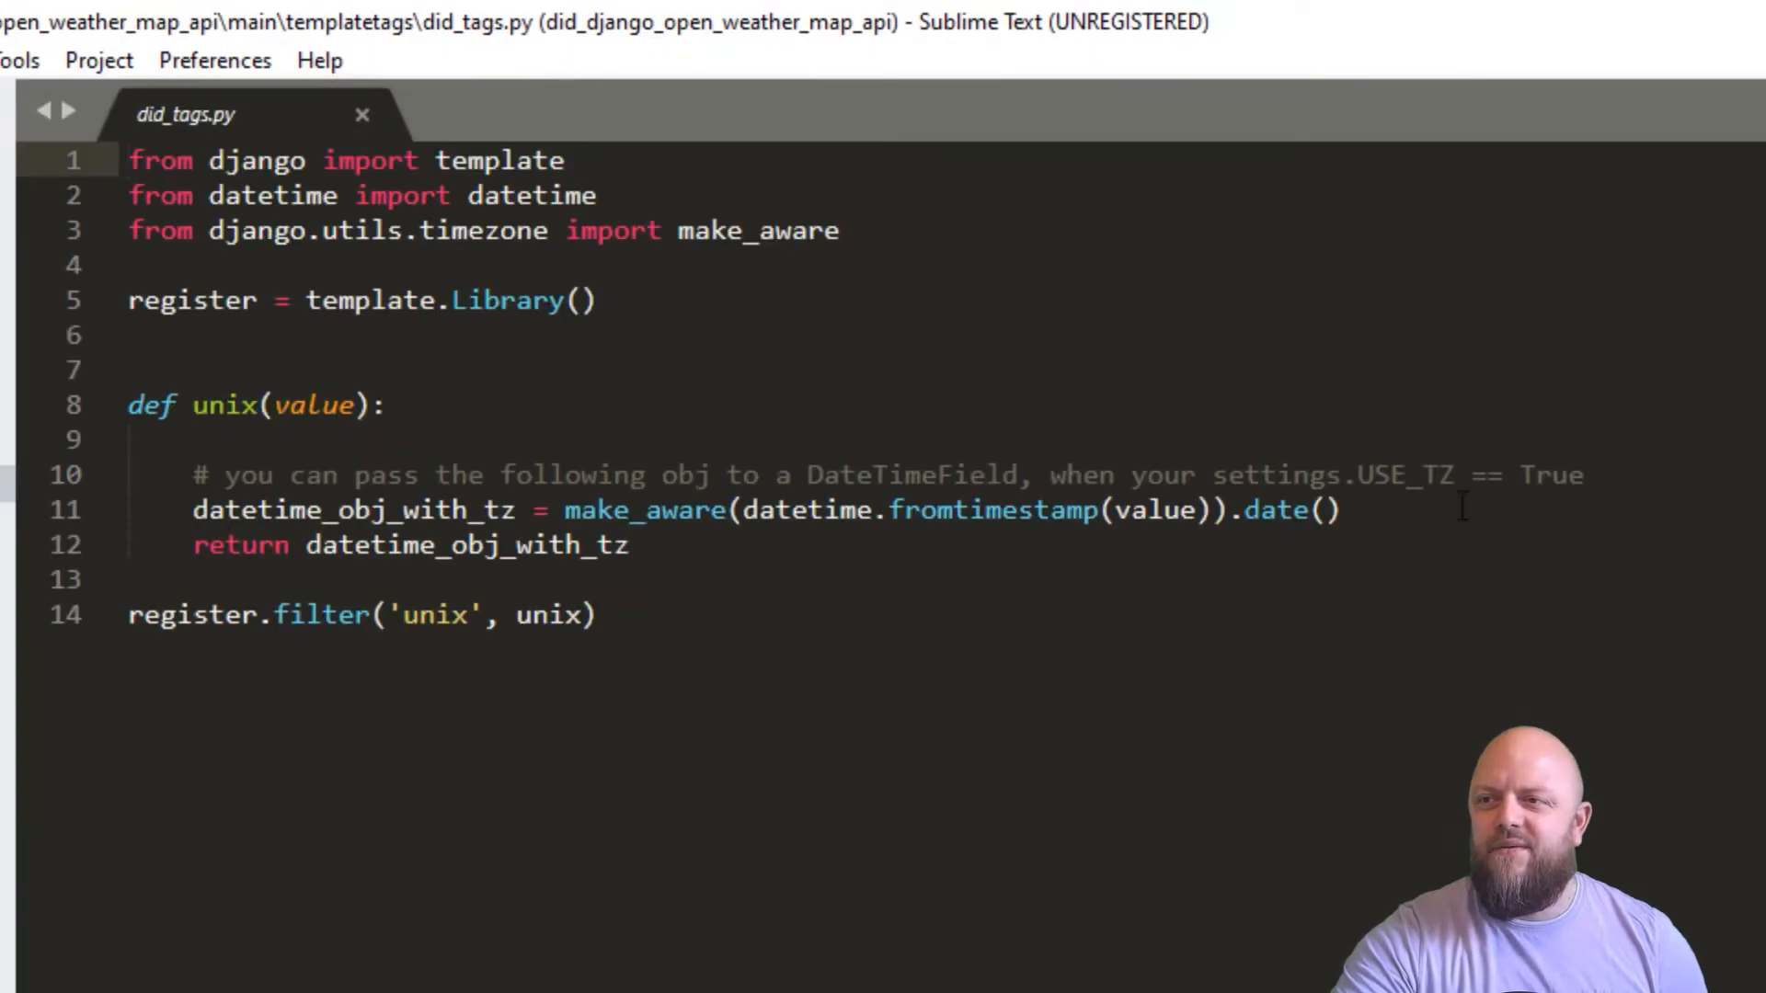
key("Backspace")
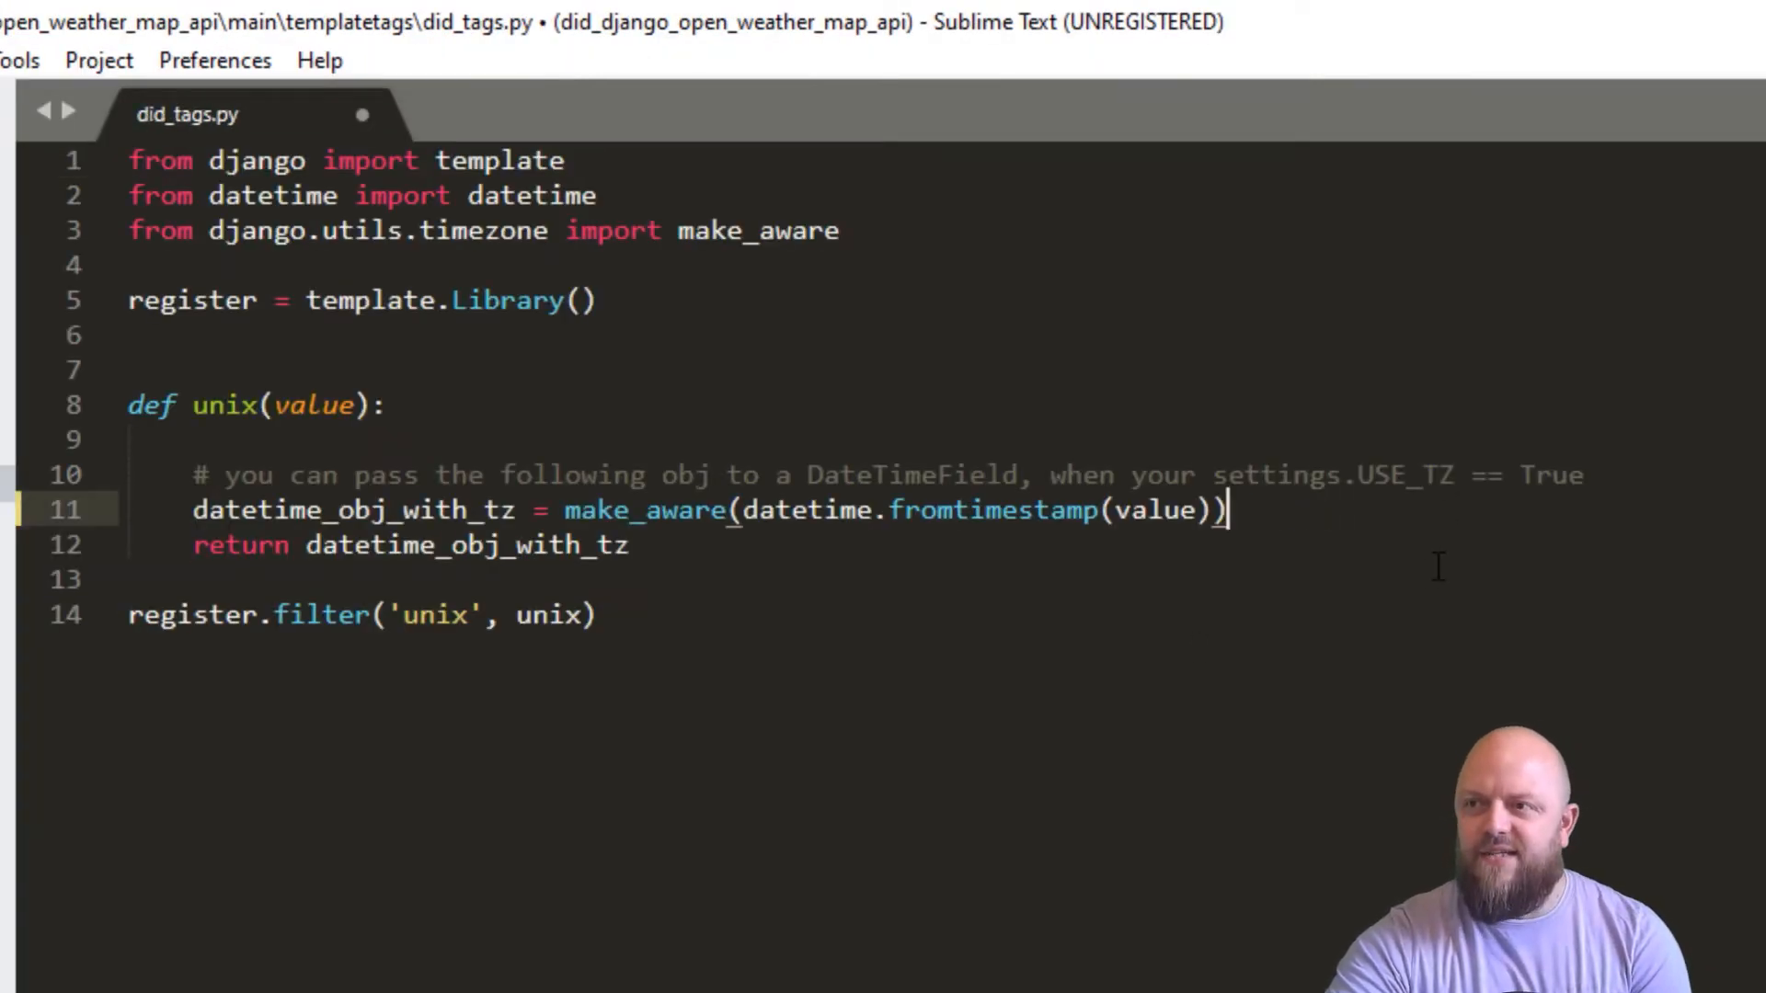
key("ctrl+s")
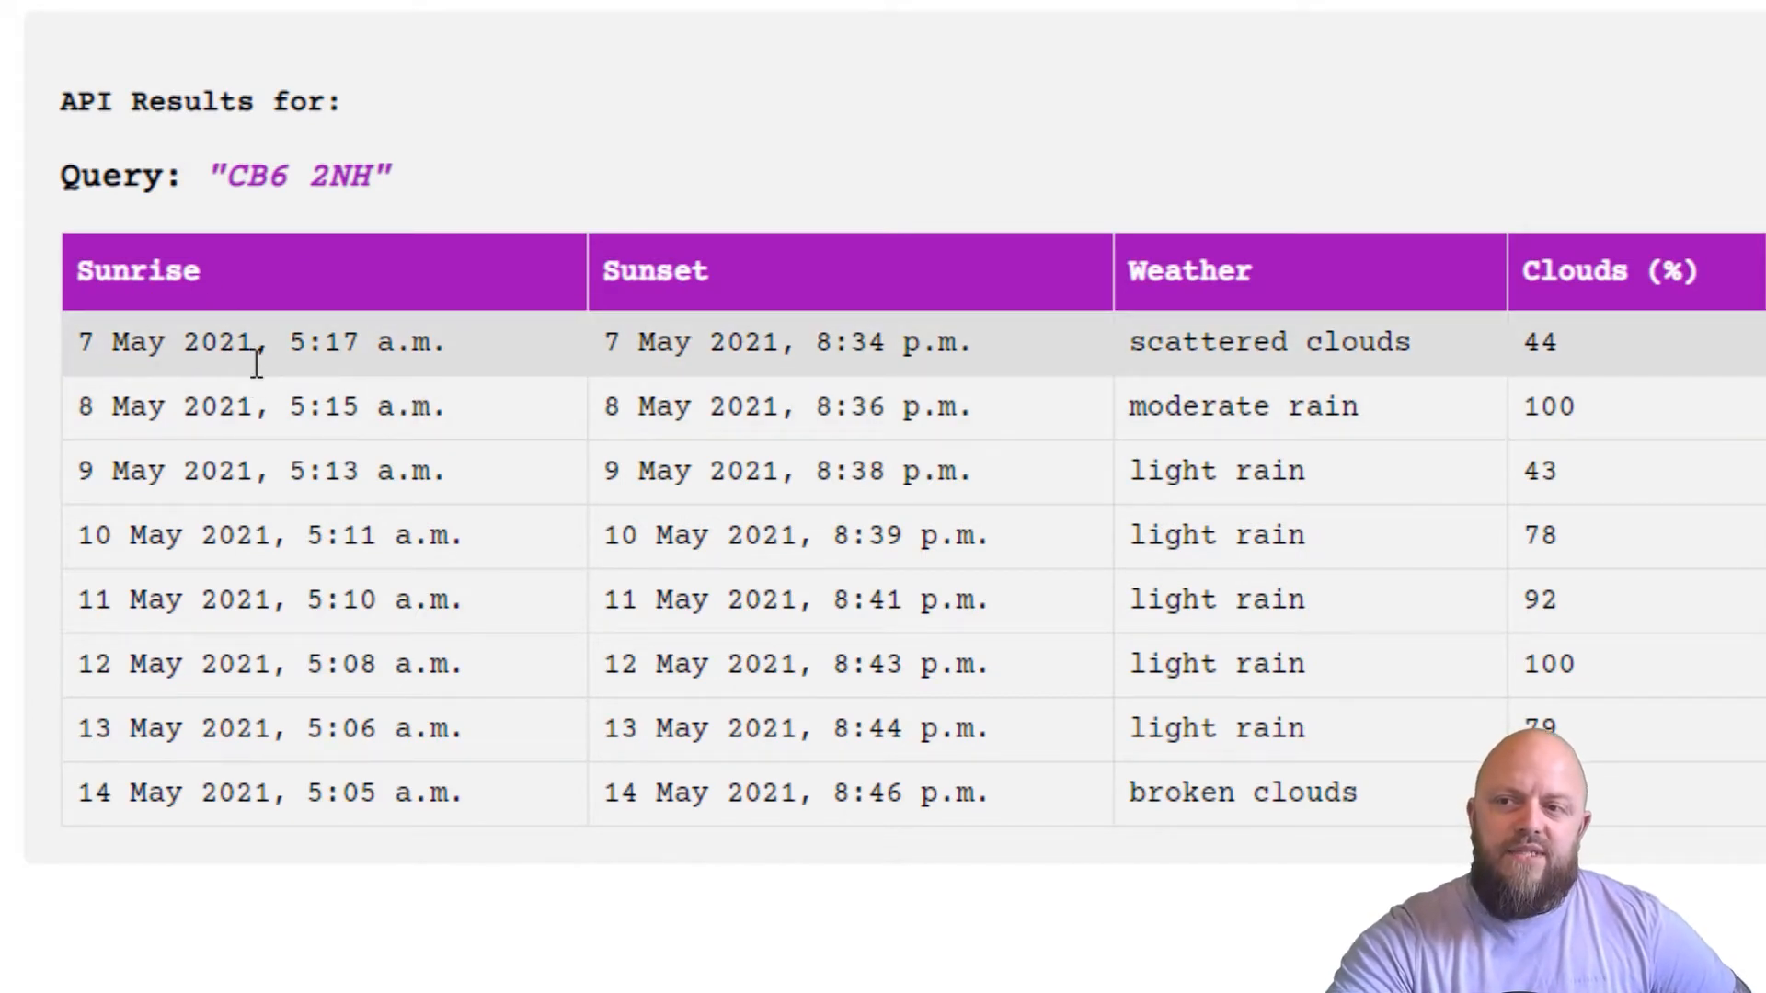
mouse_move(358, 404)
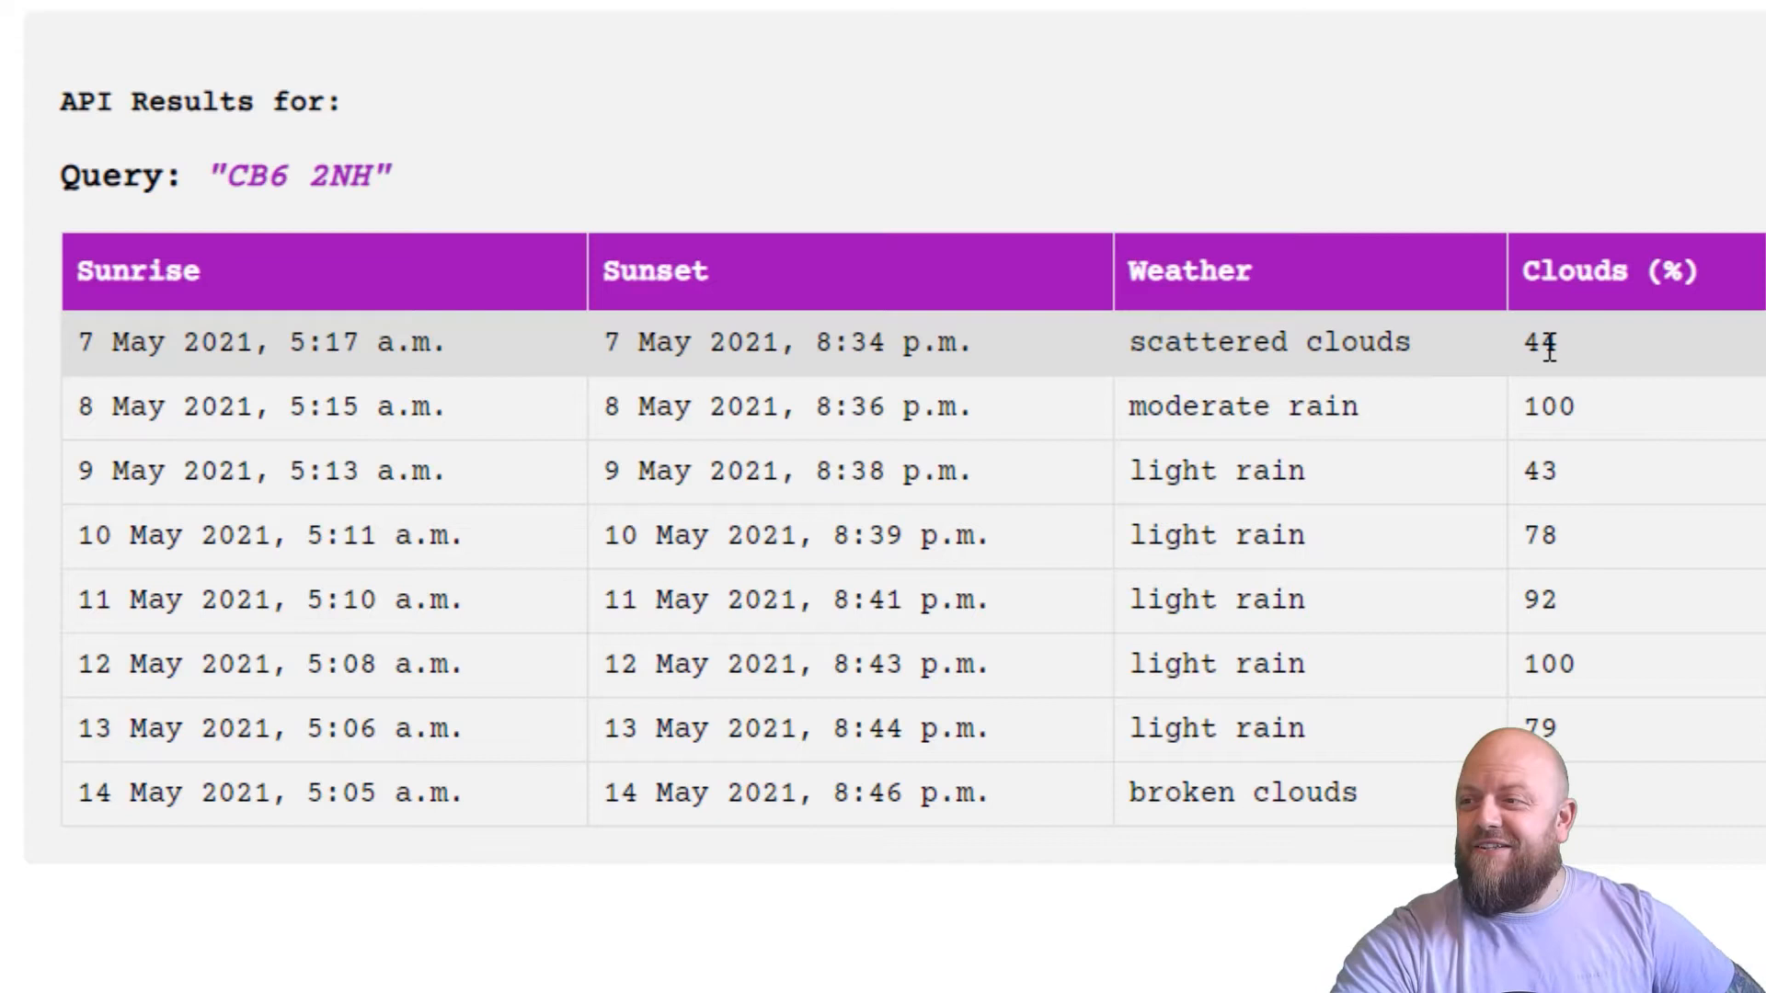
Scroll the refreshed results right to review the Sunrise and Sunset time columns
scroll("right", 3)
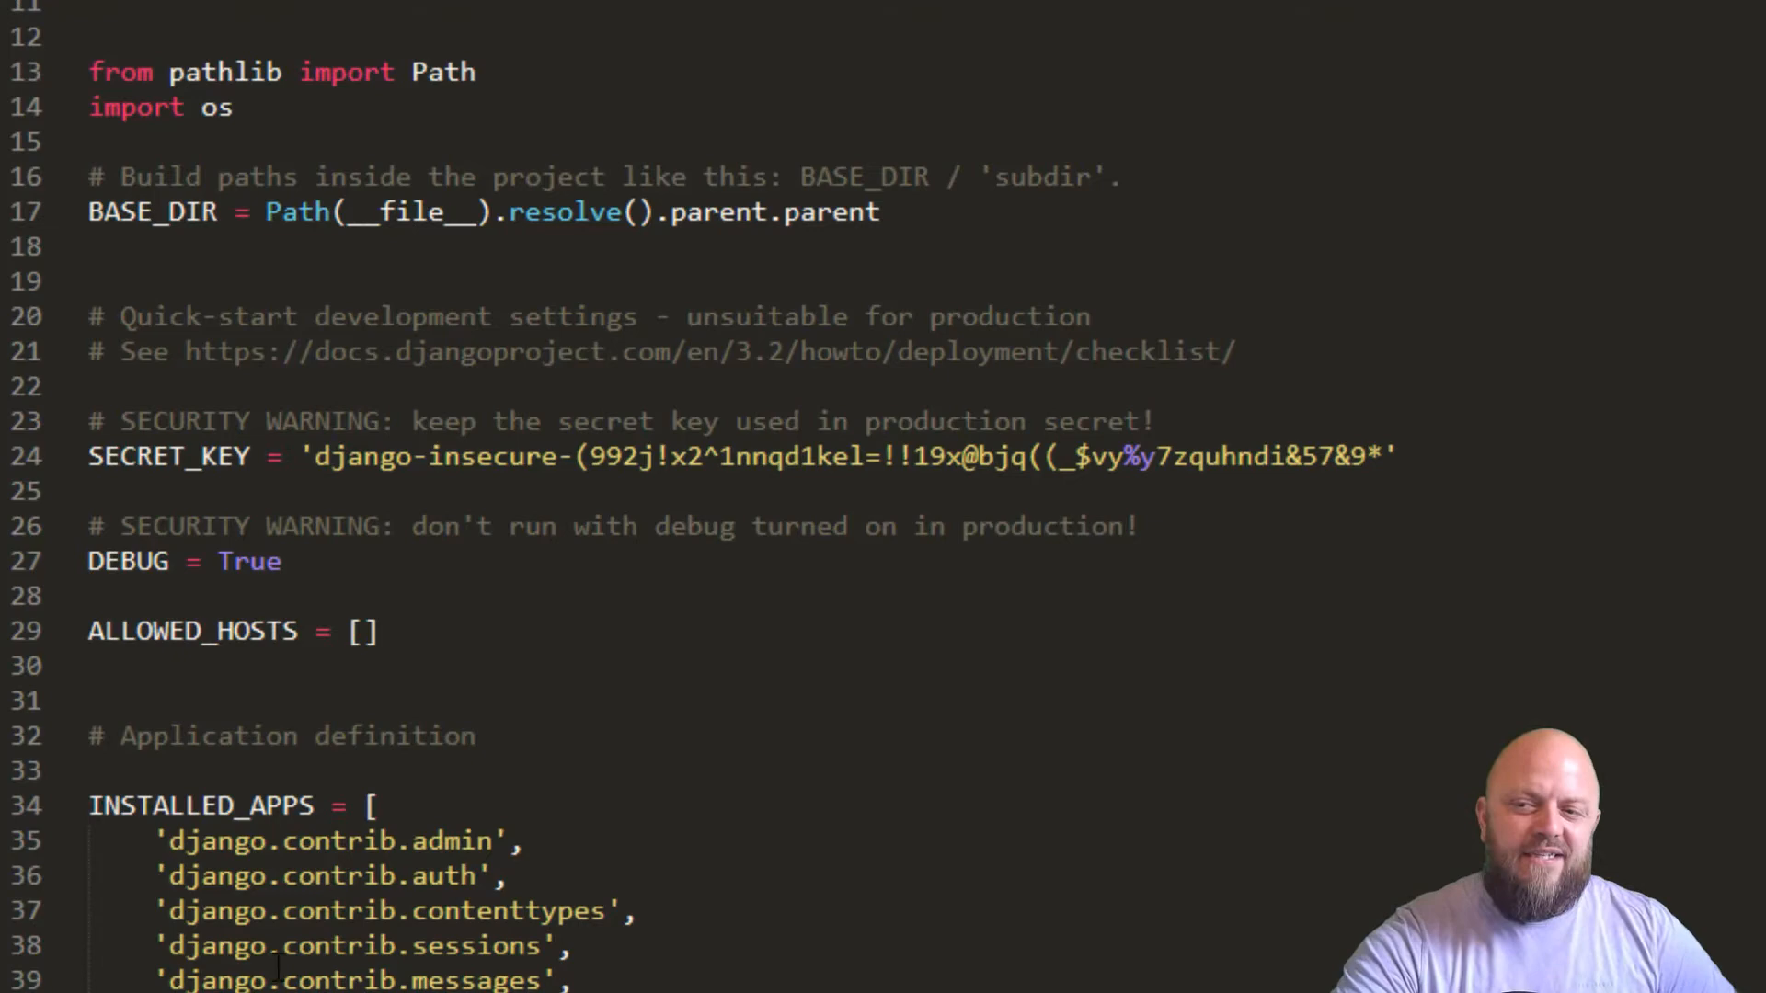
Scroll settings.py down to USE_TZ, STATICFILES_DIRS, STATIC_ROOT and the API_KEY placeholder
scroll("down", 3)
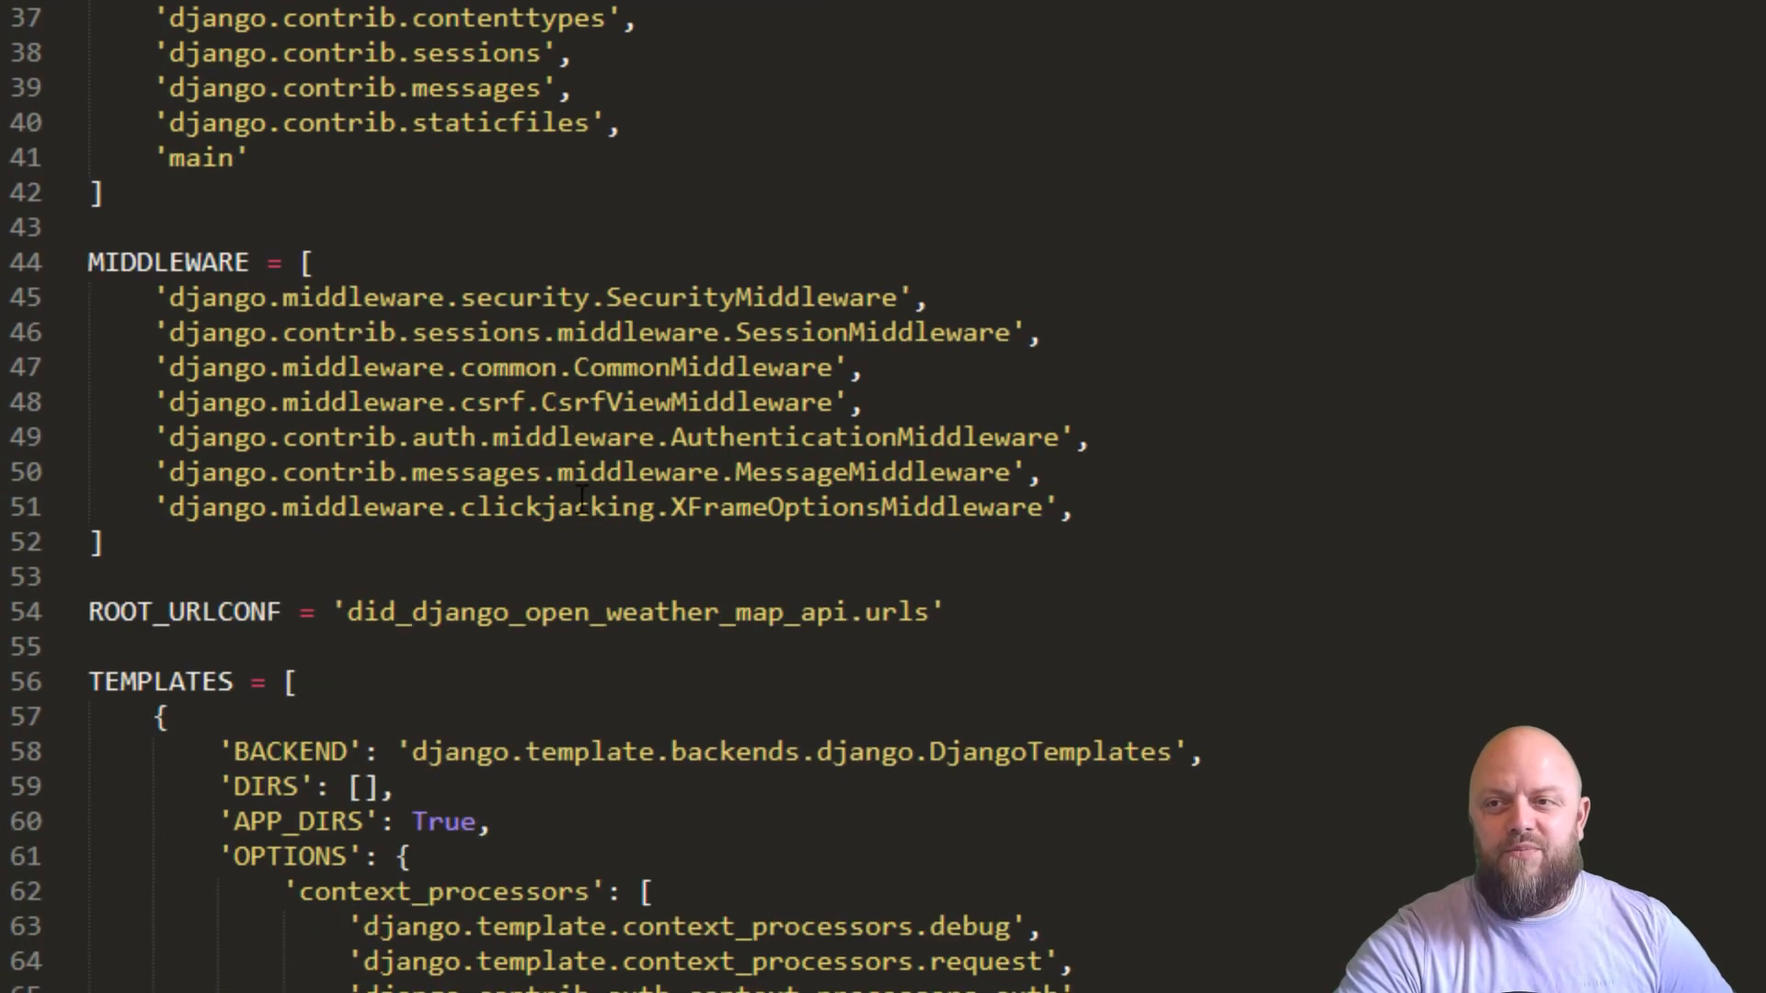
scroll("down", 3)
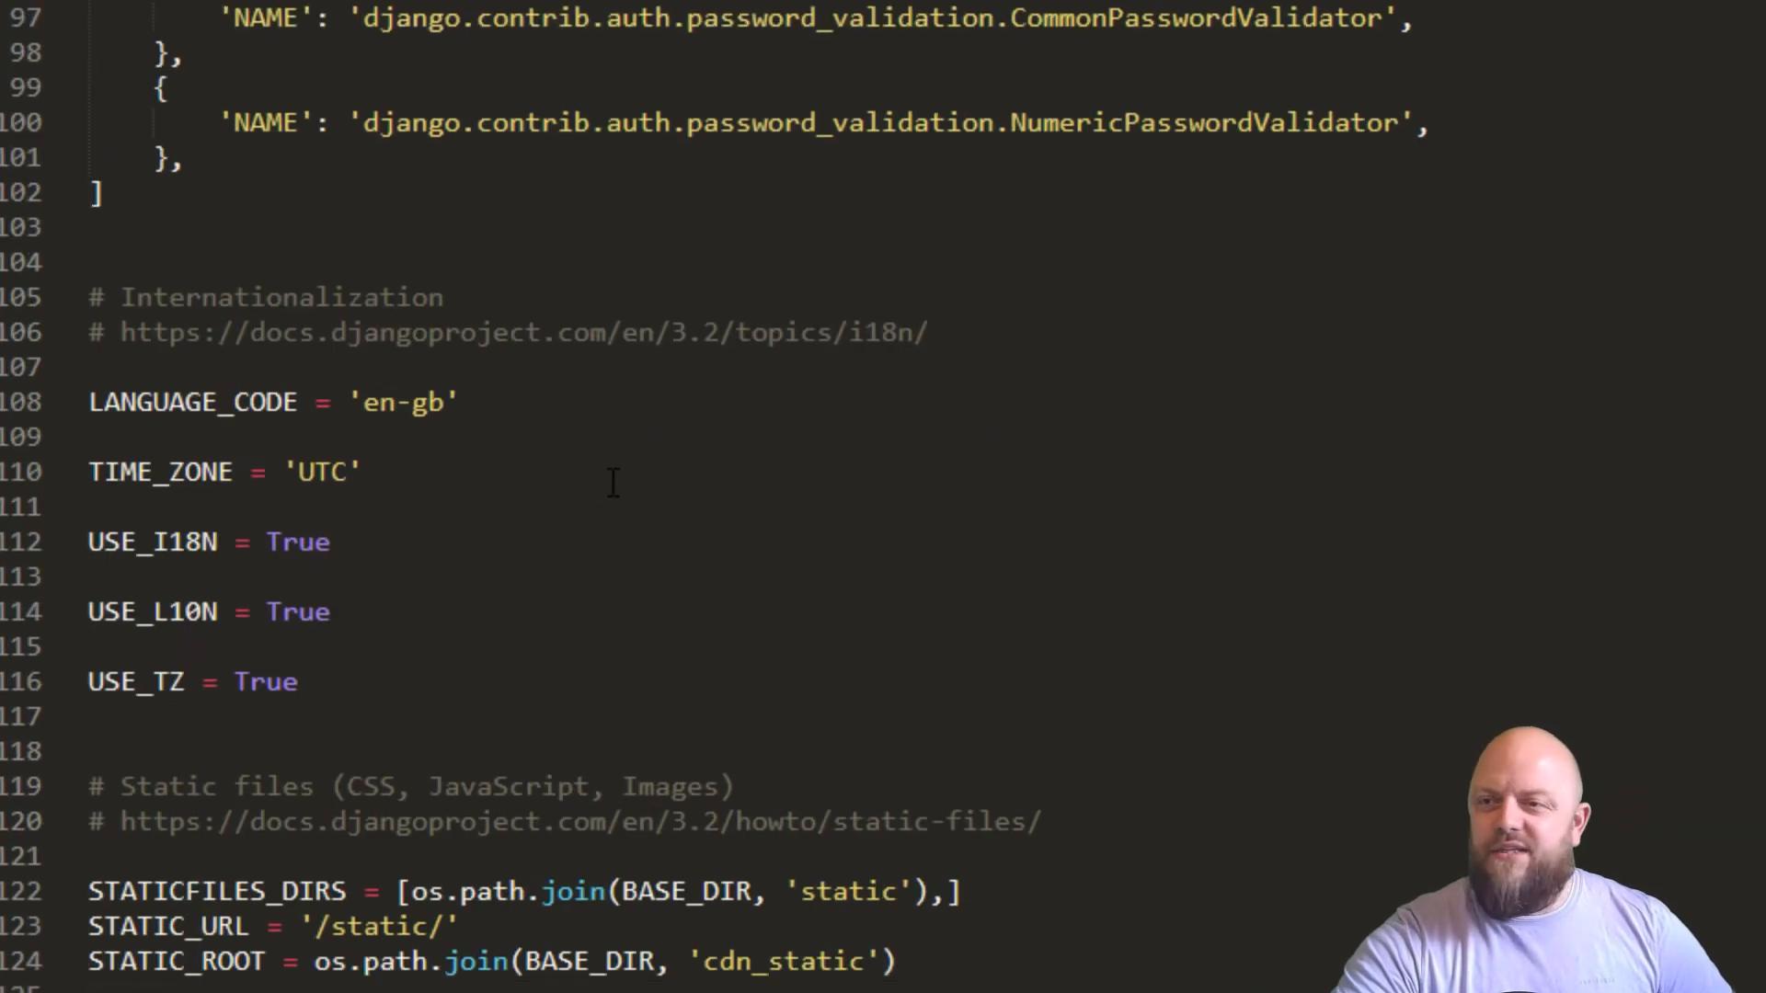
scroll("down", 3)
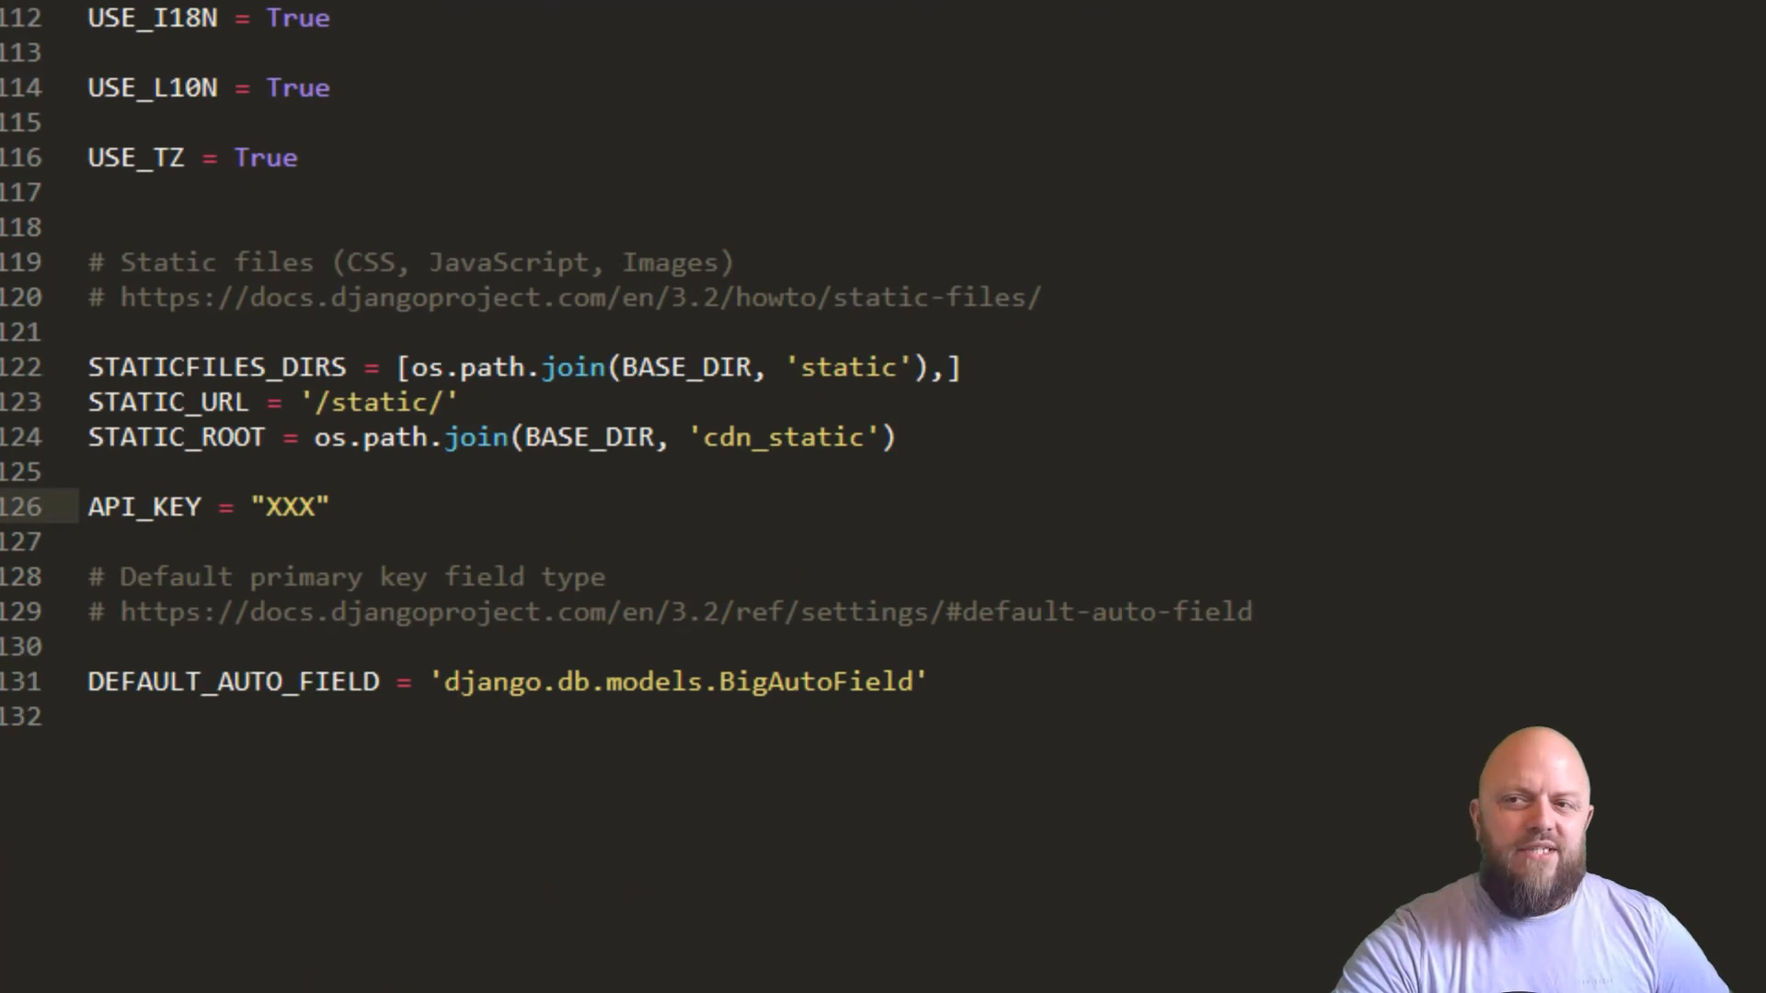
scroll("down", 3)
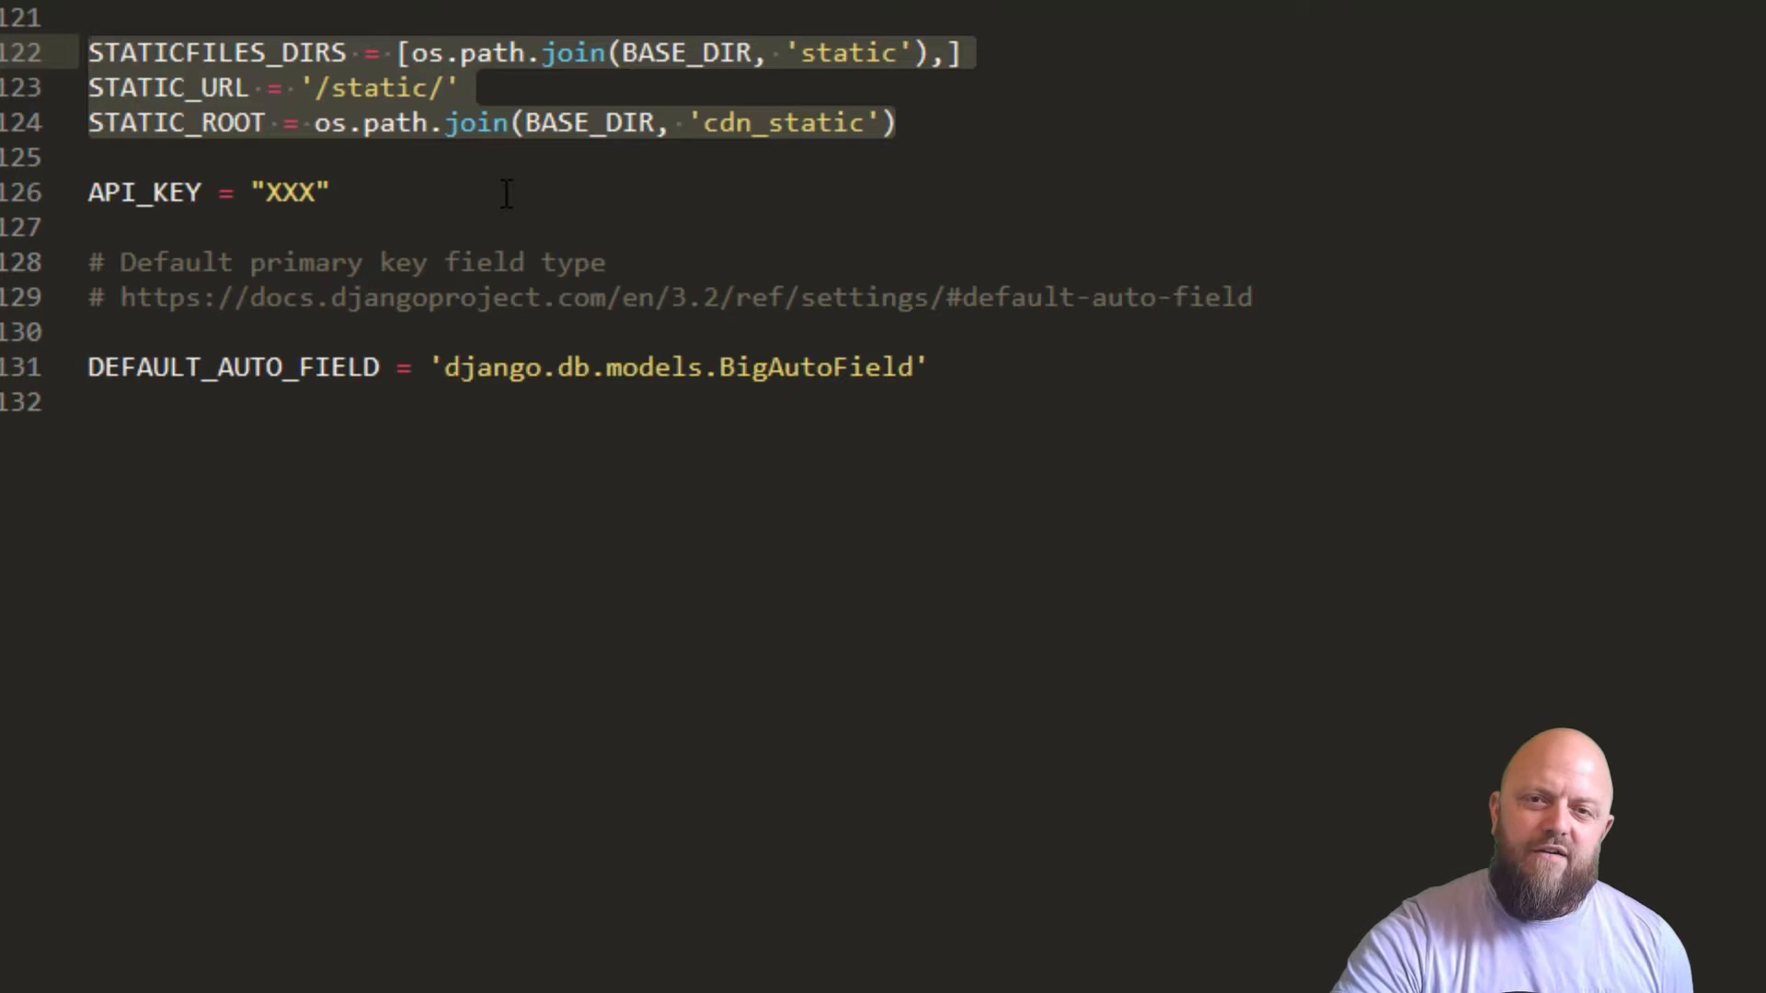
mouse_move(563, 182)
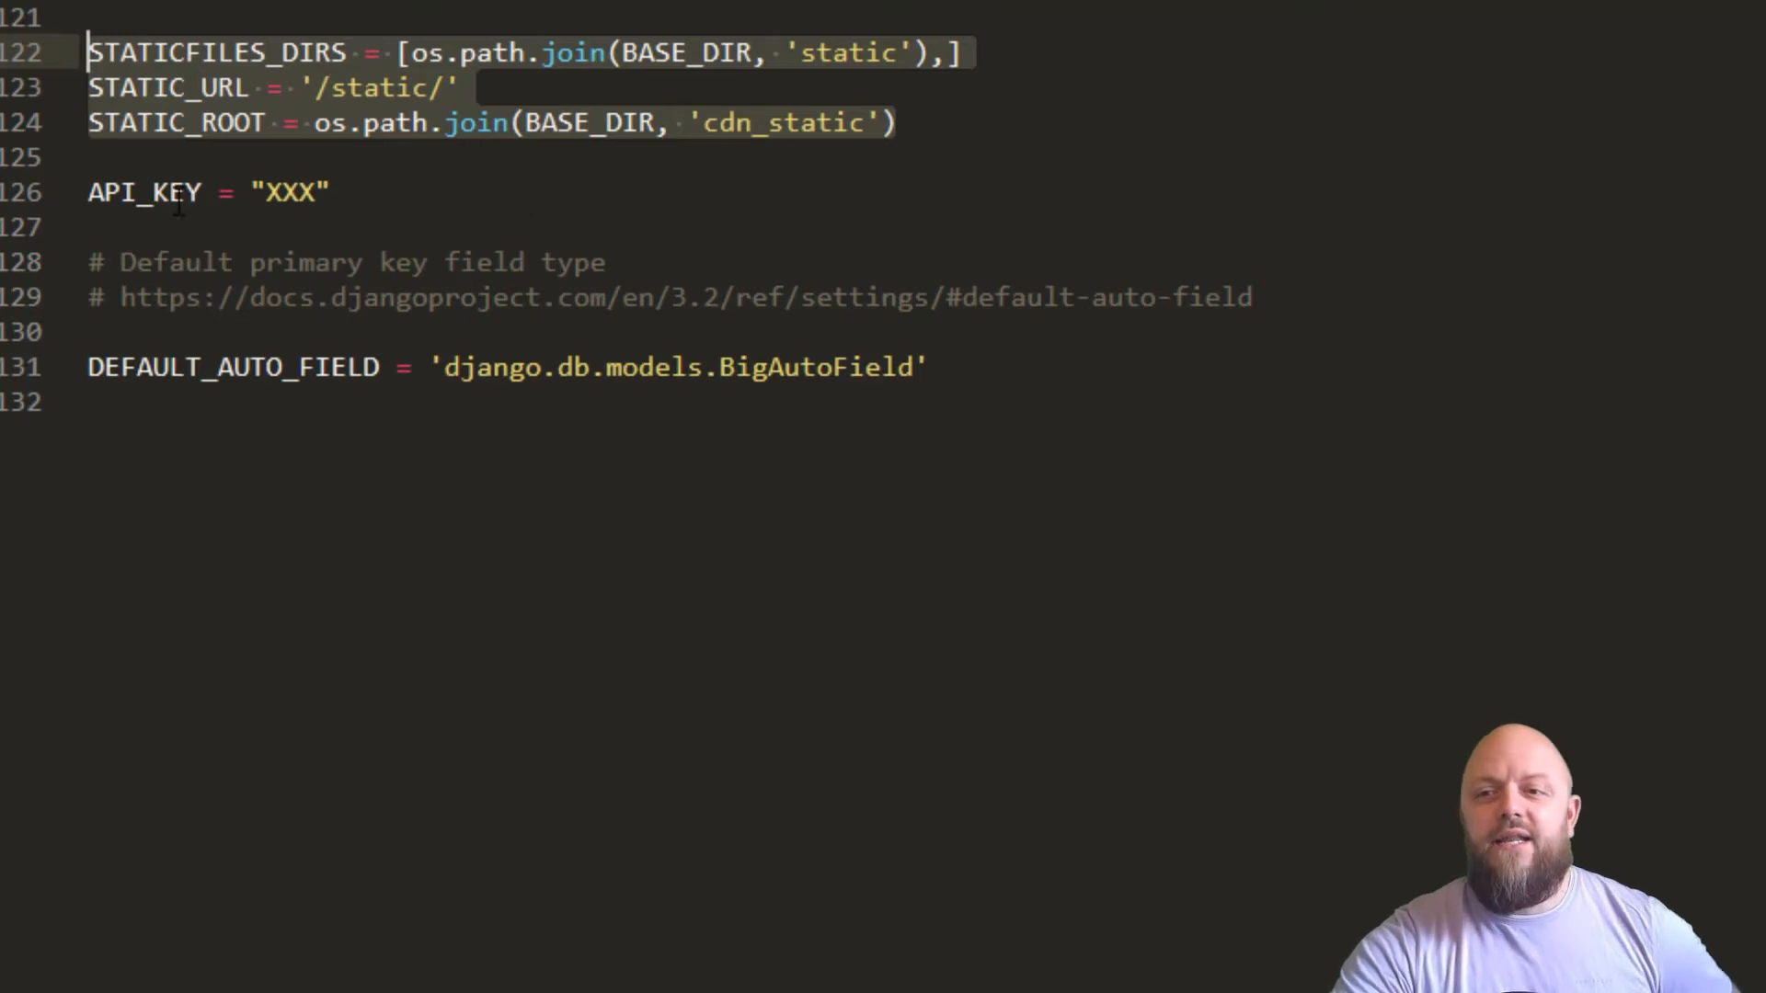
mouse_move(349, 230)
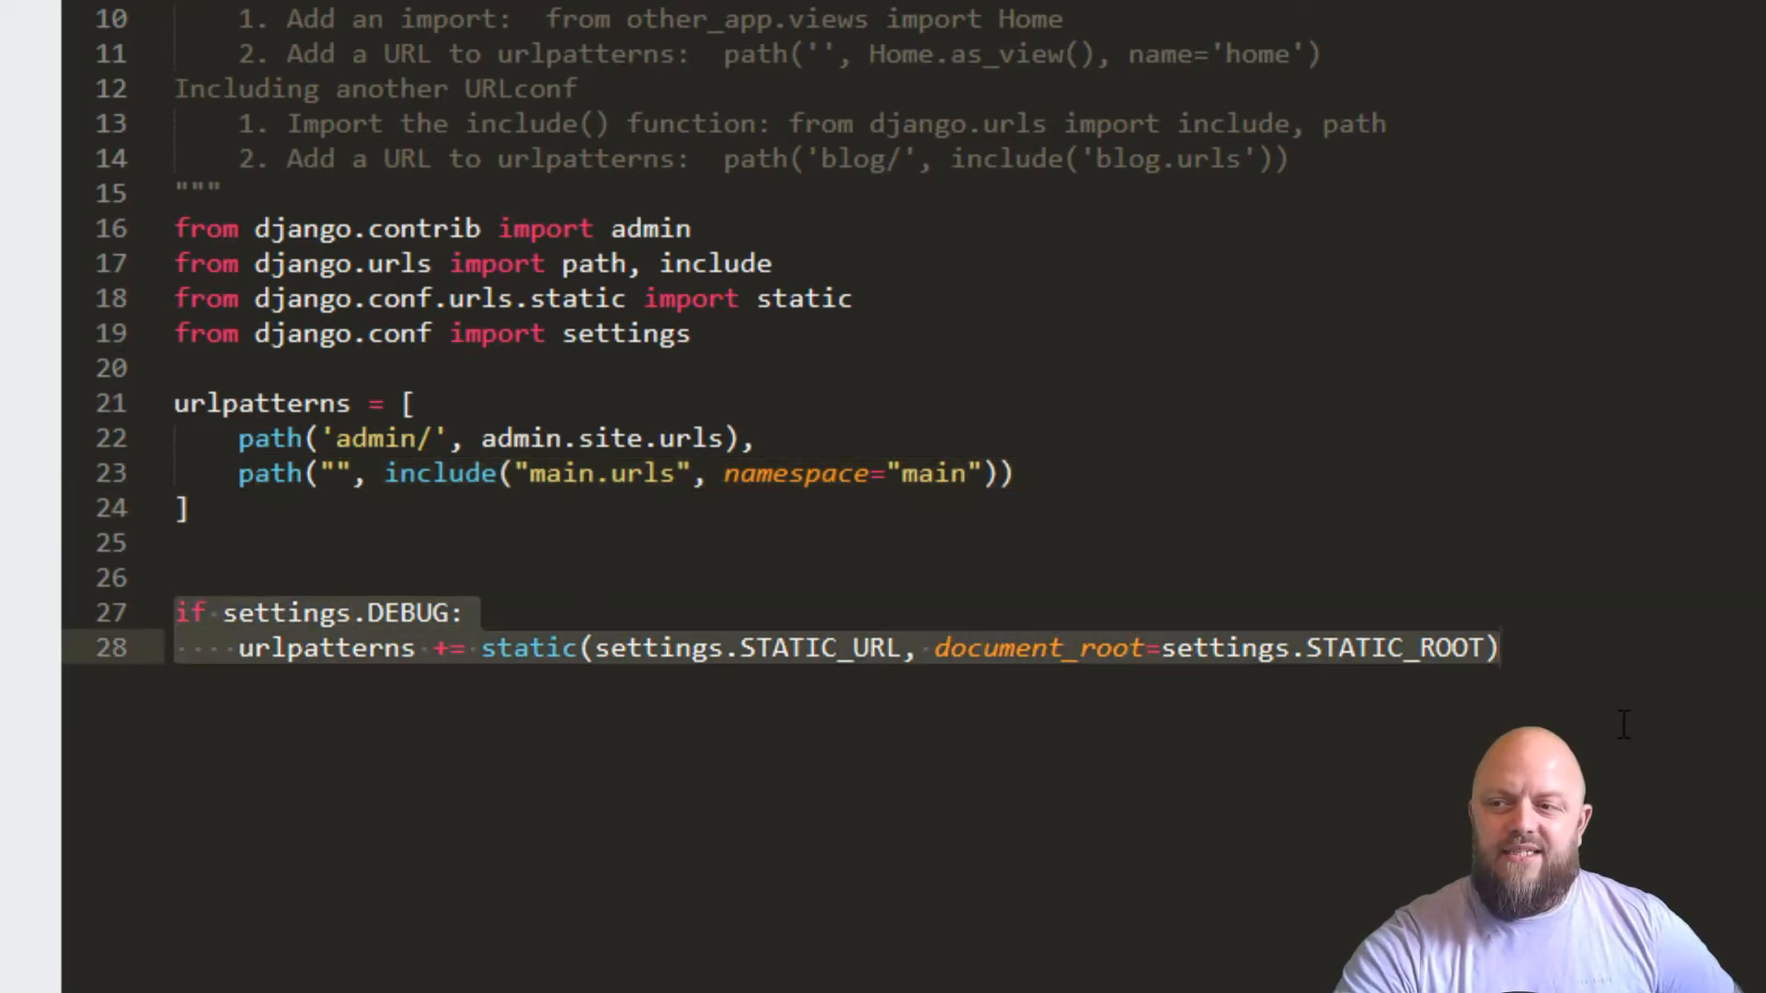
mouse_move(1612, 743)
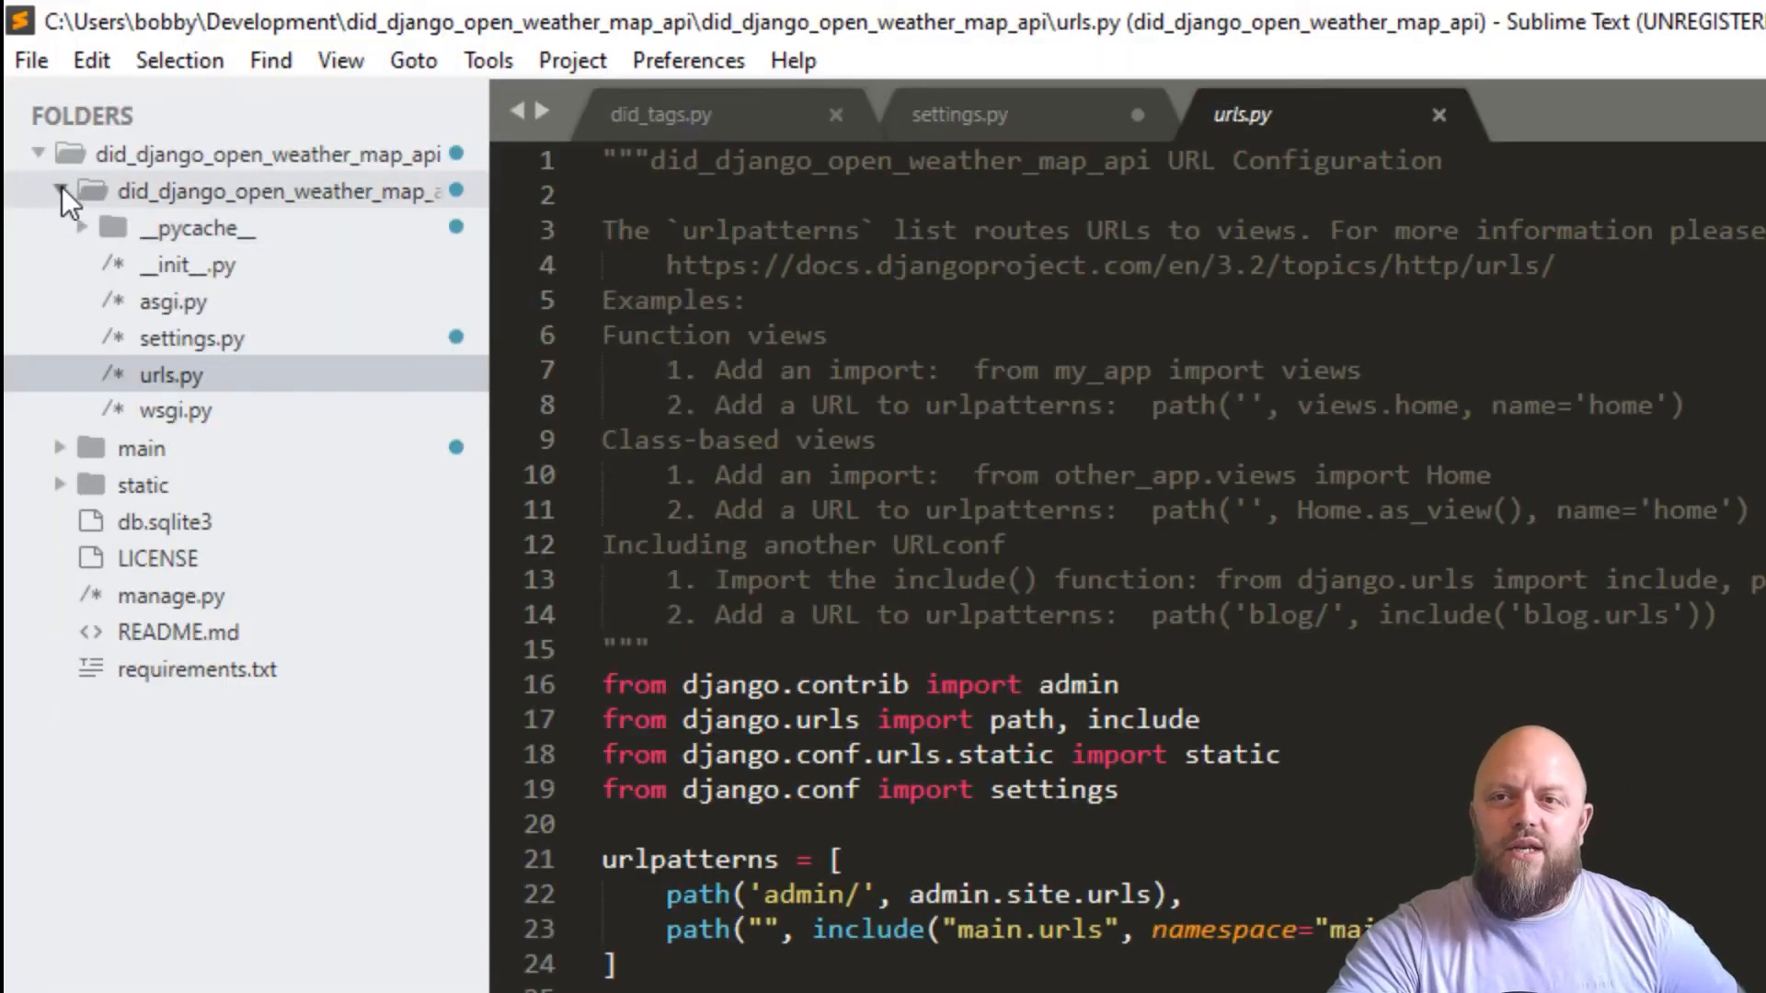
Collapse the inner project configuration folder in the sidebar after reviewing urls.py
left_click(59, 190)
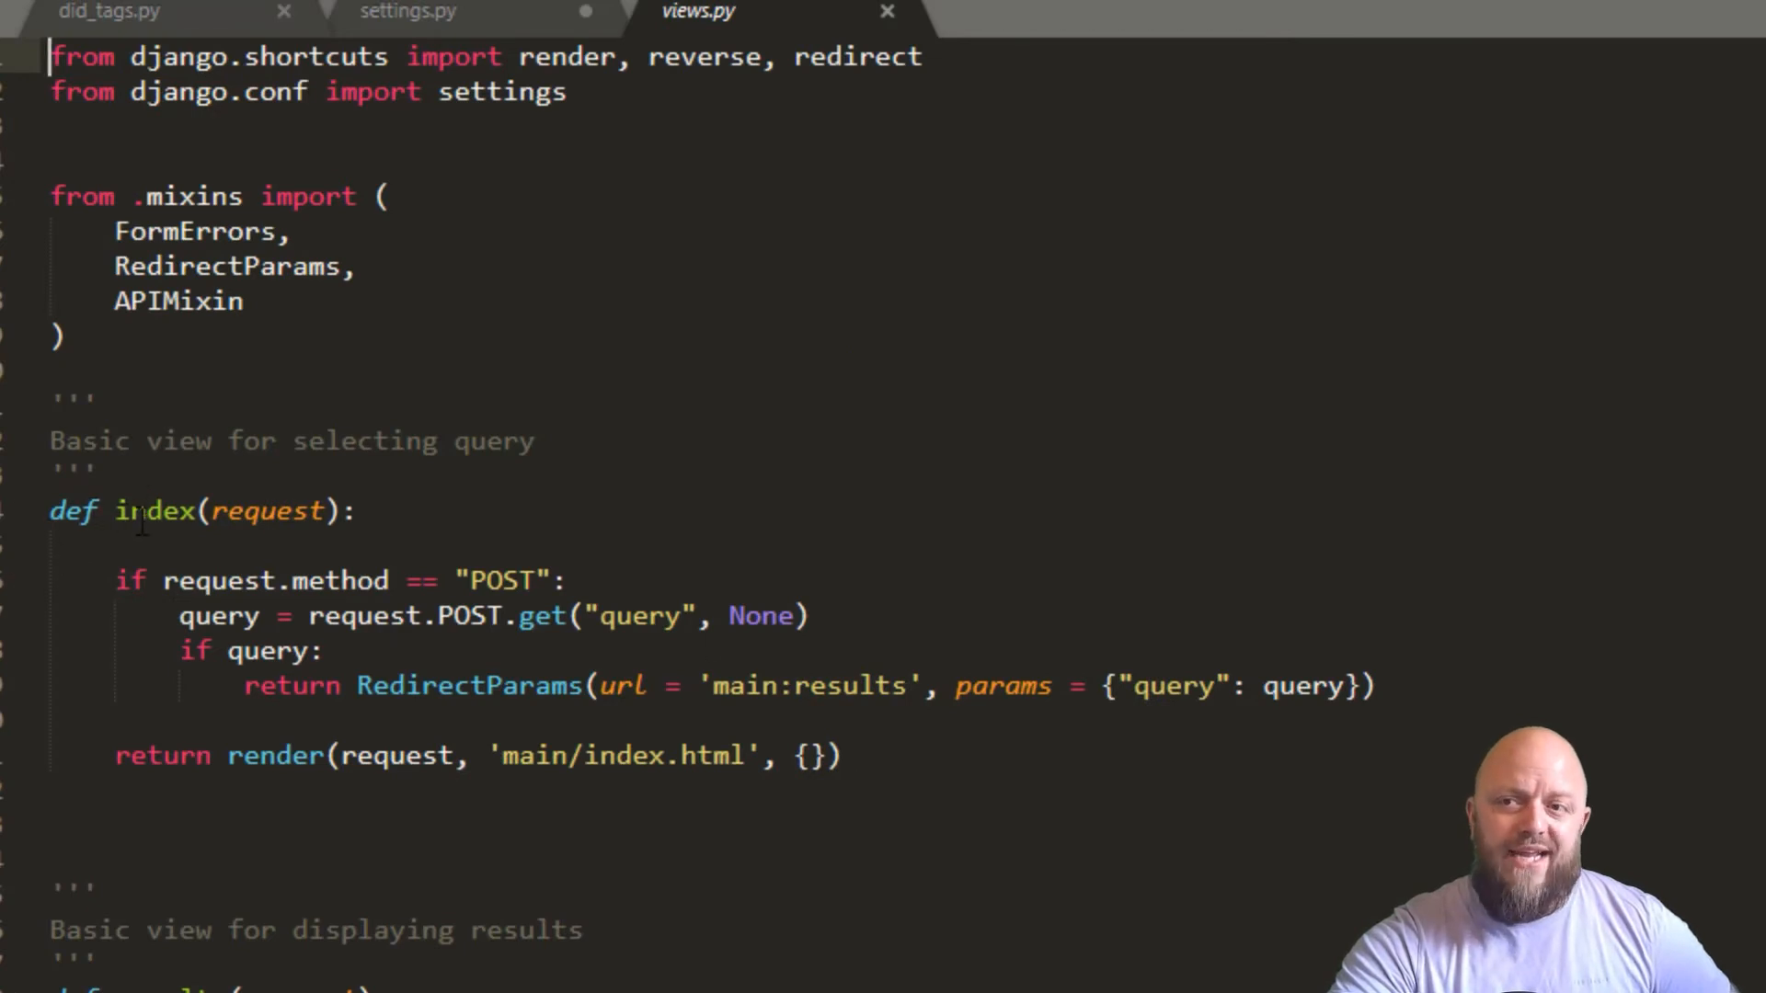
mouse_move(175, 539)
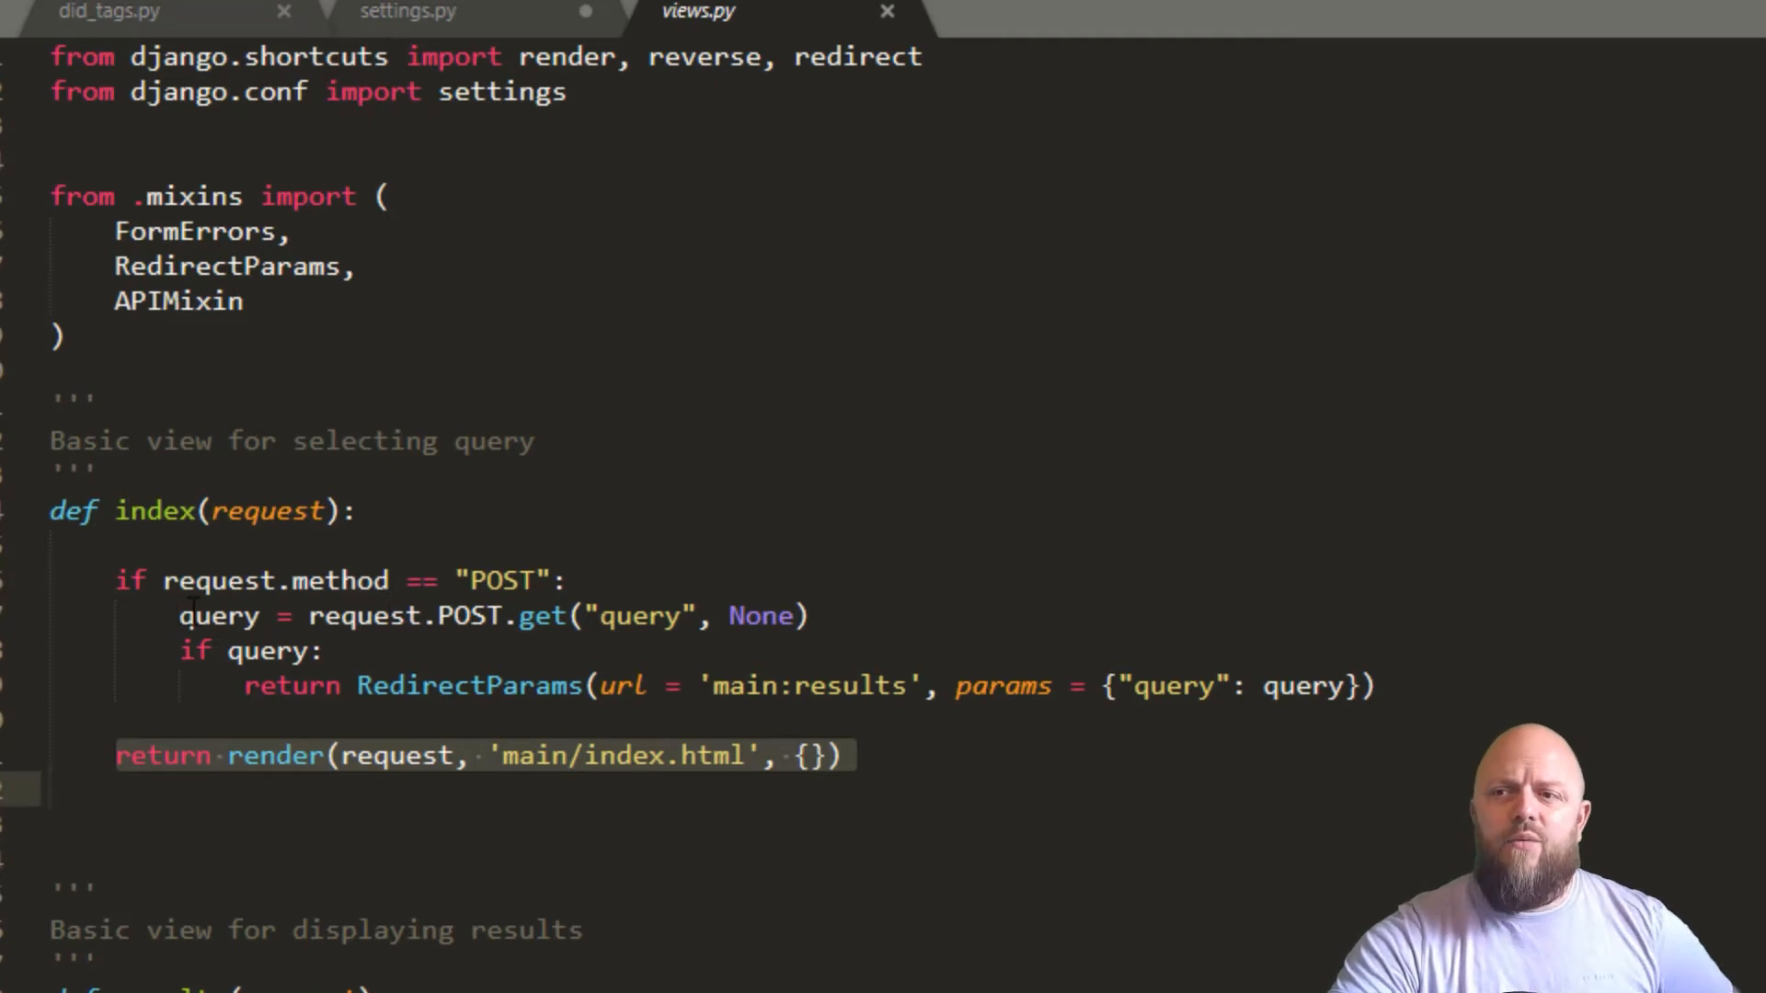
Review the index view's posted-query line, then scroll down to the results view
left_click(805, 616)
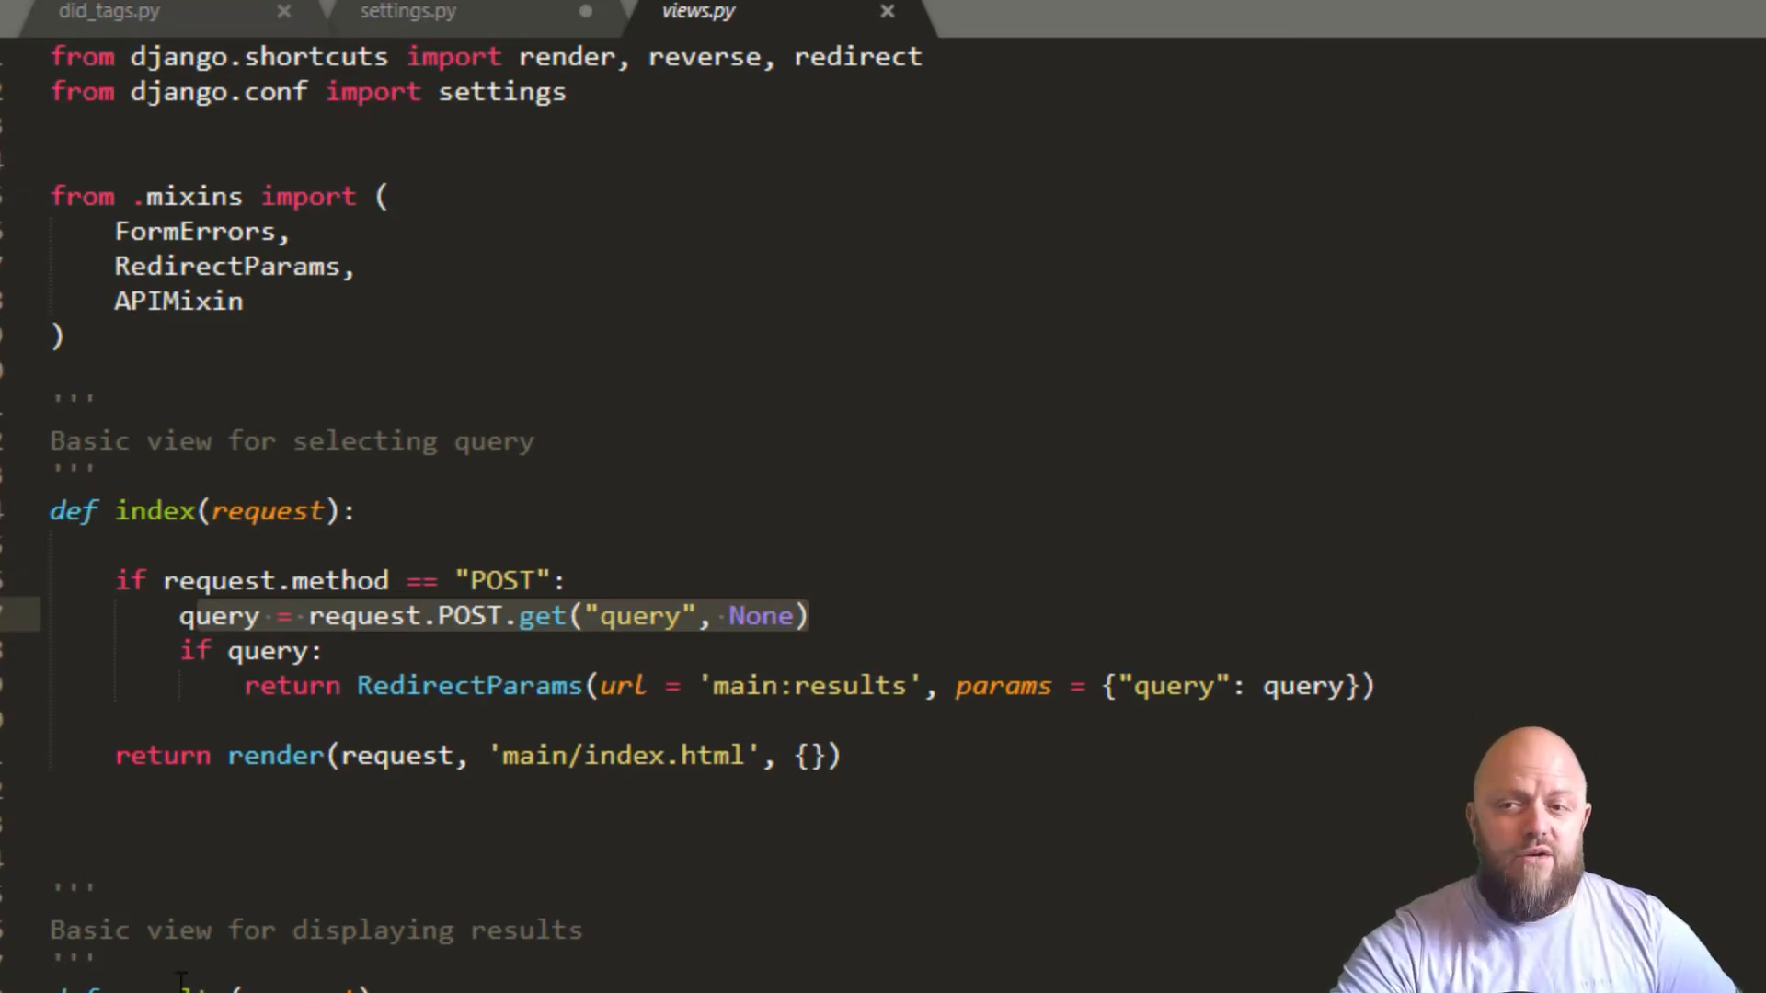
scroll("down", 3)
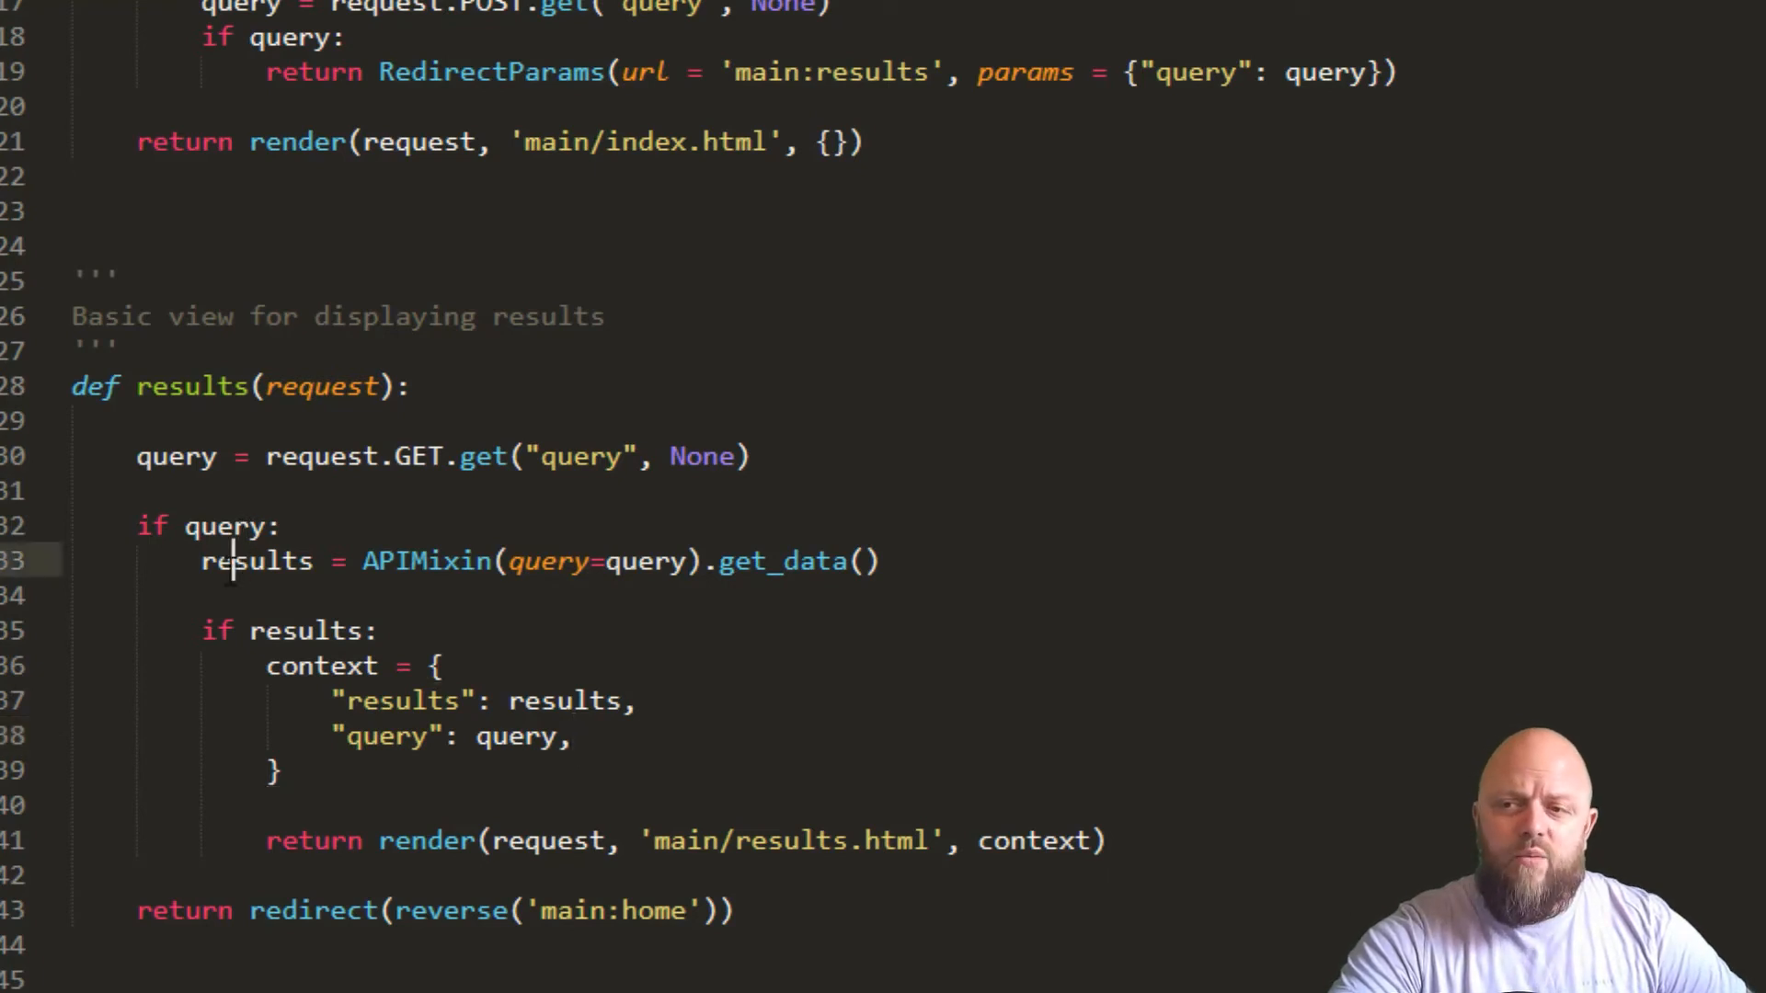
Select the word results in the results view while reviewing how it renders results.html
double_click(256, 562)
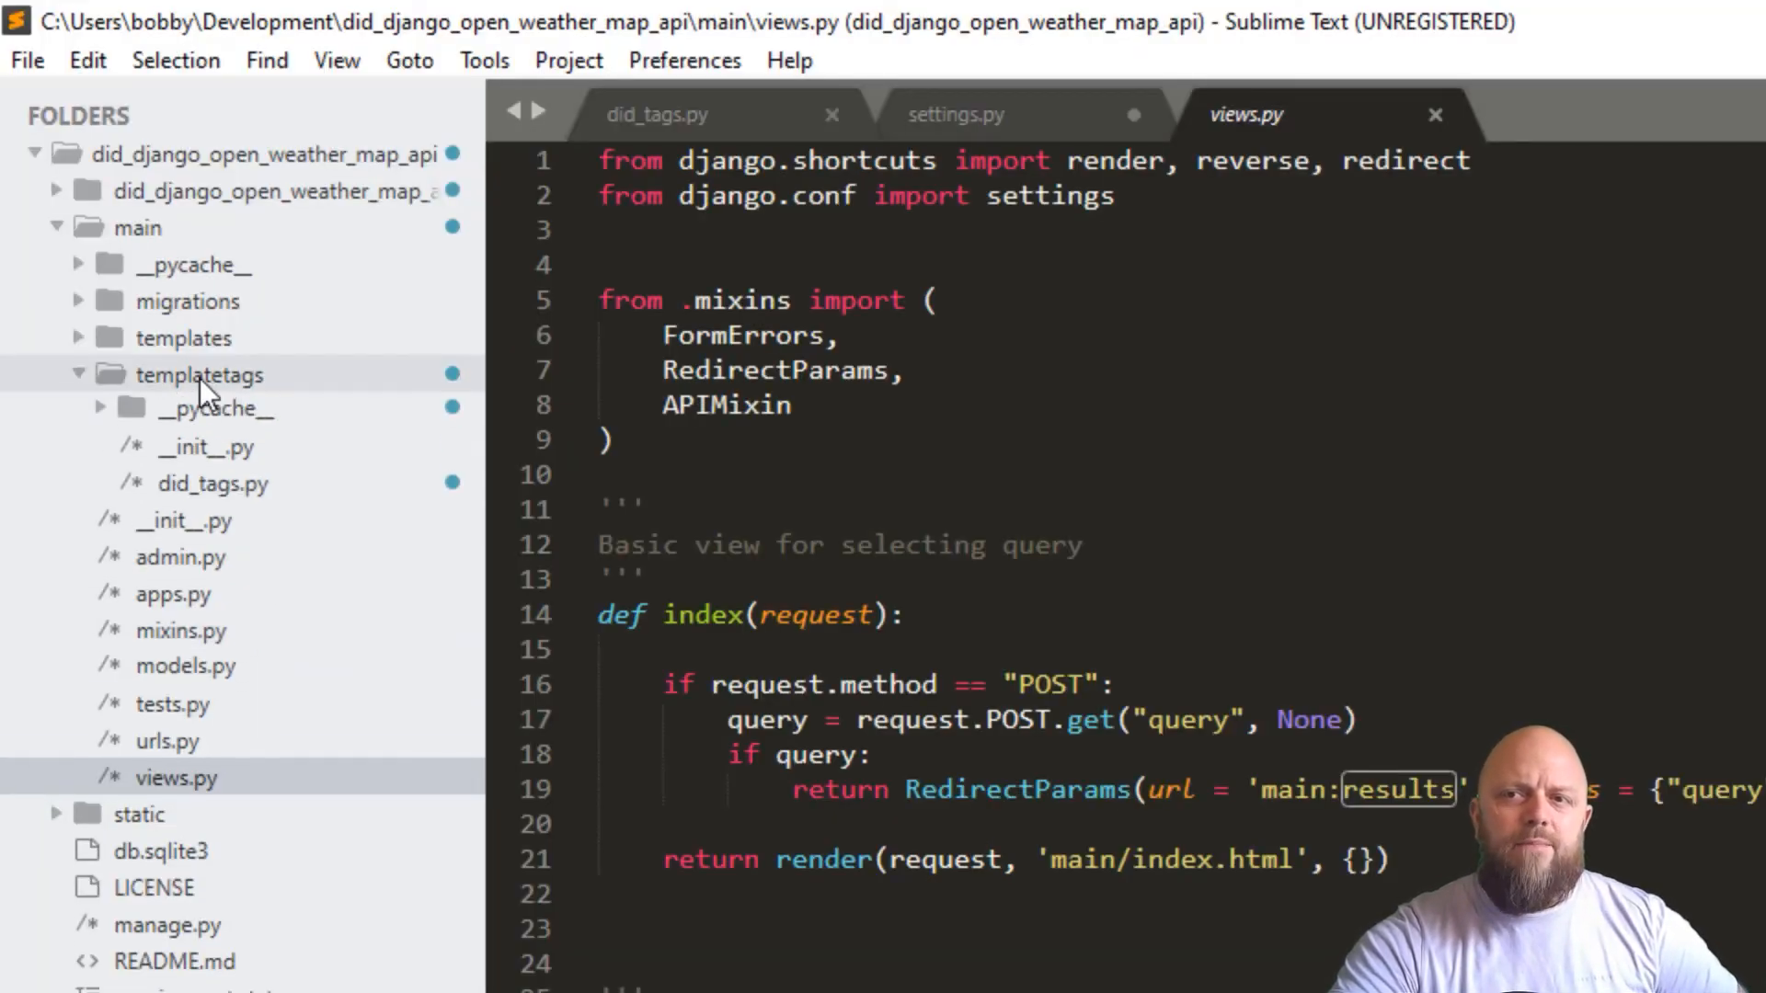
Open did_tags.py from templatetags to show the unix filter and its registration
left_click(657, 114)
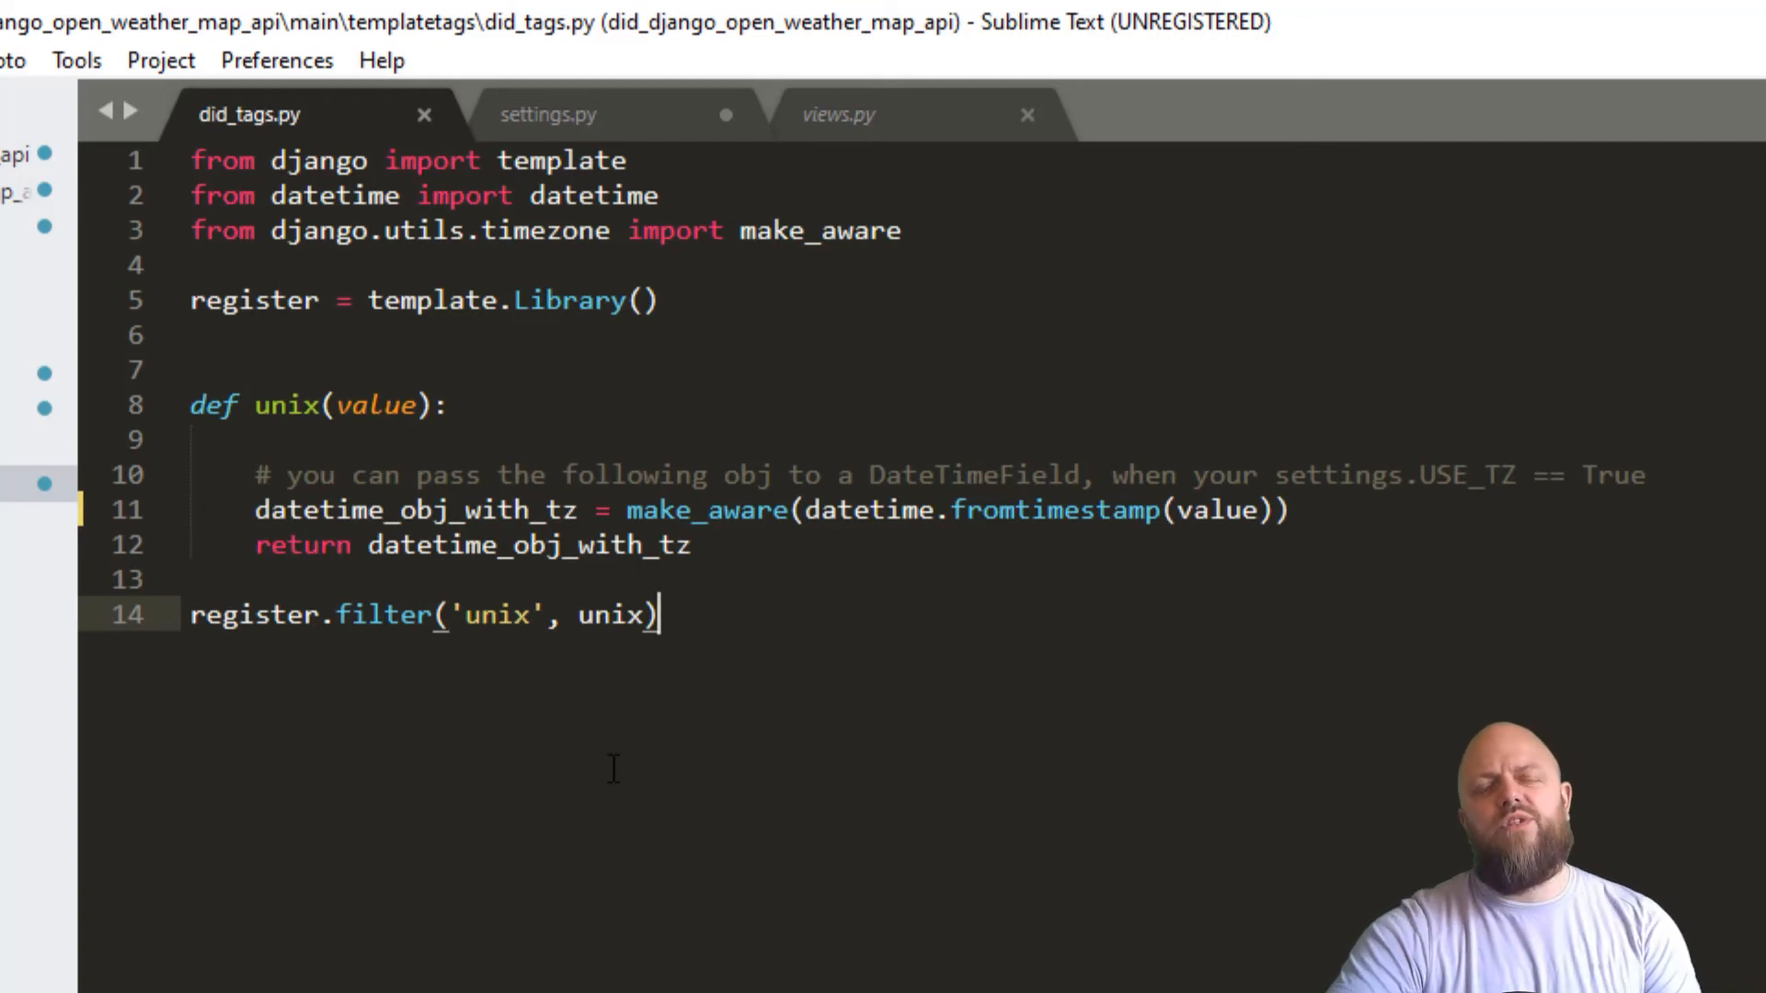
mouse_move(666, 749)
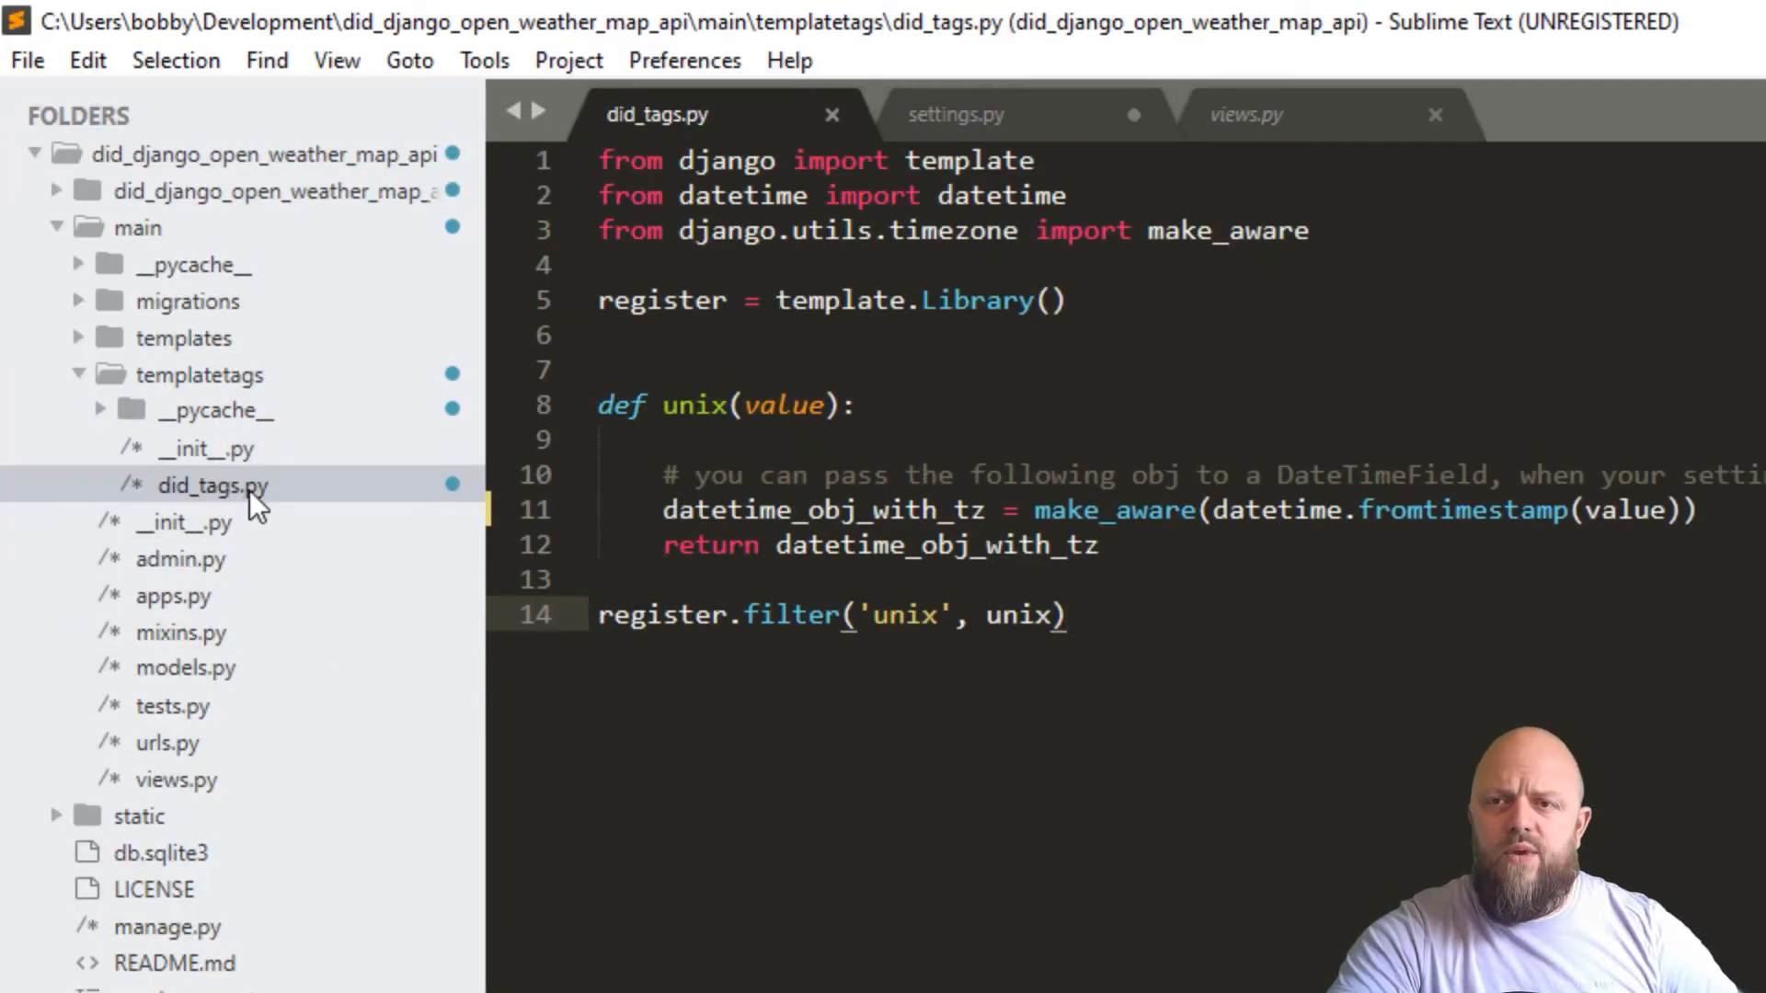
Show mixins.py from the sidebar, scrolling past FormErrors to RedirectParams and the APIMixin class
left_click(178, 631)
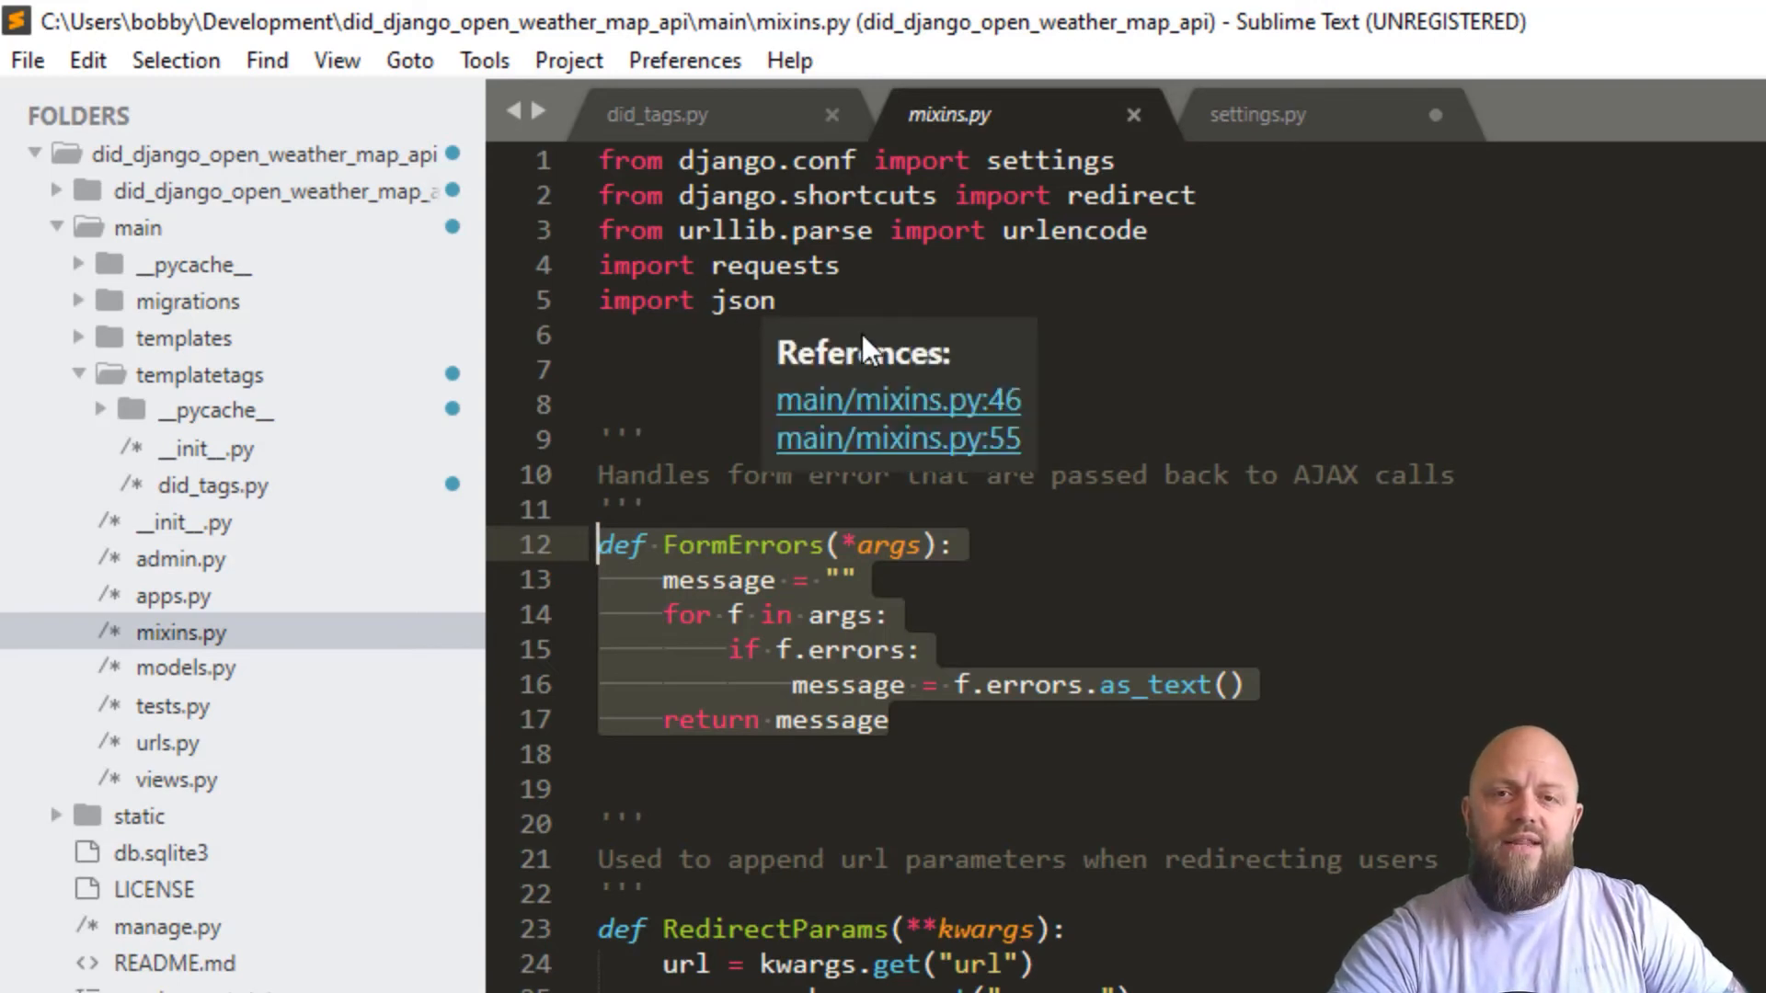
scroll("down", 3)
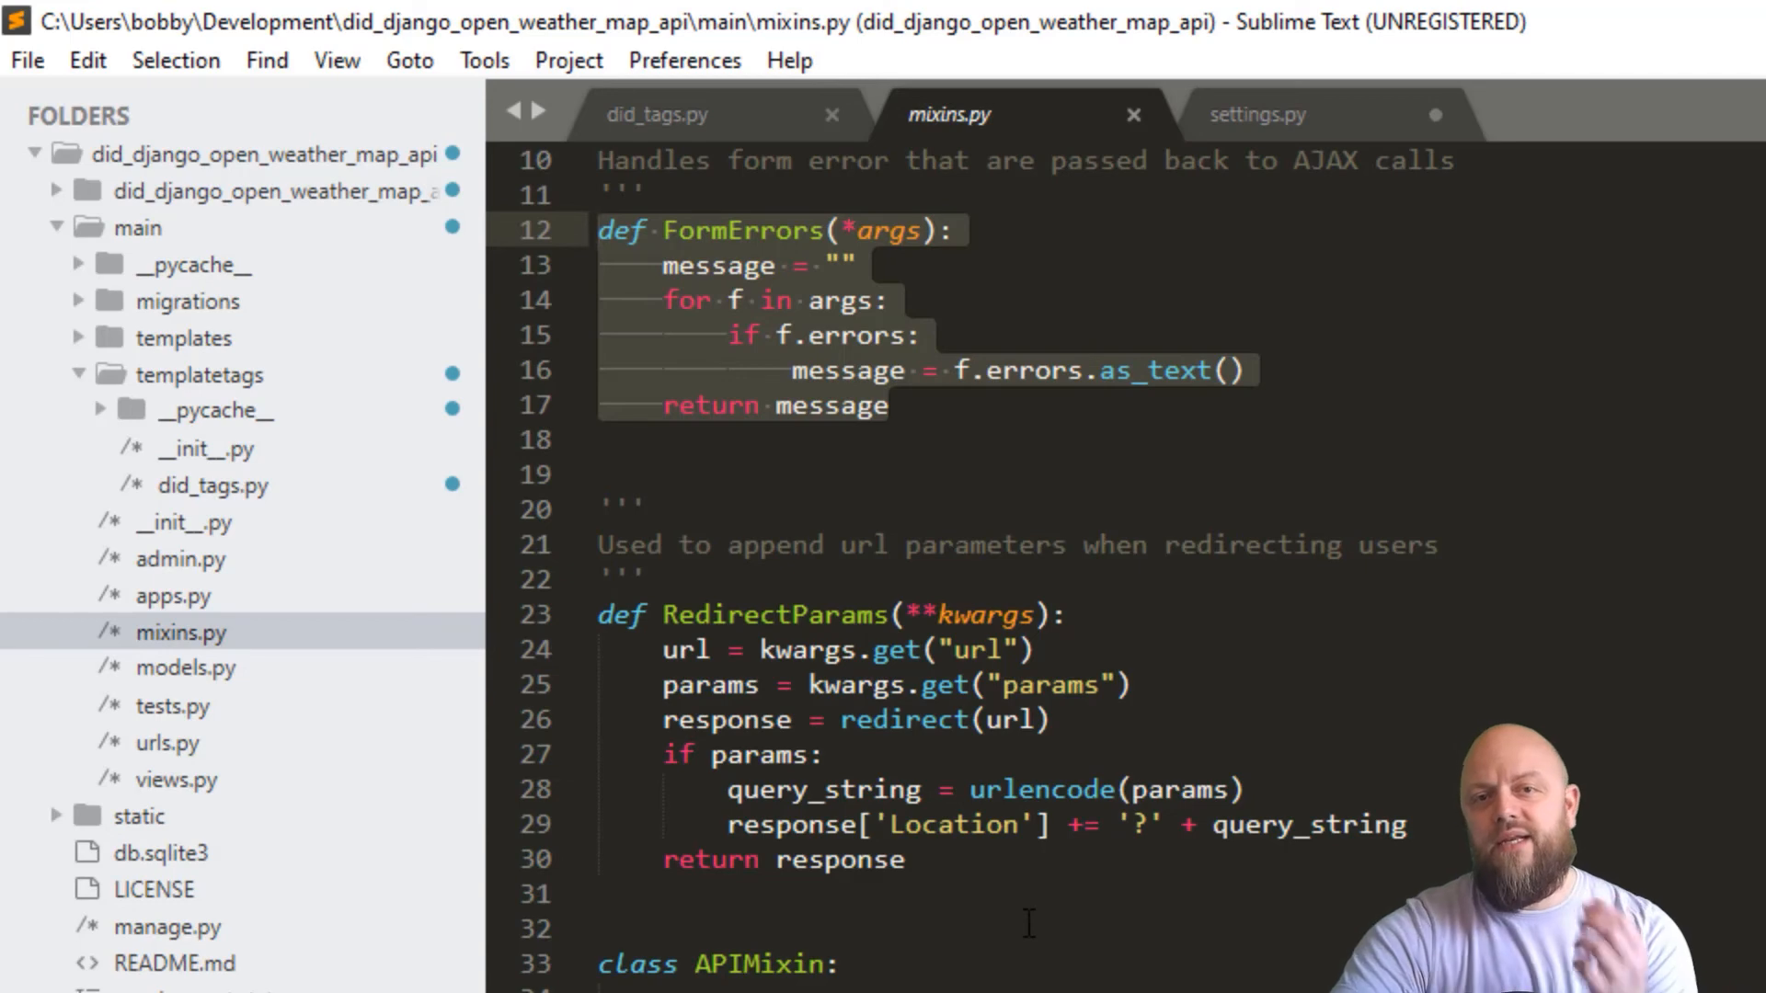
scroll("down", 3)
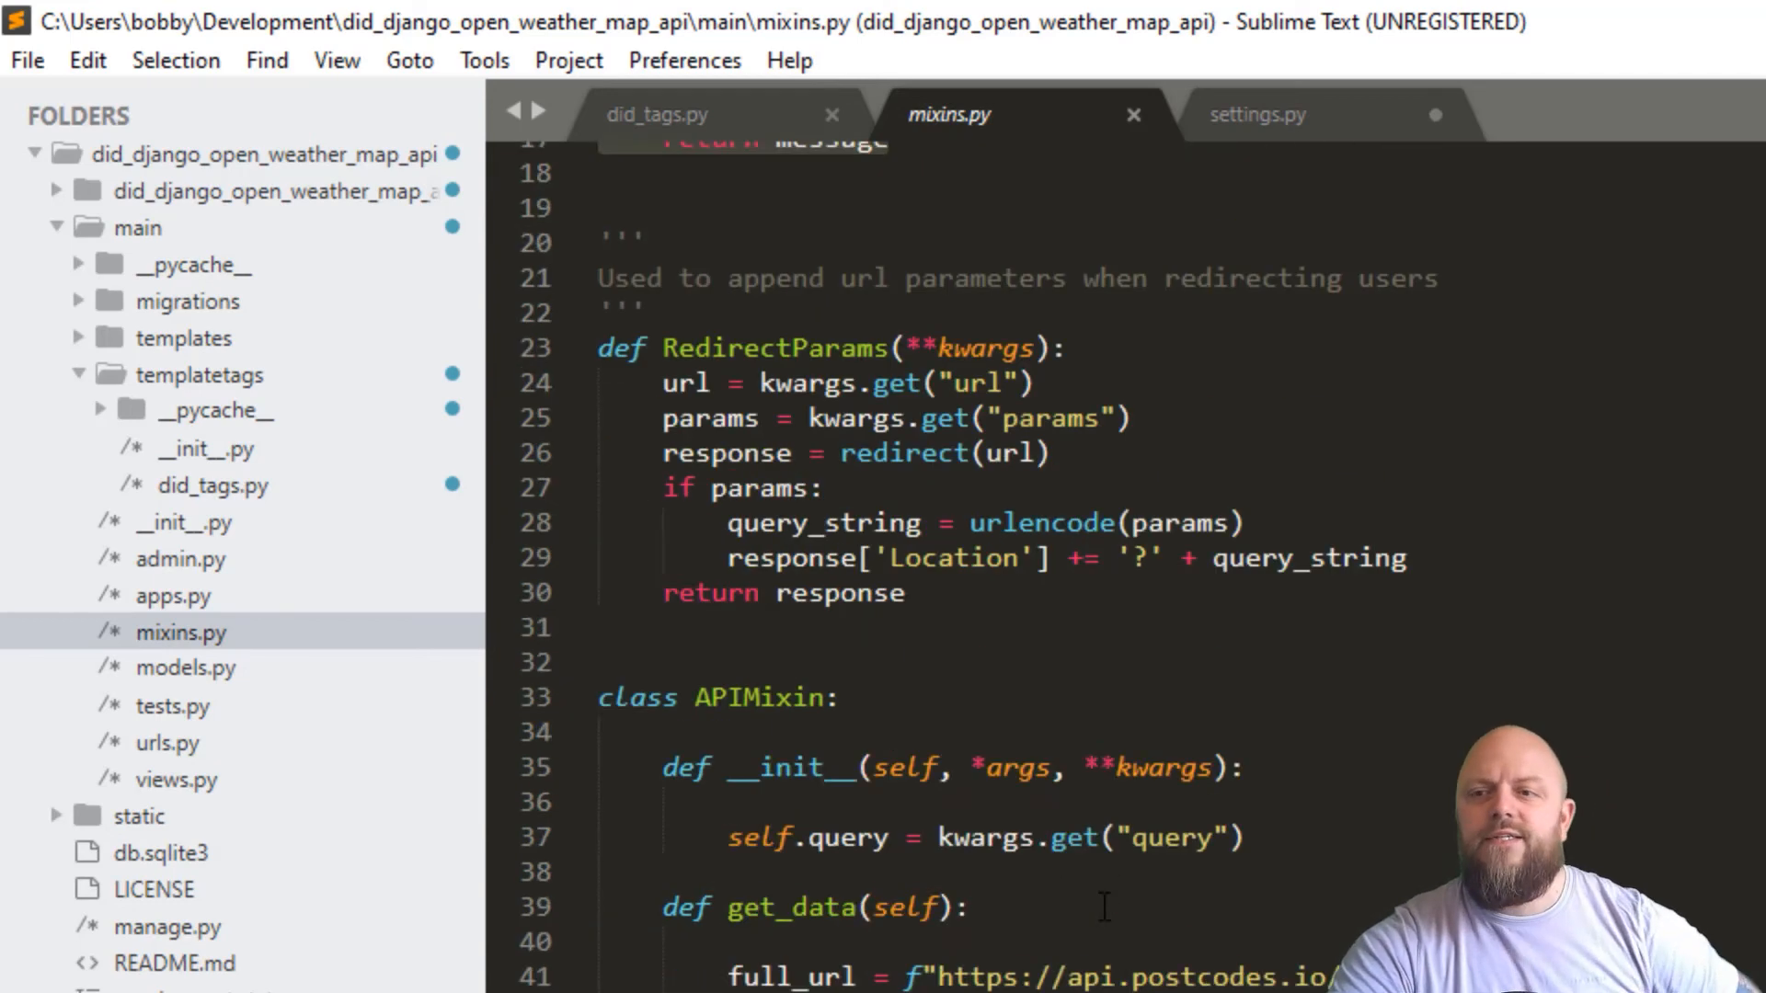
scroll("down", 3)
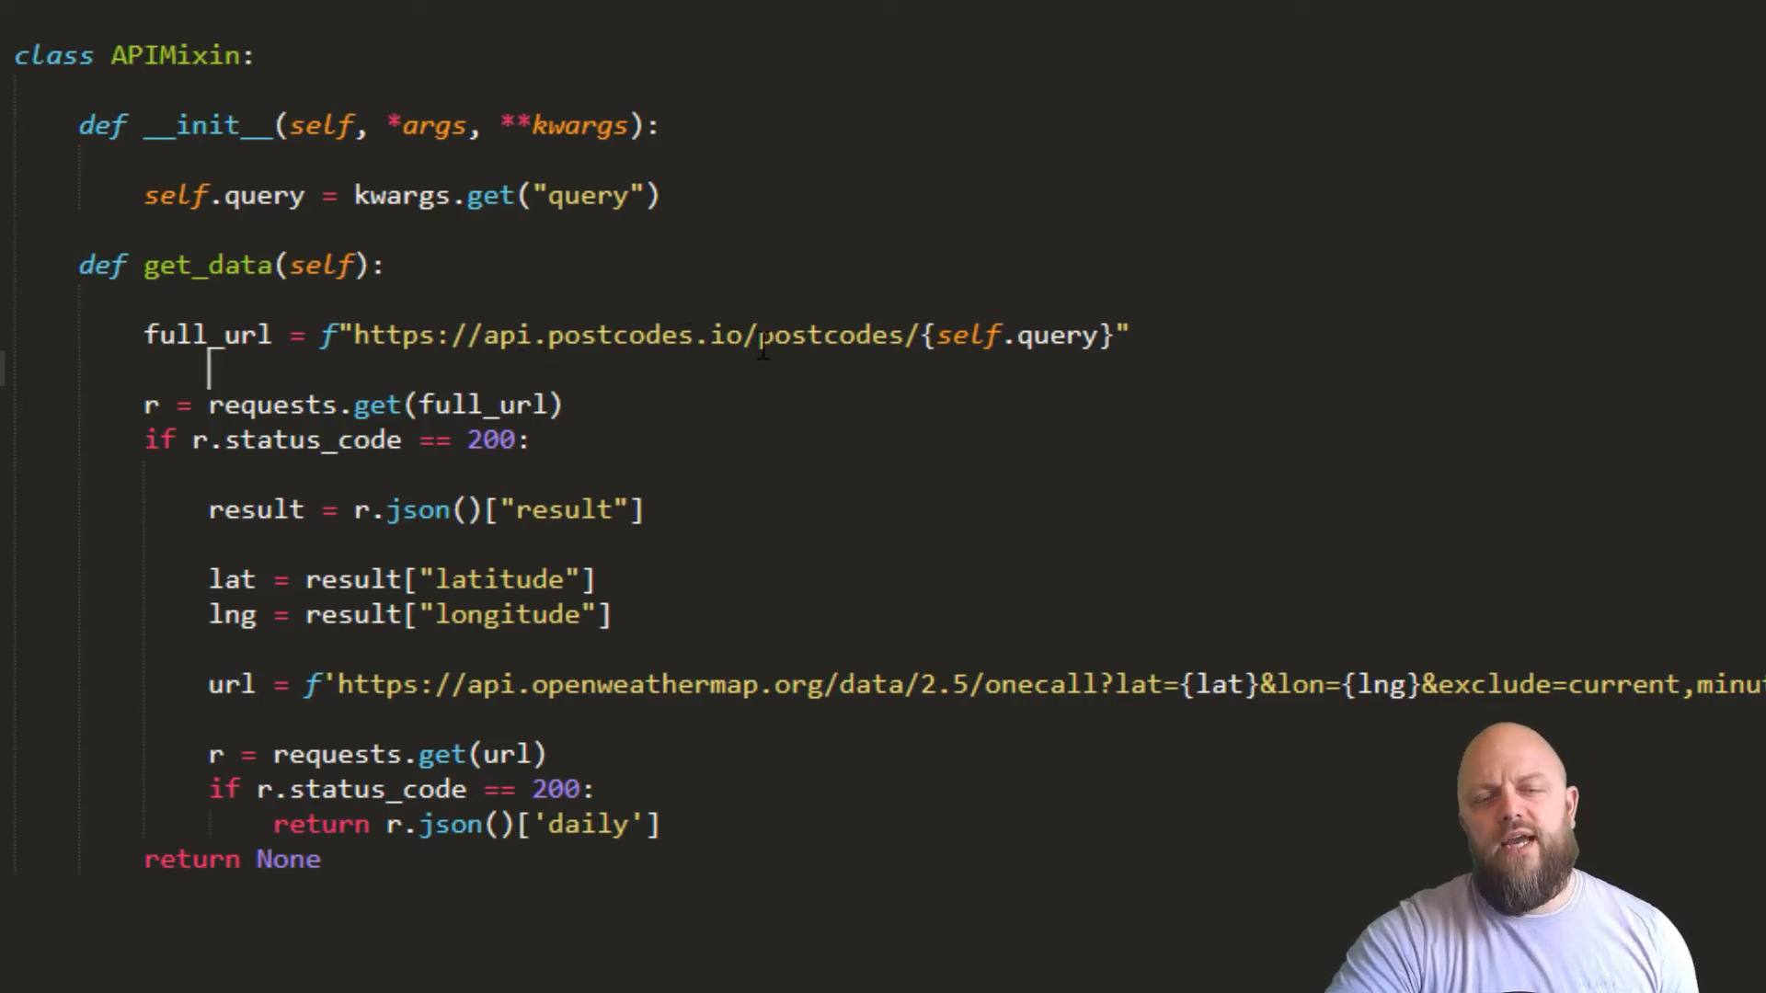
mouse_move(771, 393)
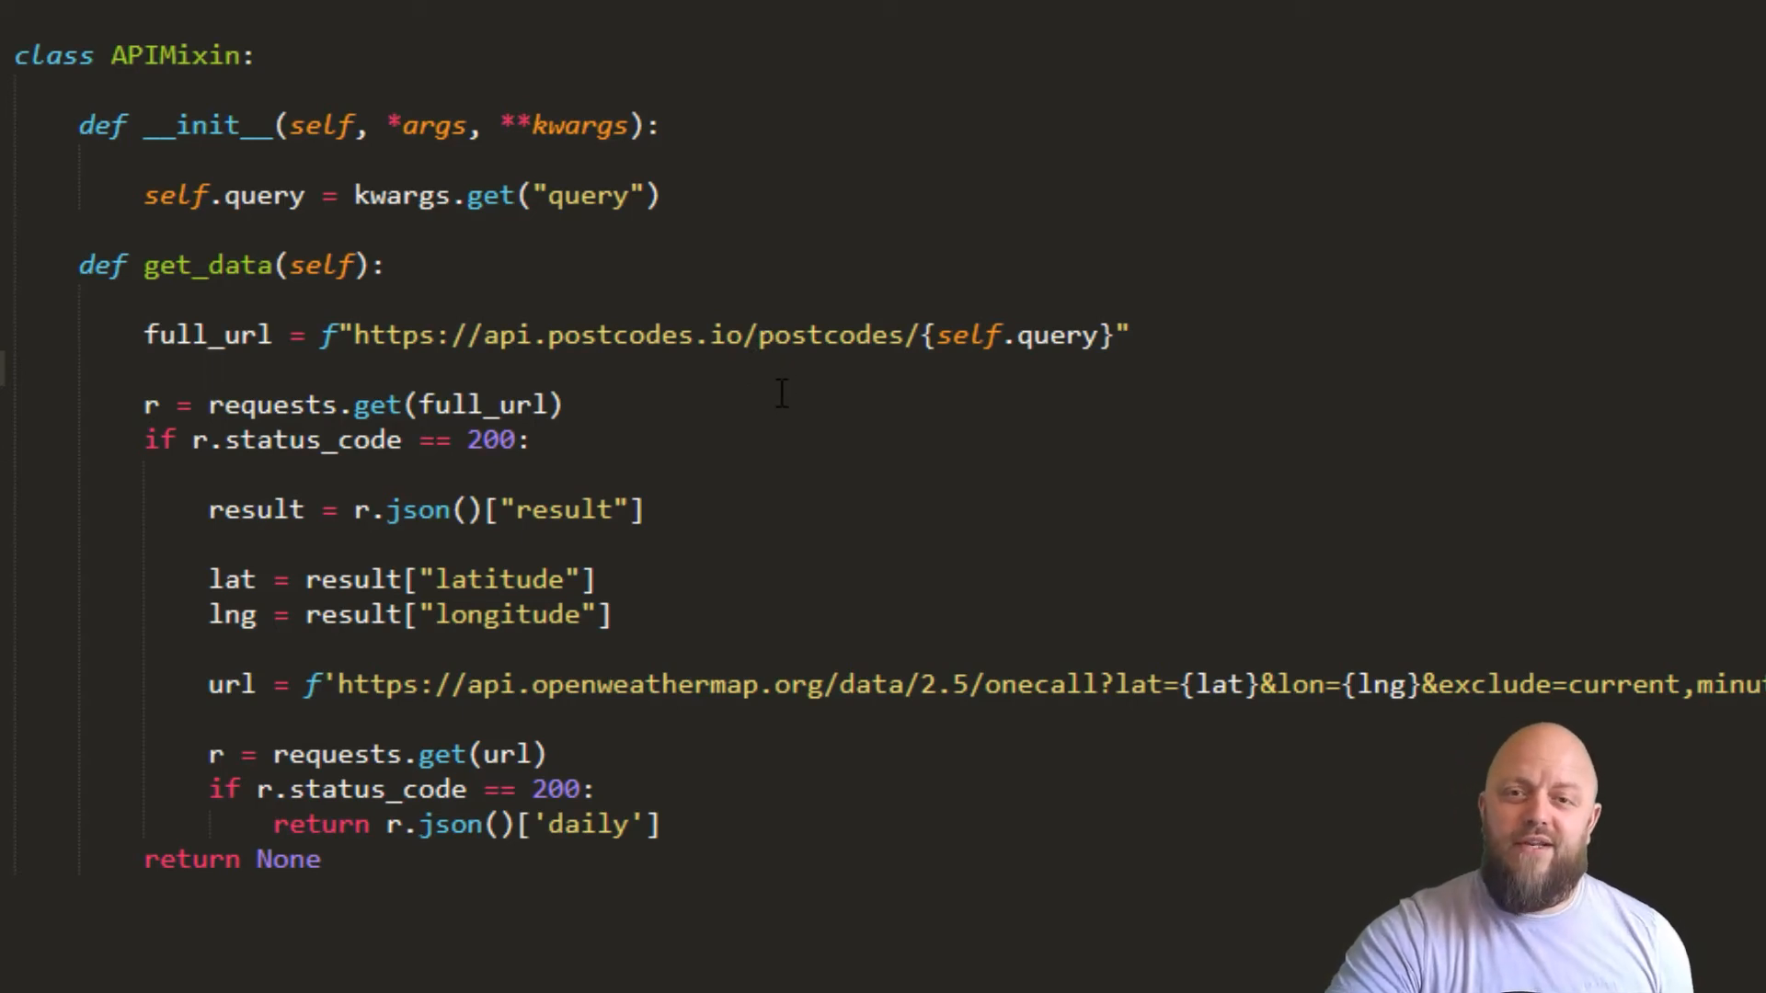
mouse_move(675, 350)
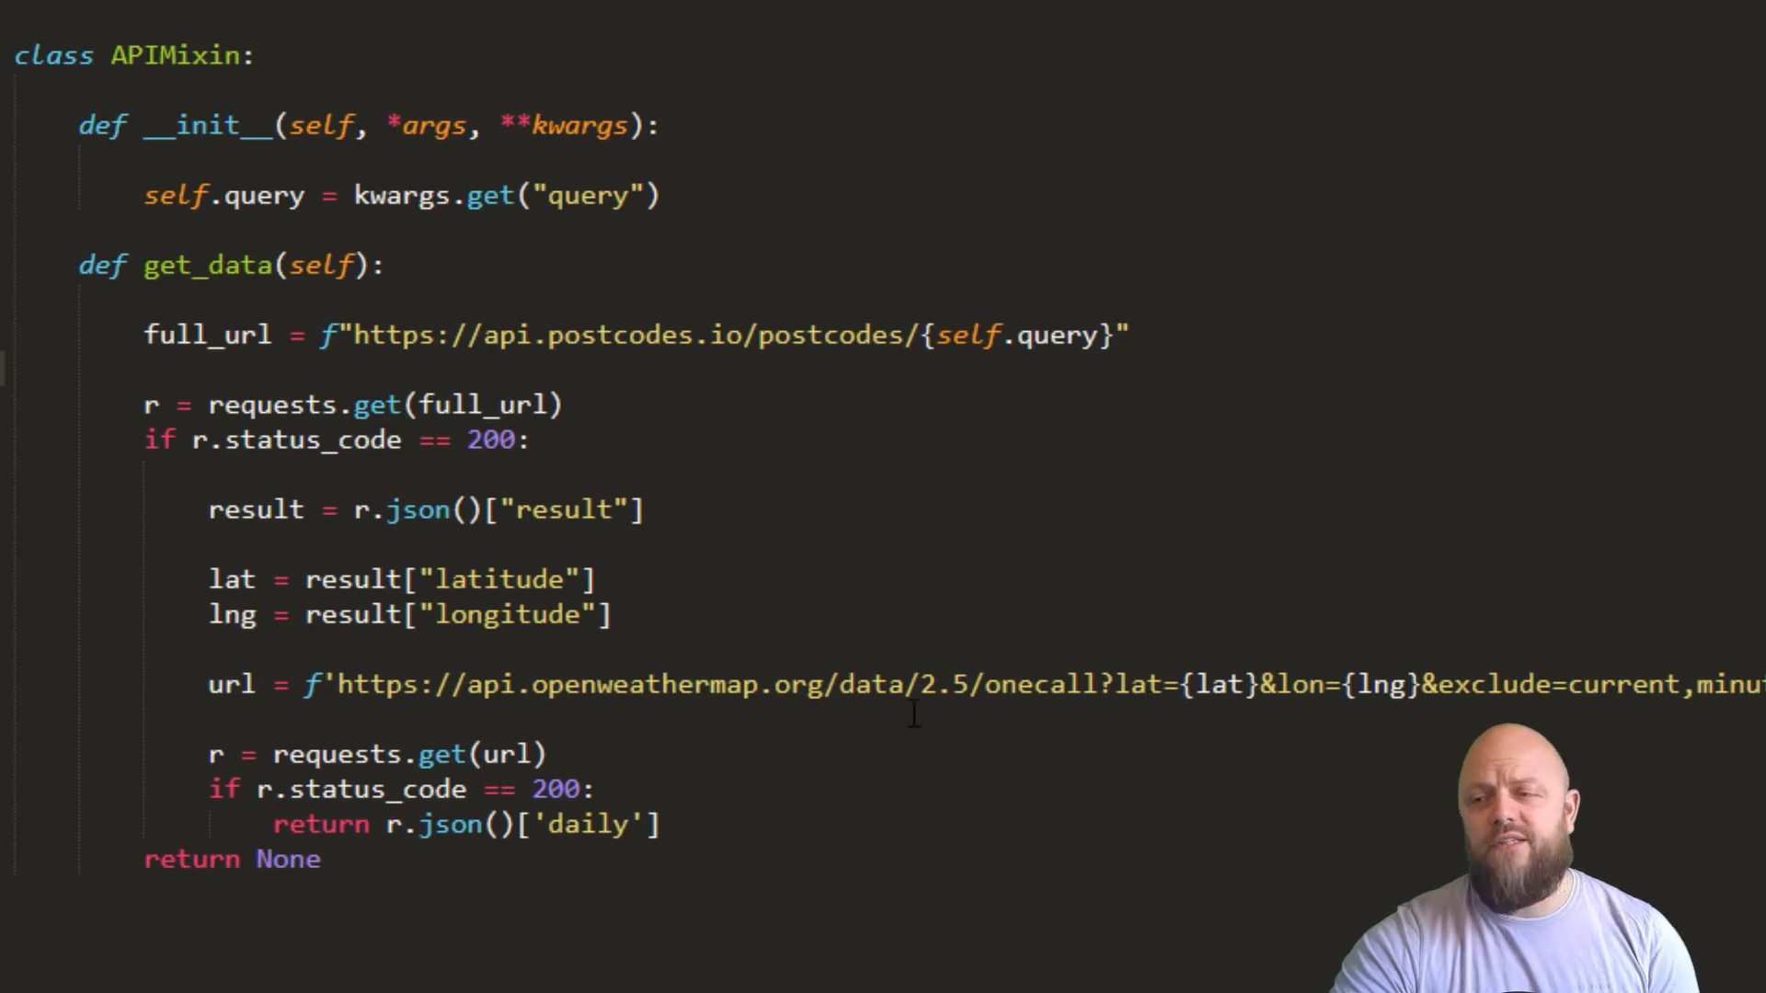
mouse_move(1005, 705)
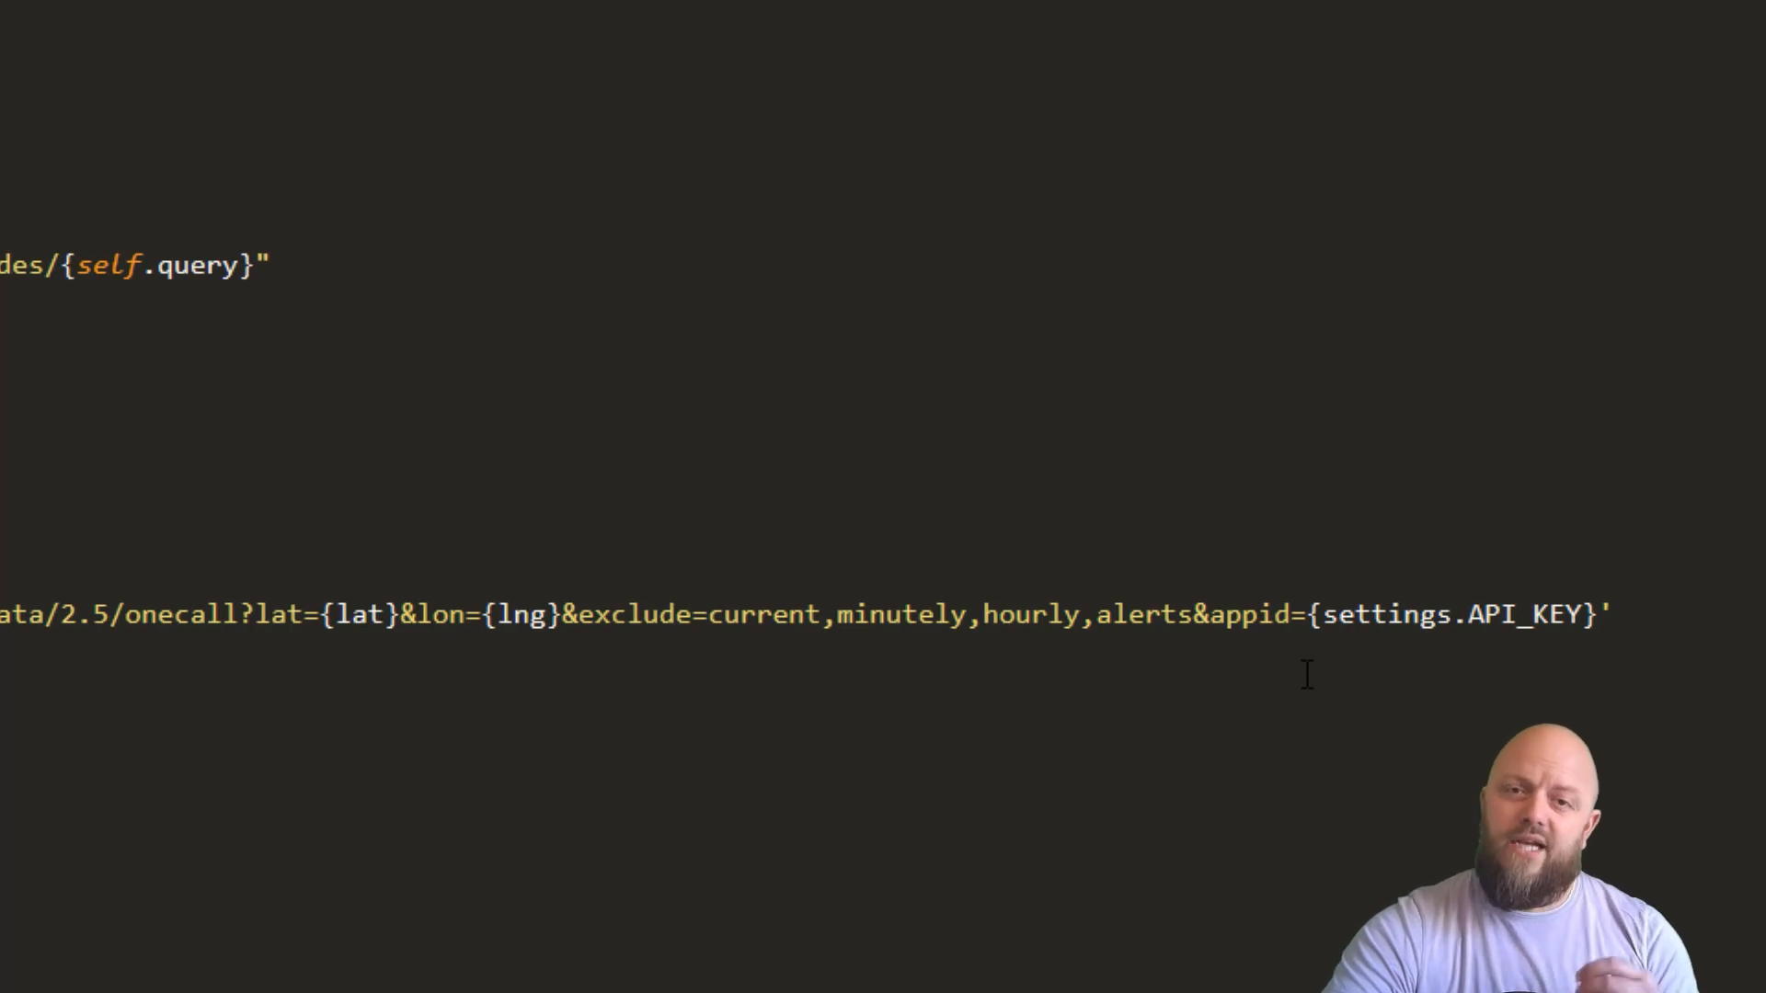
mouse_move(820, 804)
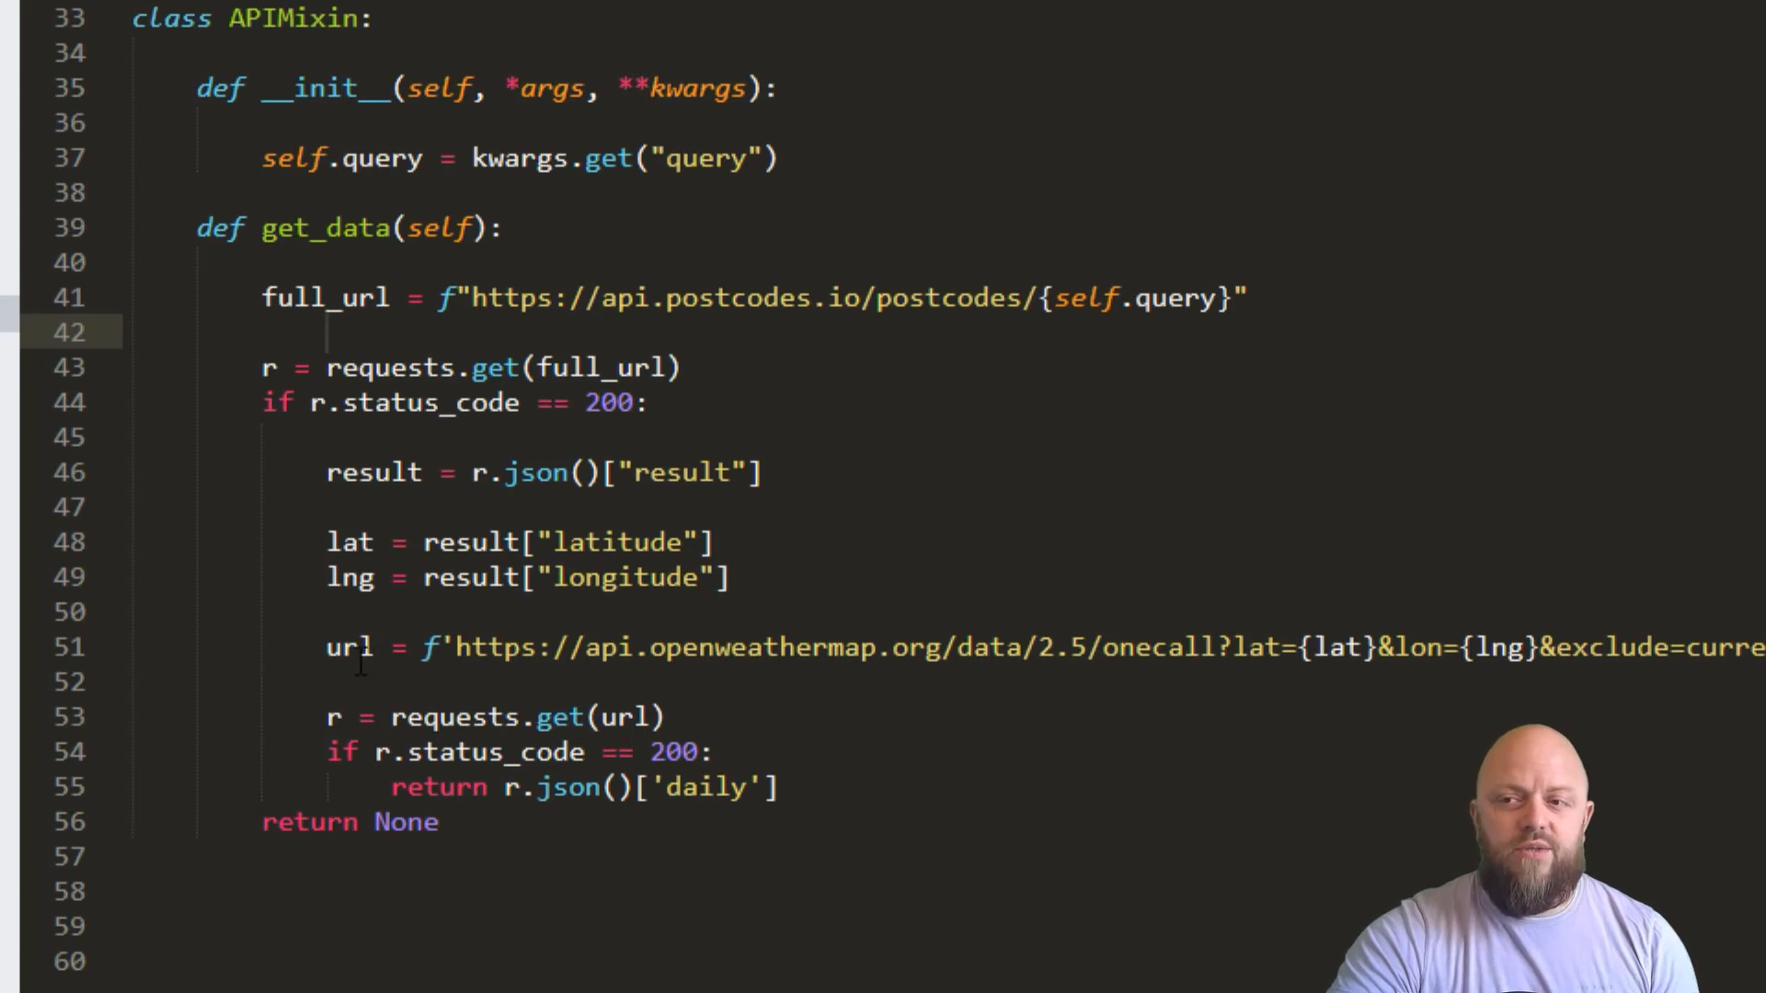
double_click(348, 647)
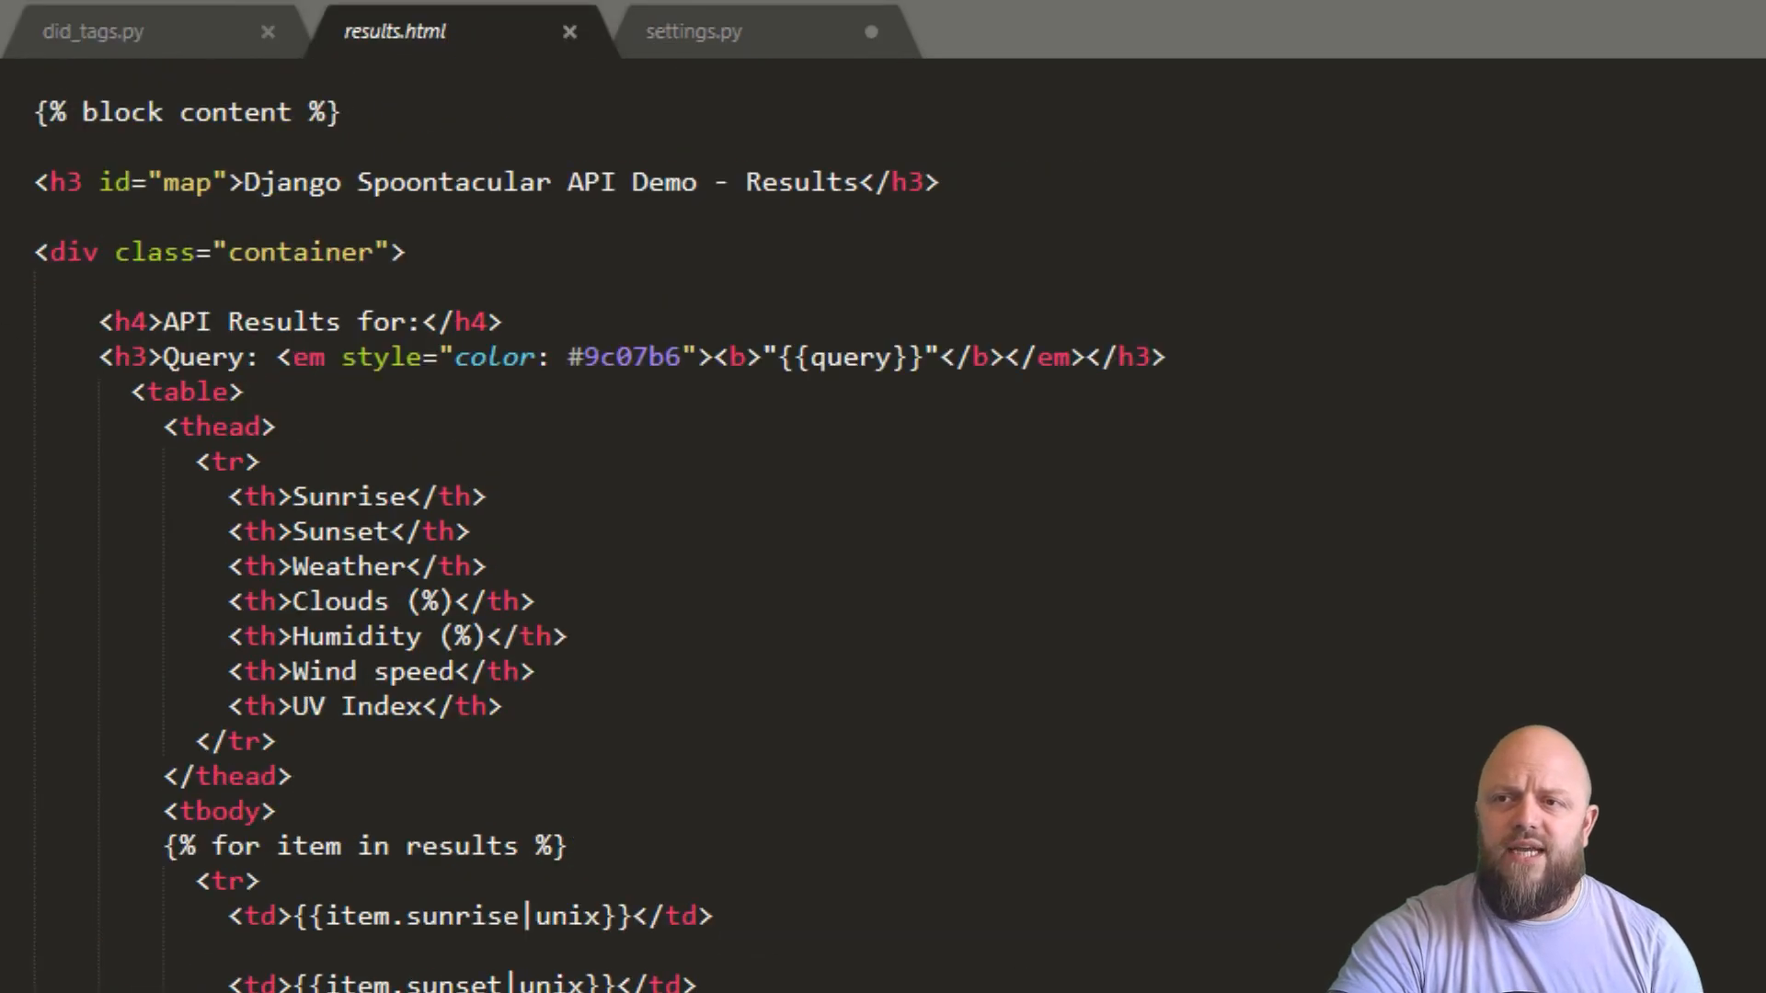
scroll("down", 3)
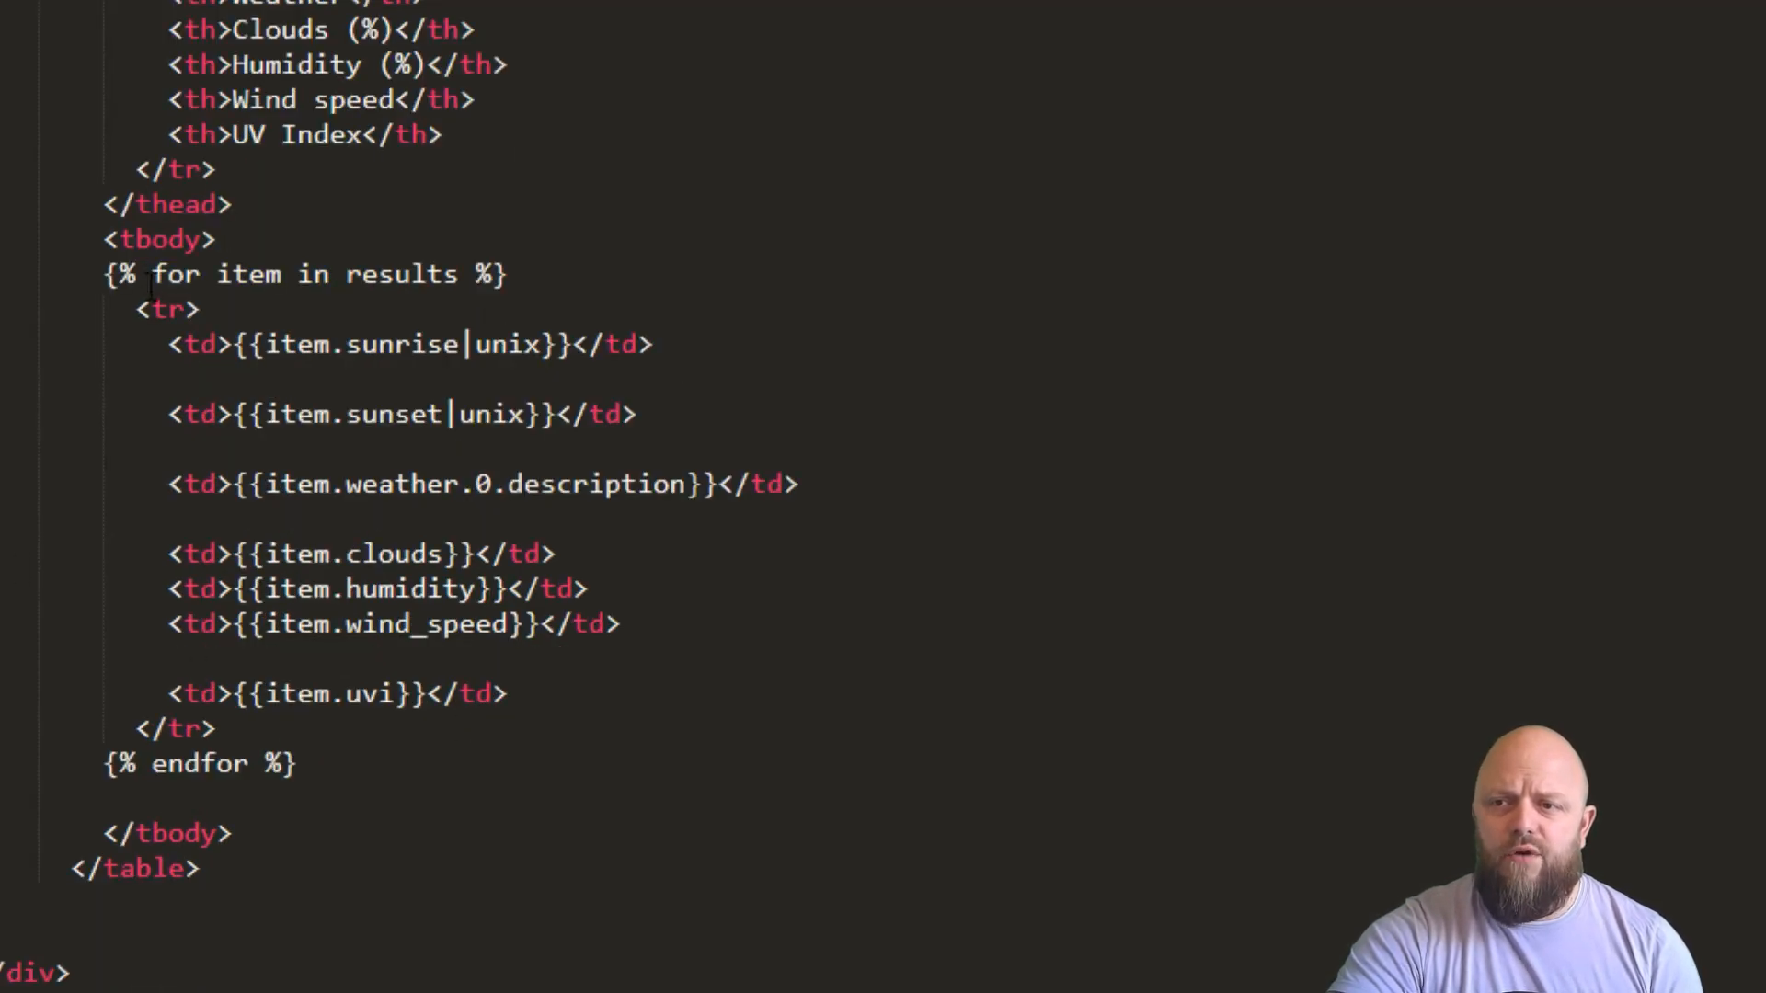